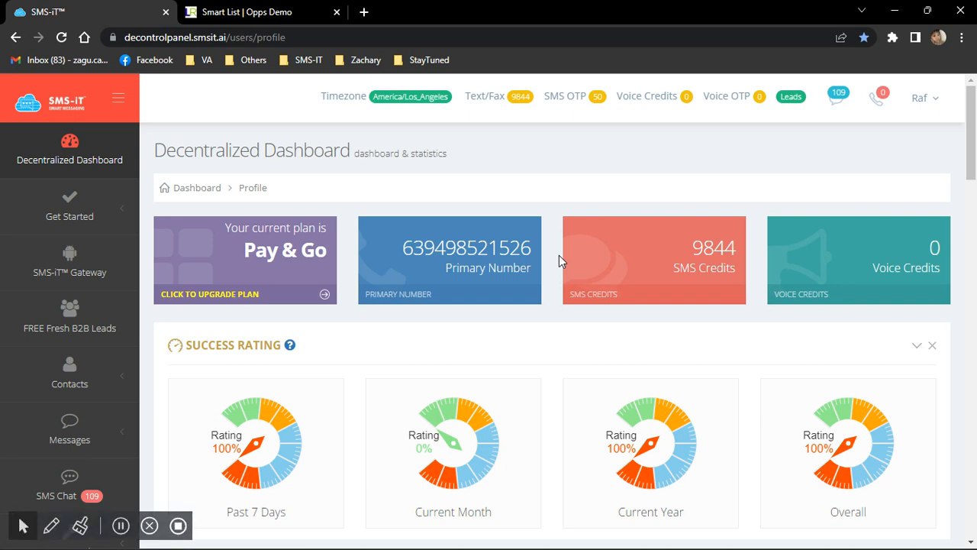
{"action": "mouse_move", "coordinate": [556, 257]}
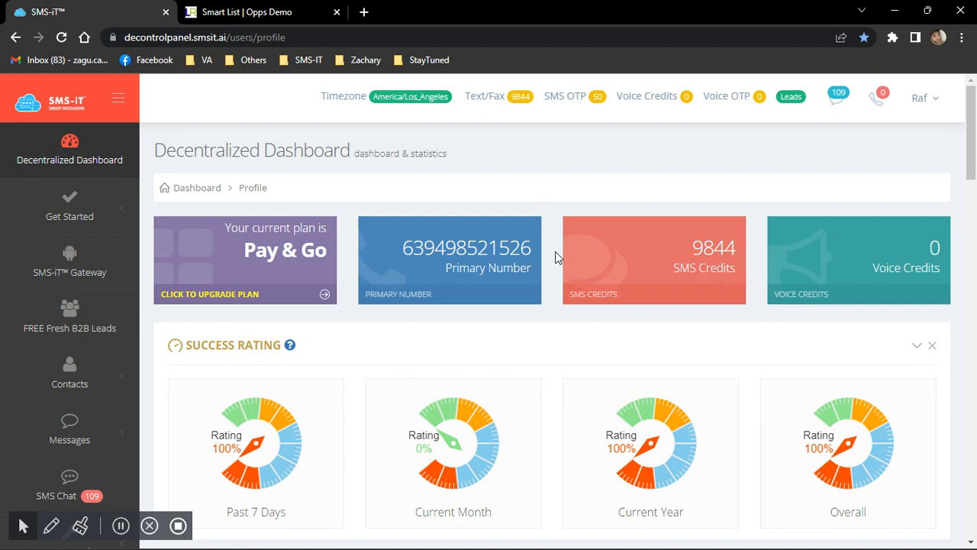
{"action": "mouse_move", "coordinate": [539, 269]}
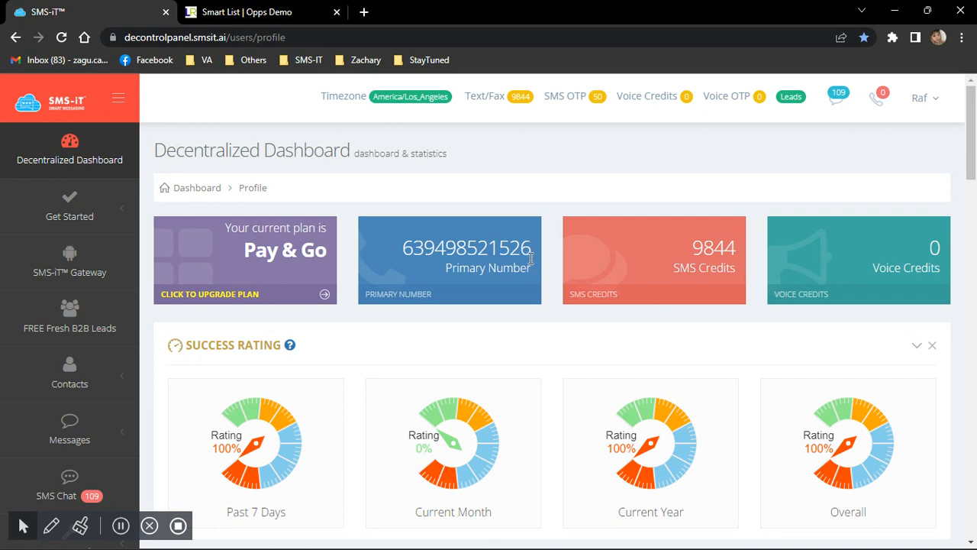
{"action": "mouse_move", "coordinate": [519, 260]}
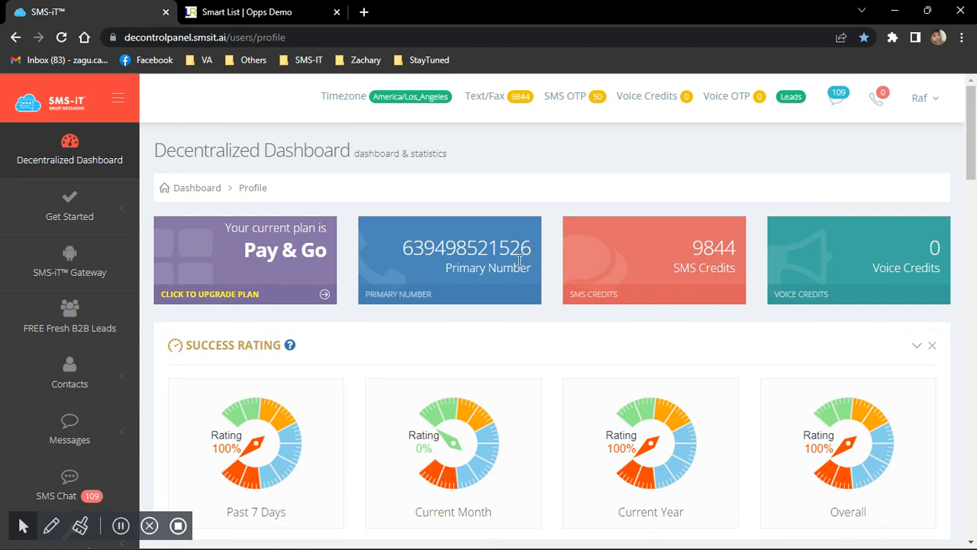
{"action": "mouse_move", "coordinate": [305, 254]}
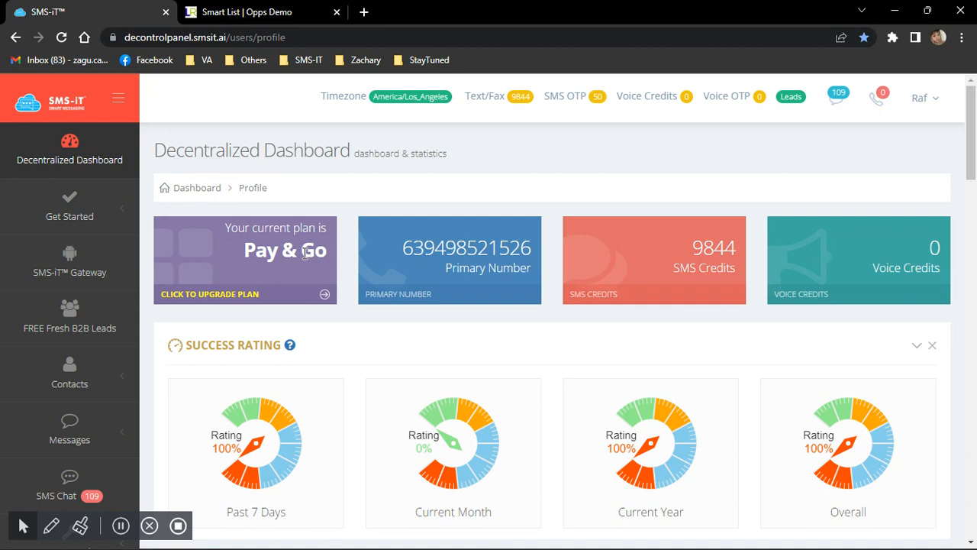
{"action": "mouse_move", "coordinate": [260, 254]}
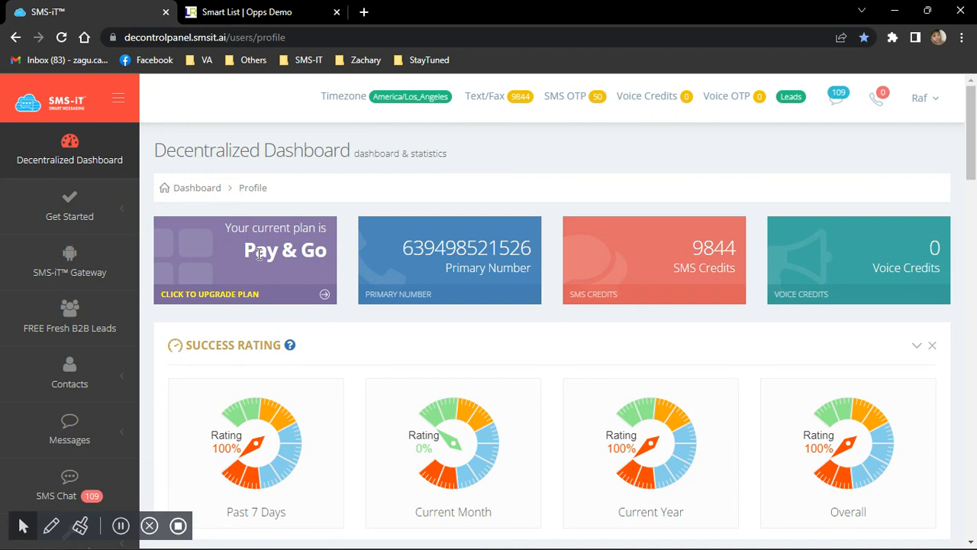
{"action": "mouse_move", "coordinate": [736, 64]}
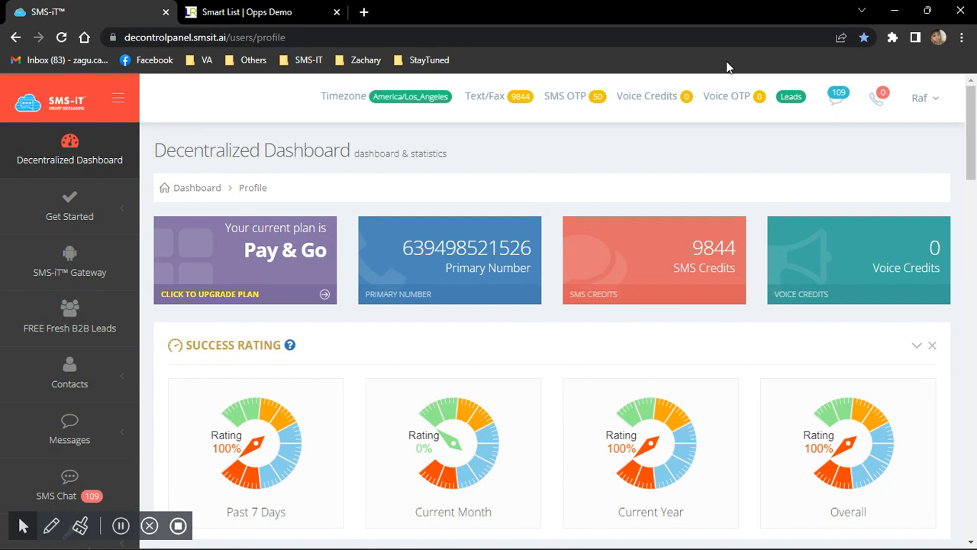
{"action": "mouse_move", "coordinate": [584, 243]}
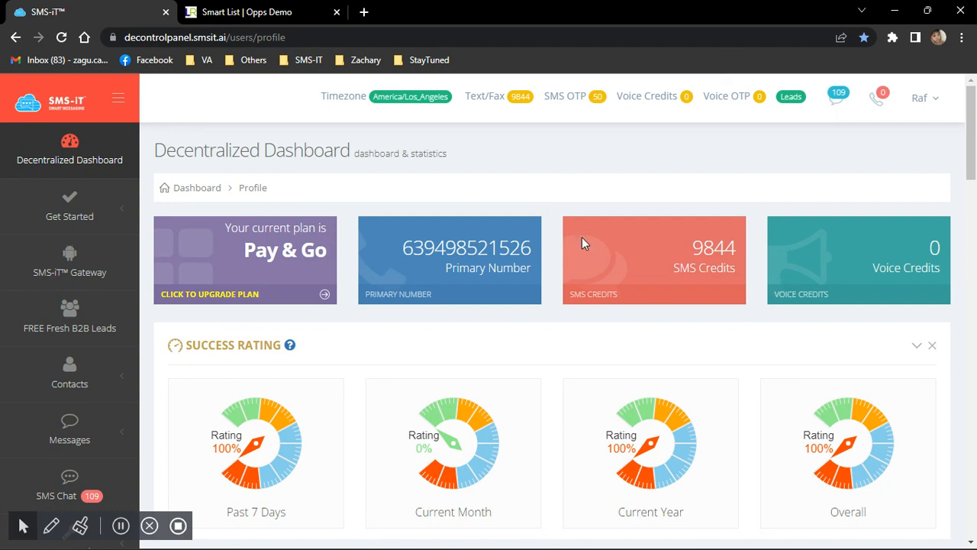
{"action": "mouse_move", "coordinate": [415, 250]}
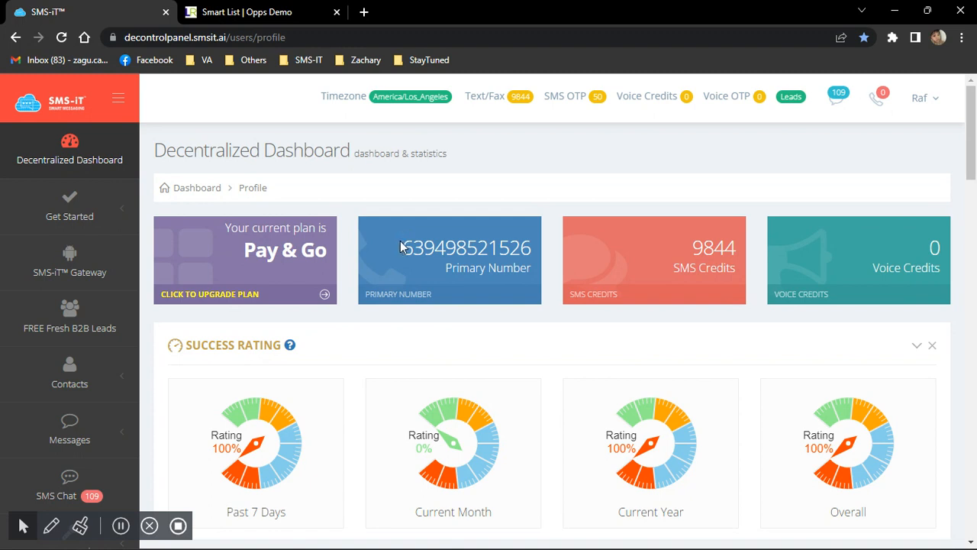
Browse the SMS-iT dashboard sidebar and expand the messaging options.
{"action": "scroll", "scroll_direction": "down", "scroll_amount": 3}
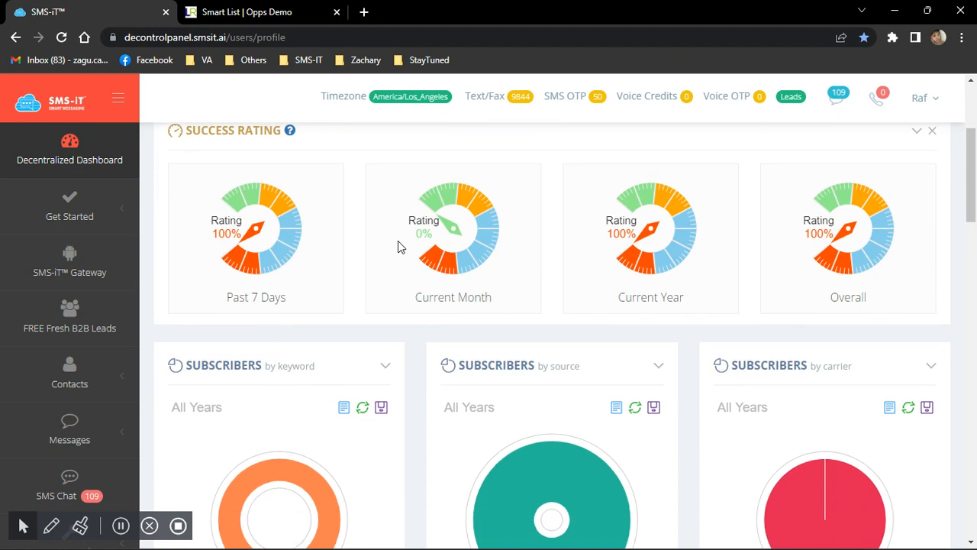
{"action": "scroll", "scroll_direction": "up", "scroll_amount": 3}
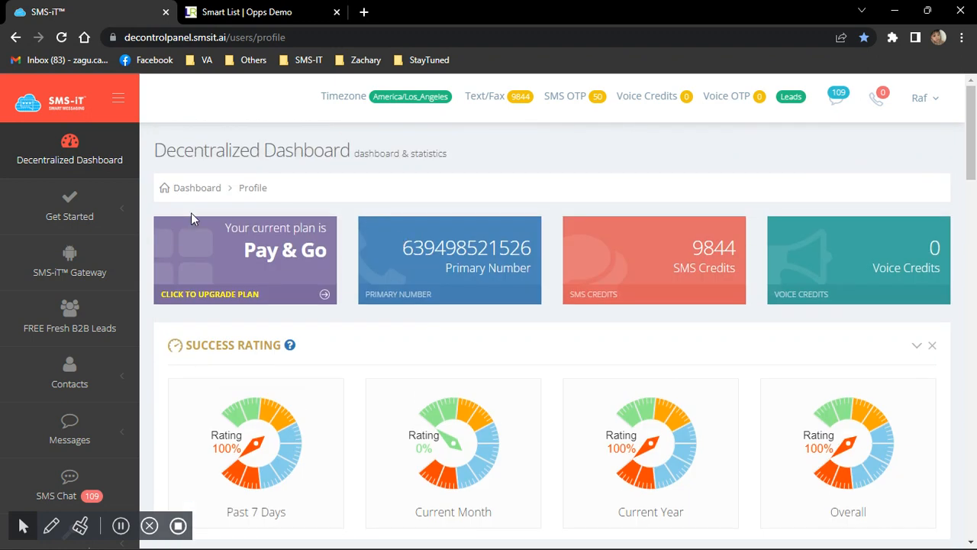
{"action": "mouse_move", "coordinate": [372, 293]}
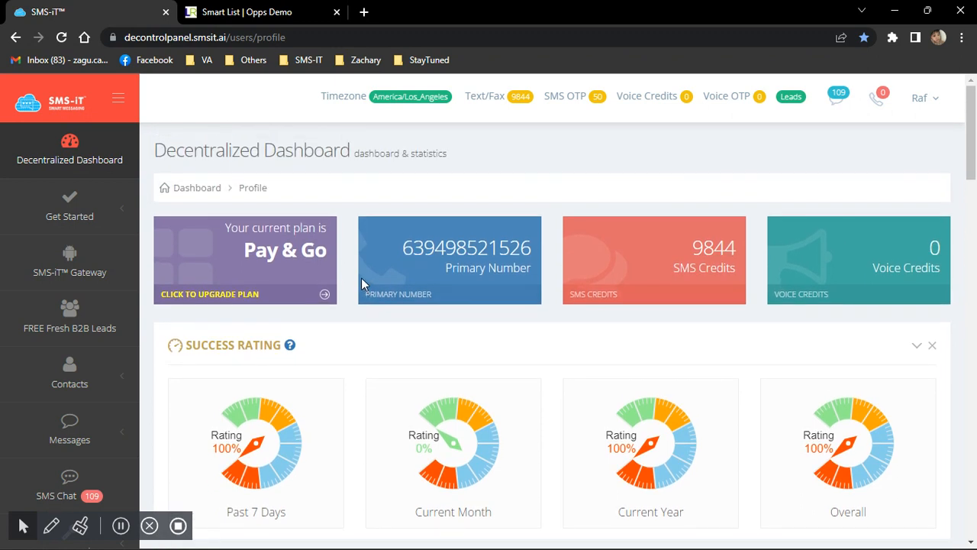
{"action": "mouse_move", "coordinate": [150, 322]}
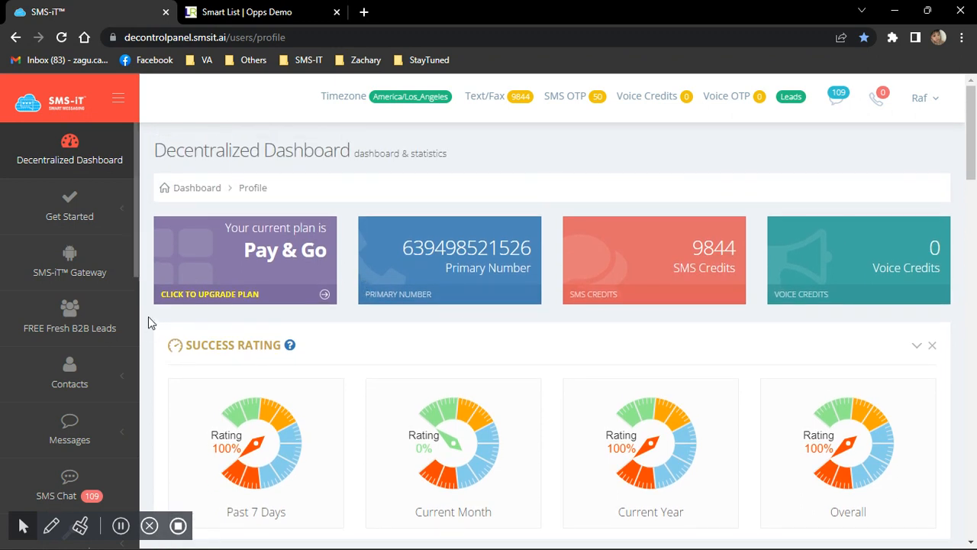
{"action": "mouse_move", "coordinate": [150, 275]}
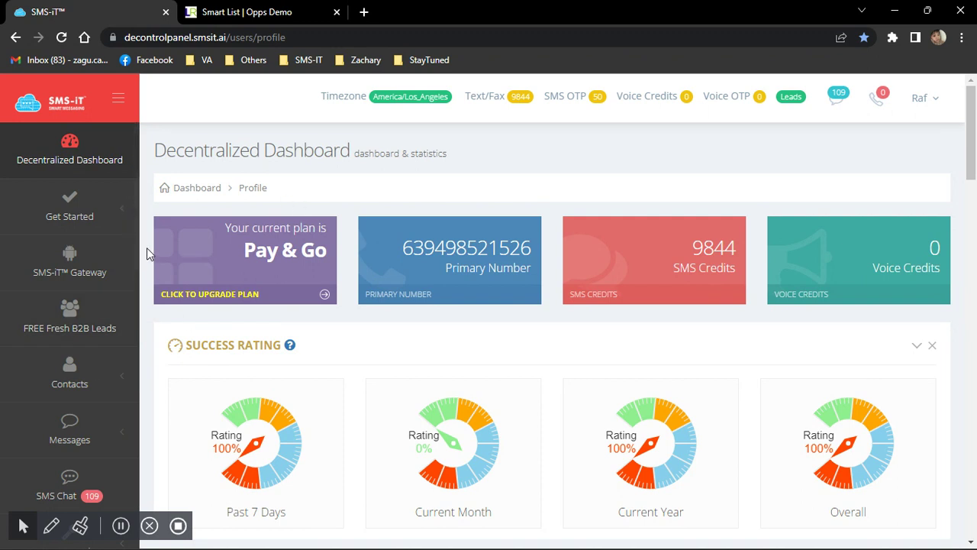
{"action": "mouse_move", "coordinate": [320, 287]}
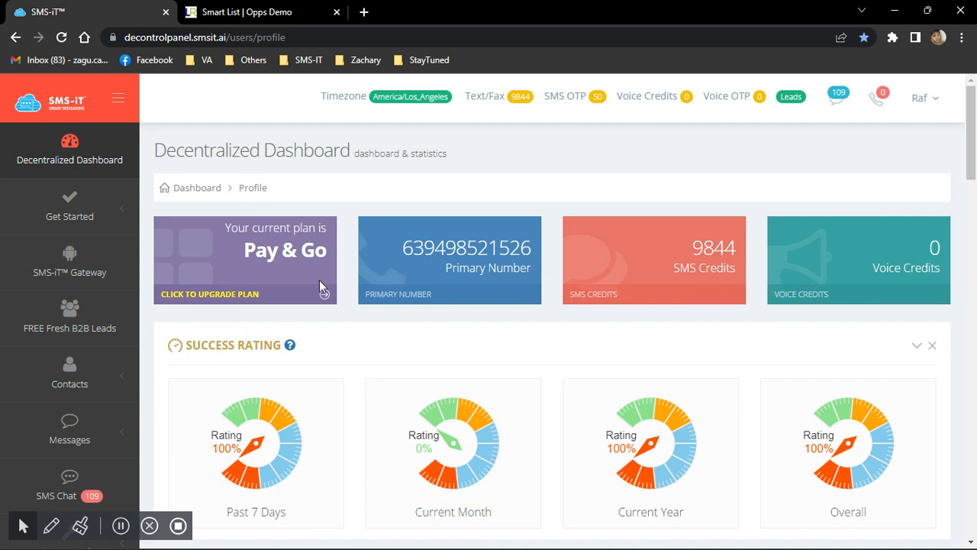
{"action": "scroll", "scroll_direction": "down", "scroll_amount": 3}
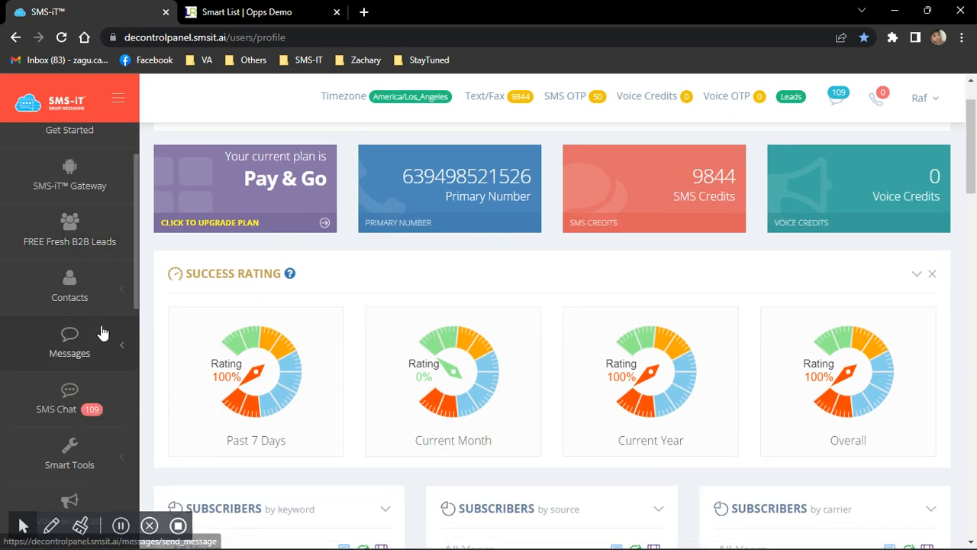
{"action": "left_click", "coordinate": [70, 342]}
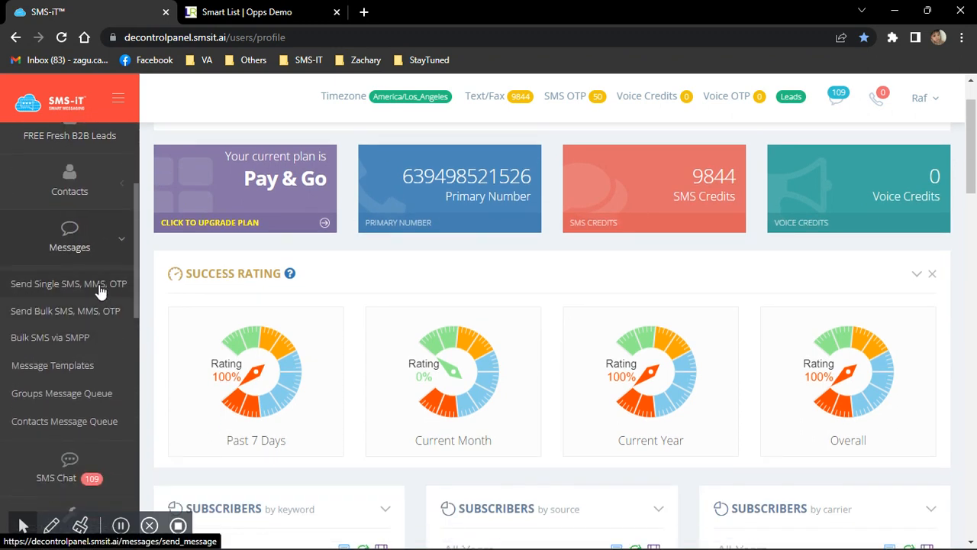
{"action": "left_click", "coordinate": [68, 283]}
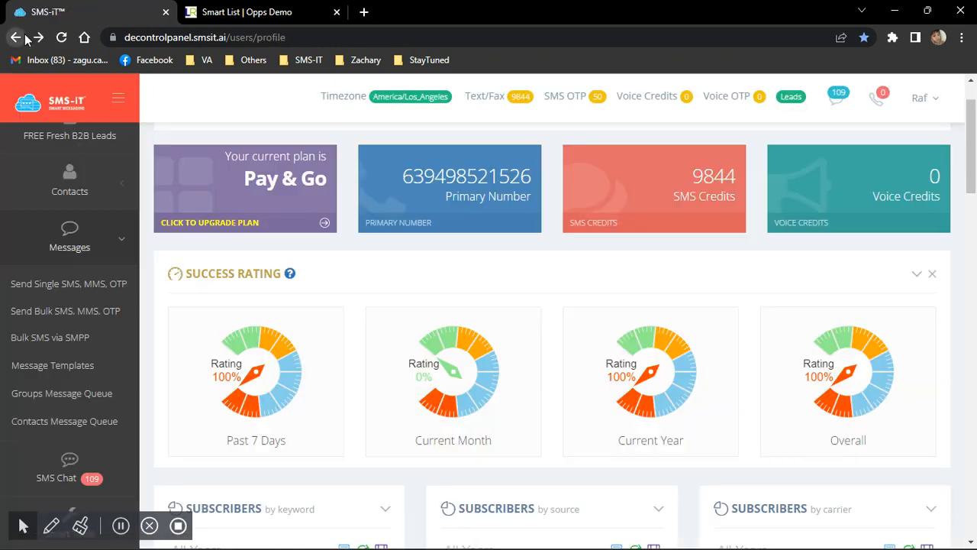
{"action": "mouse_move", "coordinate": [556, 201]}
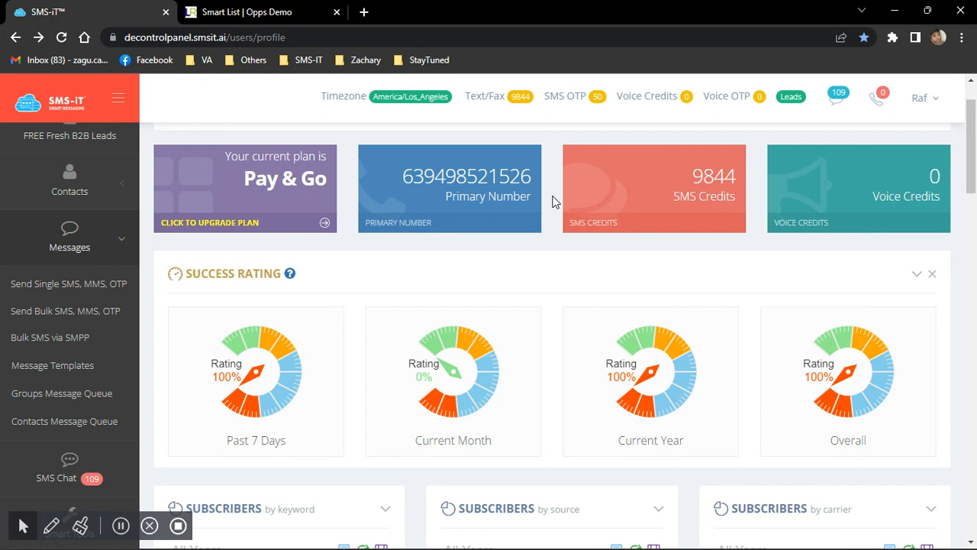
{"action": "scroll", "scroll_direction": "up", "scroll_amount": 3}
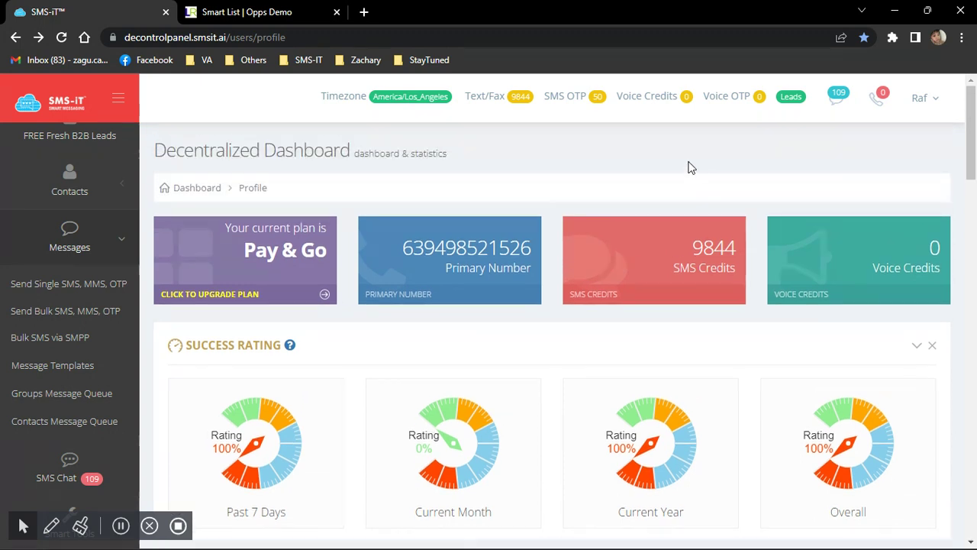
{"action": "scroll", "scroll_direction": "up", "scroll_amount": 3}
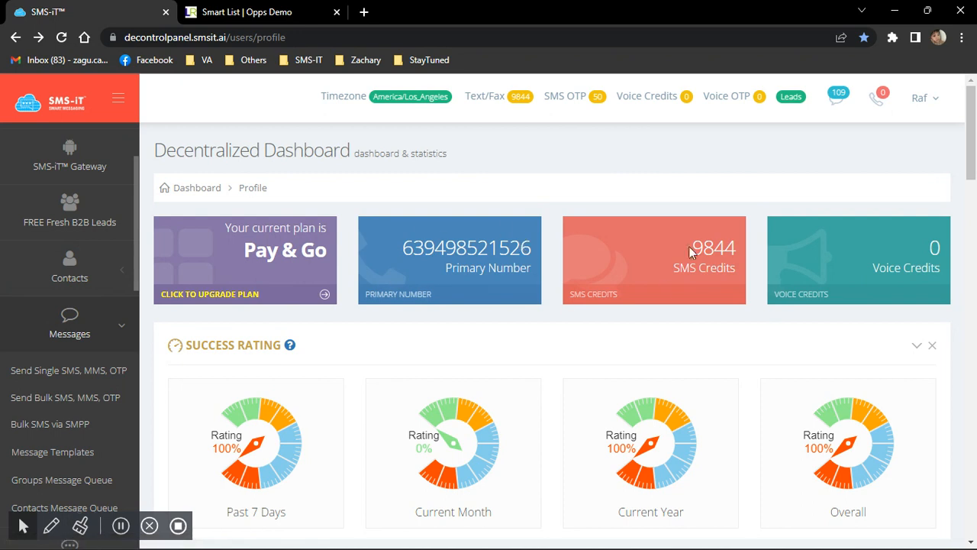
{"action": "mouse_move", "coordinate": [297, 252]}
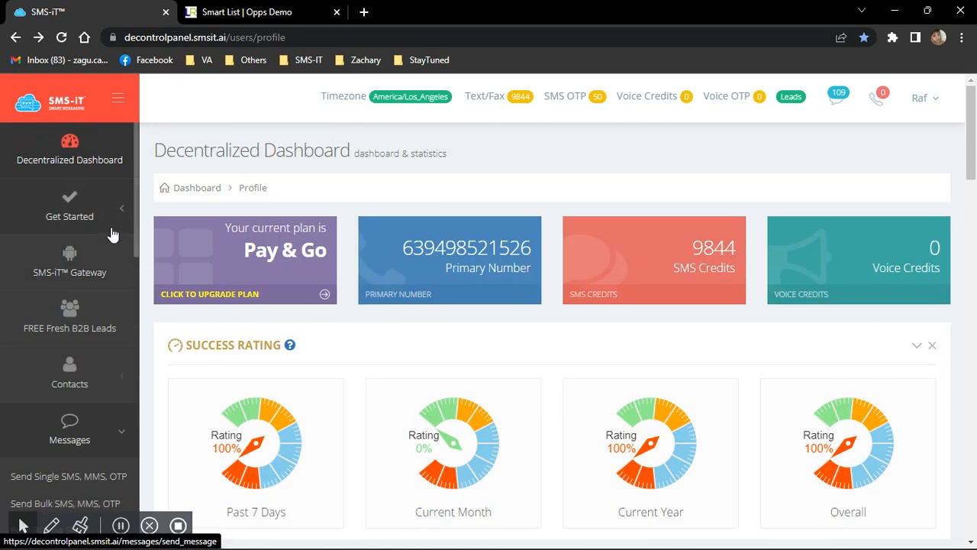
{"action": "mouse_move", "coordinate": [350, 296]}
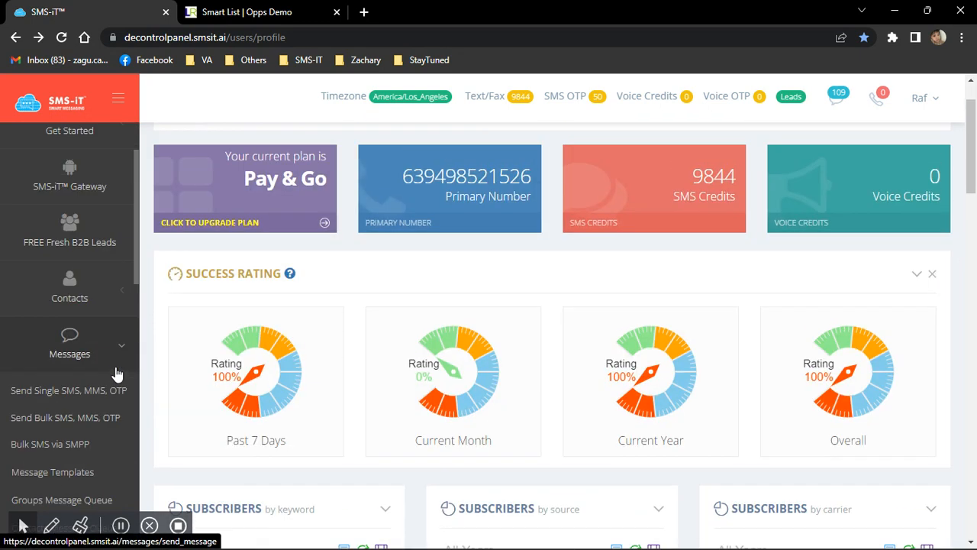
{"action": "scroll", "scroll_direction": "up", "scroll_amount": 3}
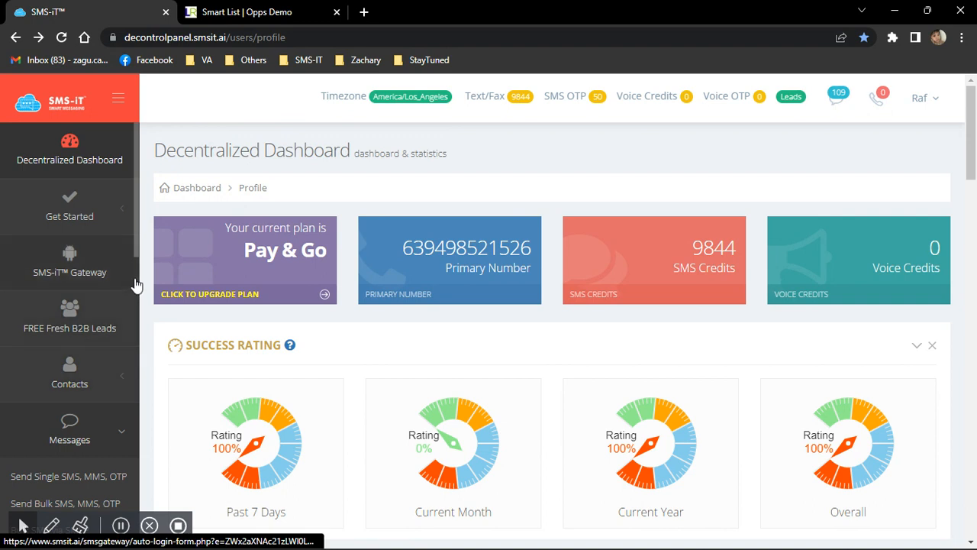
{"action": "scroll", "scroll_direction": "down", "scroll_amount": 3}
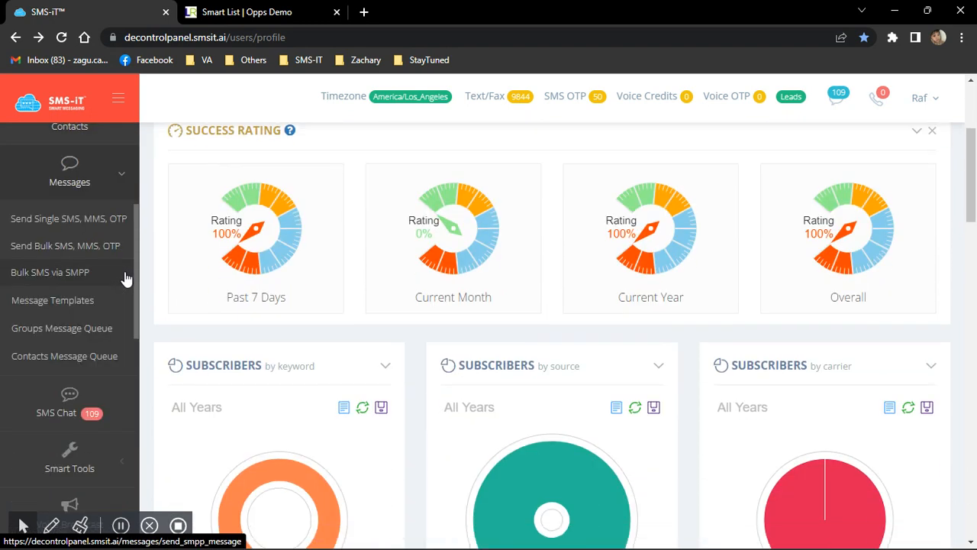
{"action": "scroll", "scroll_direction": "up", "scroll_amount": 3}
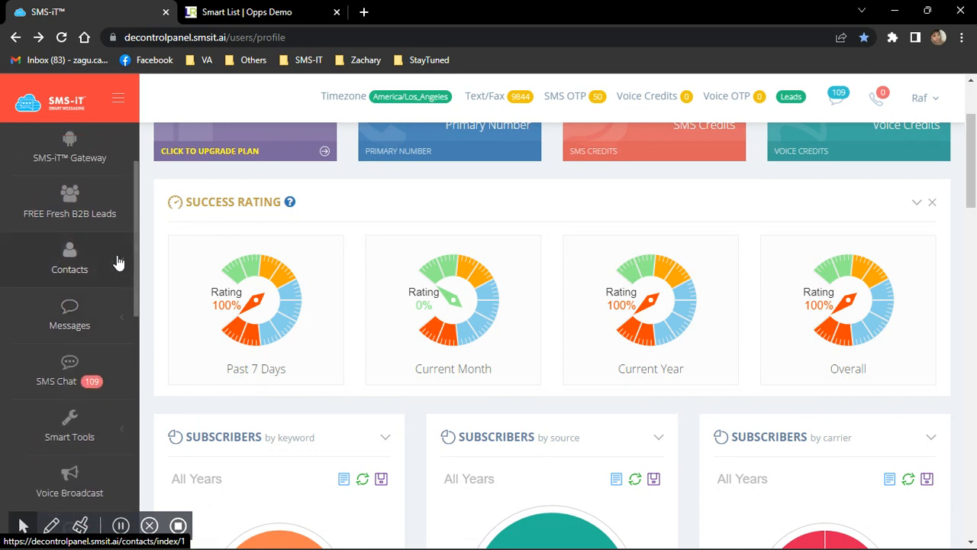
Sign back into the dashboard and expand Contacts to show Groups, Import, Manage and Export.
{"action": "left_click", "coordinate": [70, 258]}
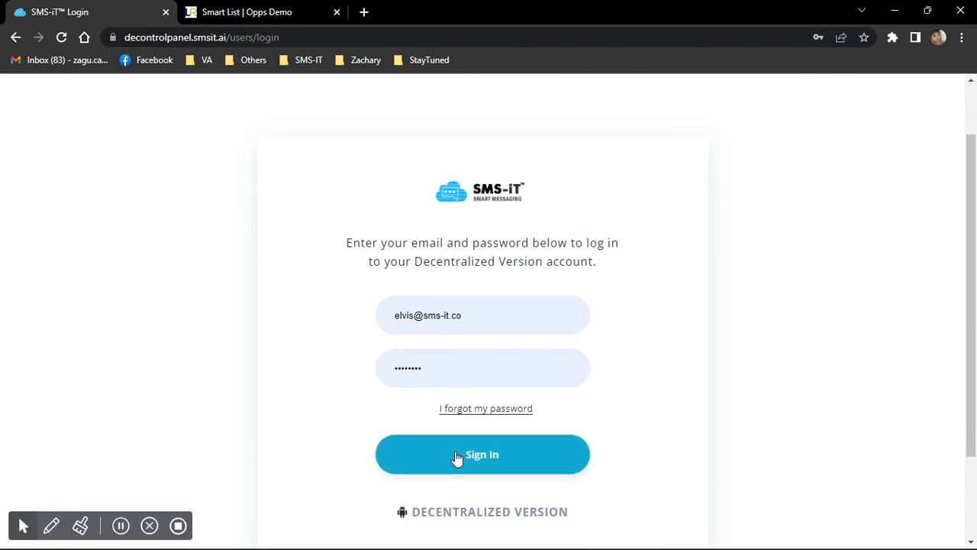
{"action": "left_click", "coordinate": [482, 455]}
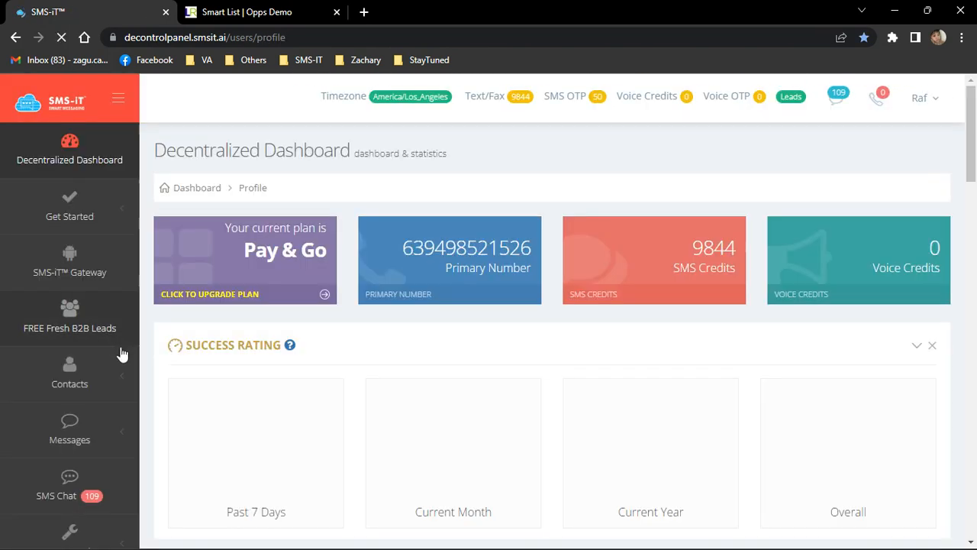
{"action": "left_click", "coordinate": [71, 374]}
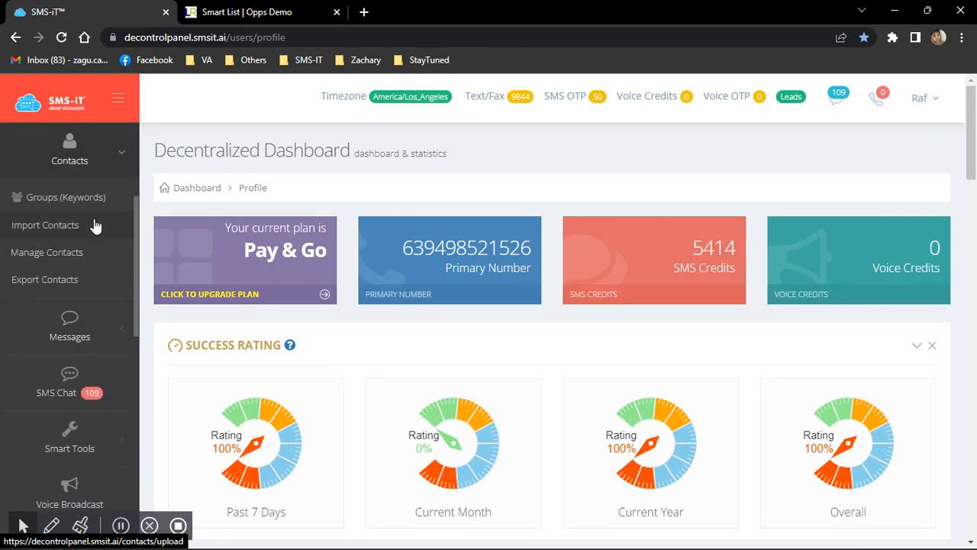
From the keyword Groups list, bring up the Ghl group's settings for editing and review them.
{"action": "left_click", "coordinate": [64, 197]}
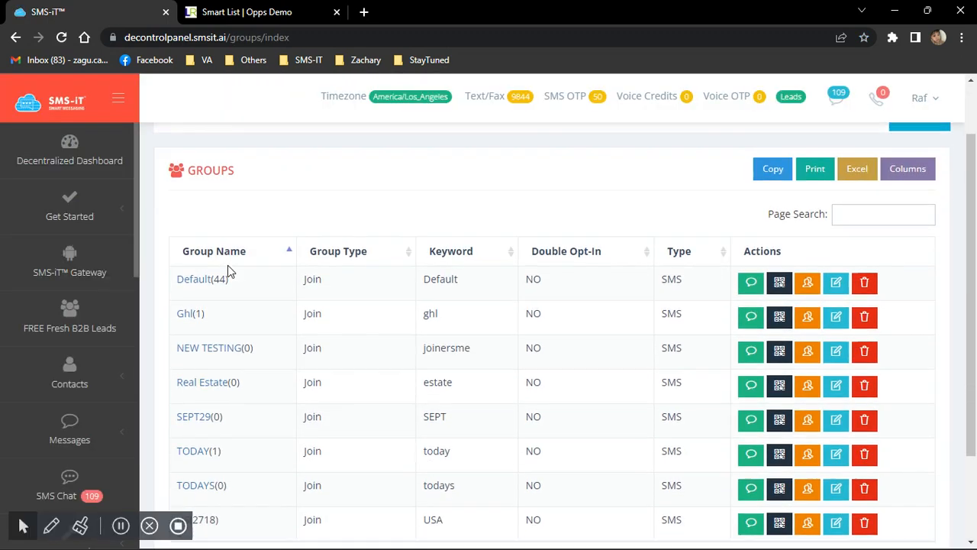
{"action": "mouse_move", "coordinate": [185, 311]}
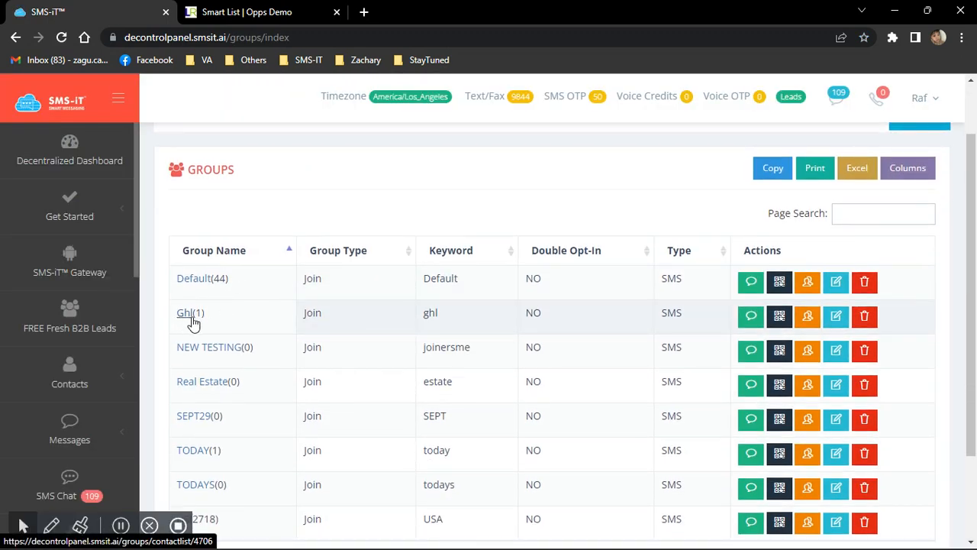
{"action": "left_click", "coordinate": [837, 315]}
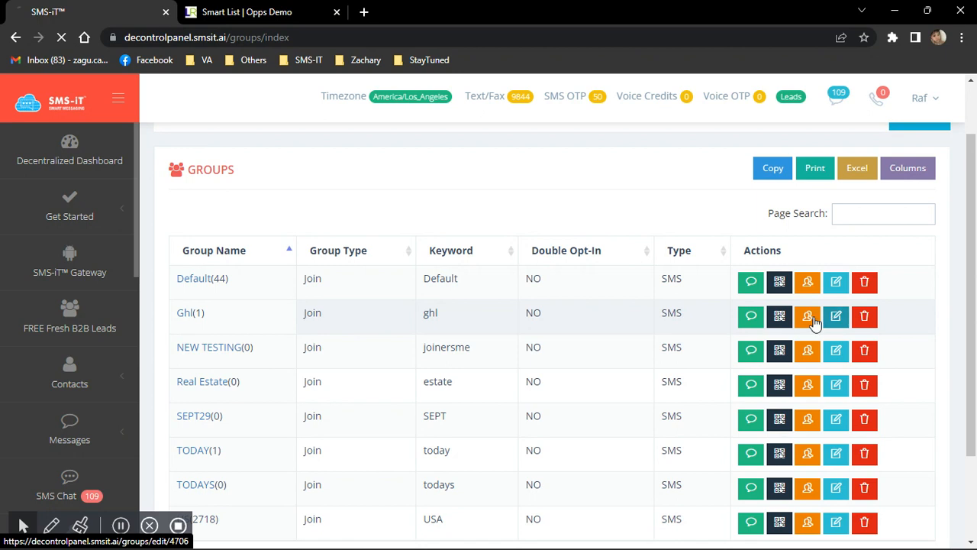
{"action": "left_click", "coordinate": [837, 316]}
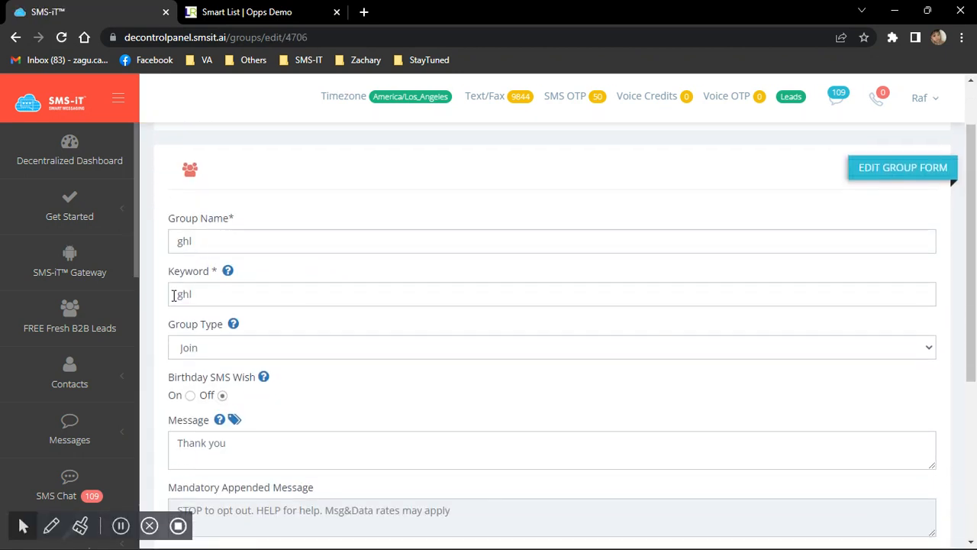
{"action": "scroll", "scroll_direction": "down", "scroll_amount": 3}
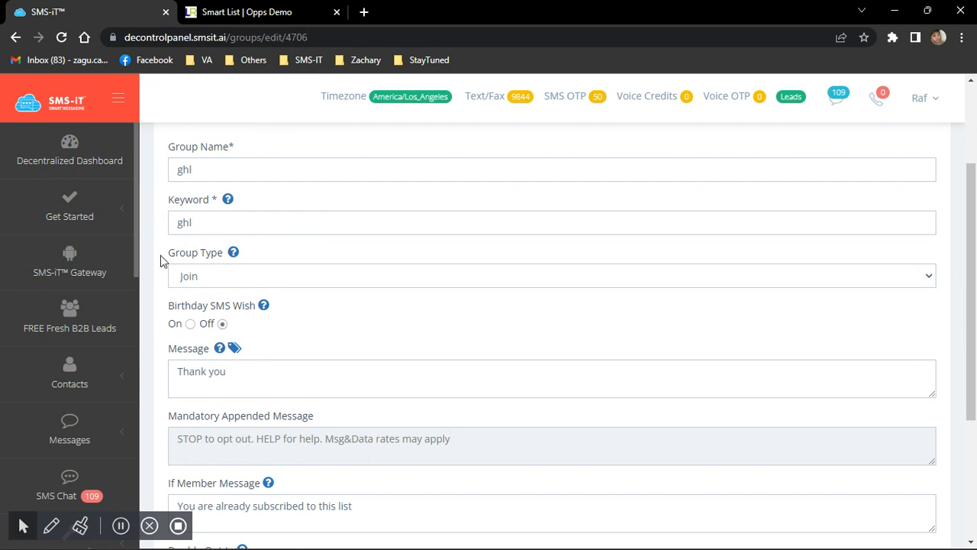
{"action": "scroll", "scroll_direction": "down", "scroll_amount": 3}
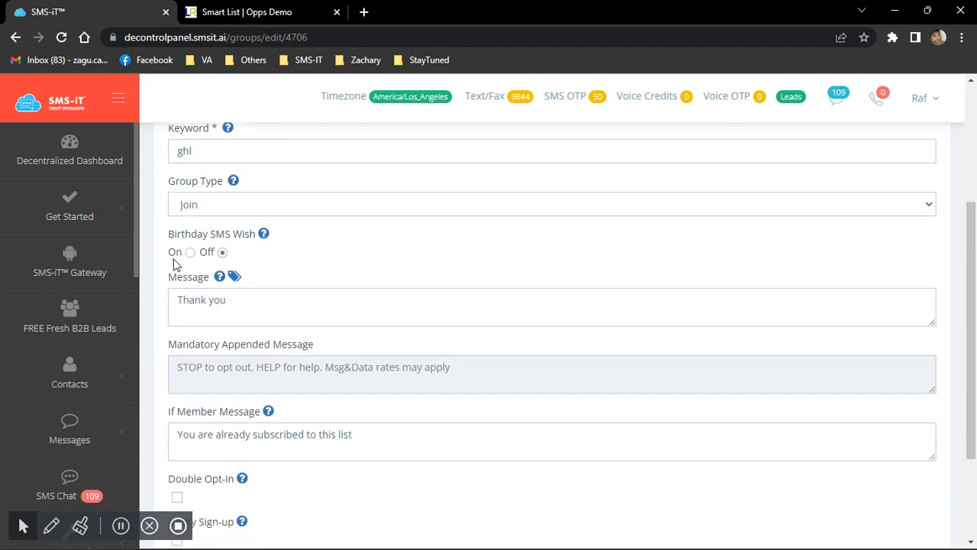
{"action": "scroll", "scroll_direction": "down", "scroll_amount": 3}
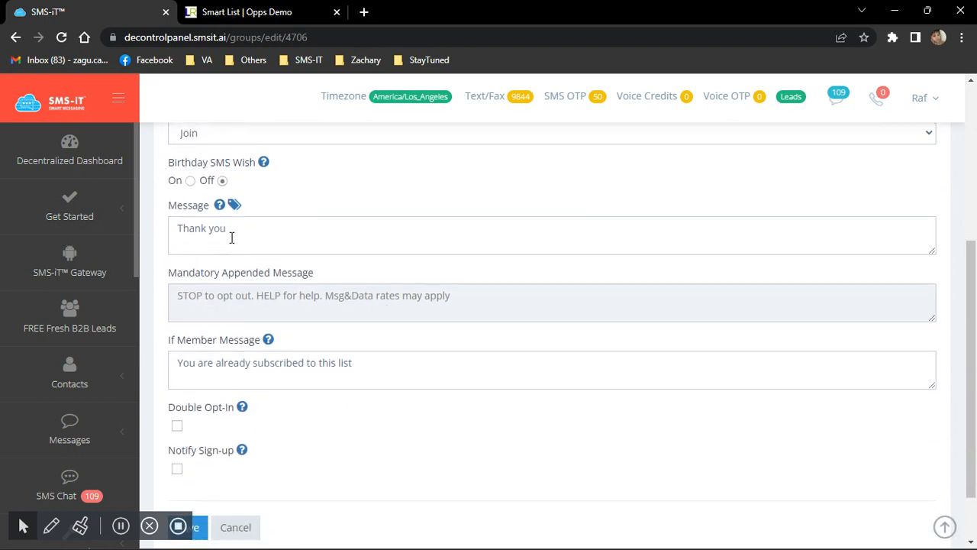
{"action": "scroll", "scroll_direction": "up", "scroll_amount": 3}
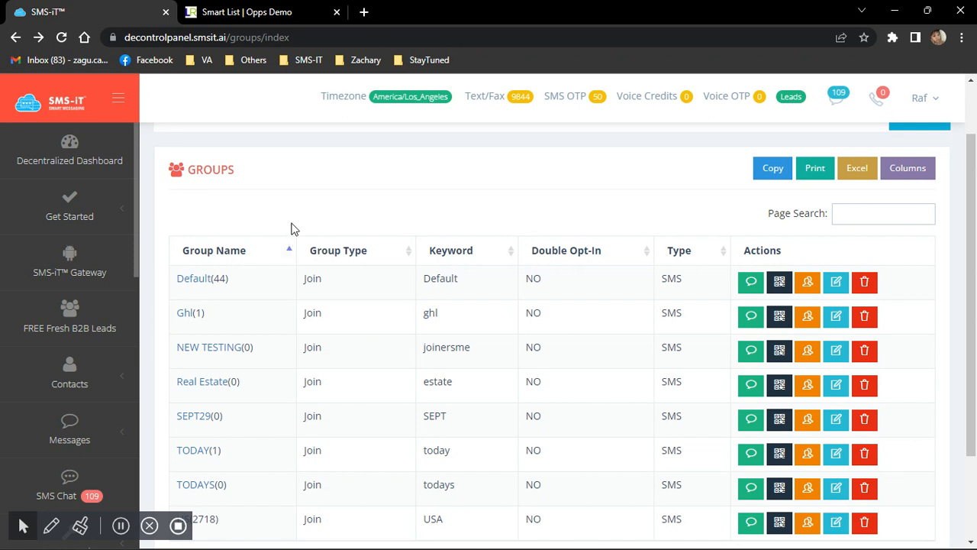
{"action": "mouse_move", "coordinate": [248, 12]}
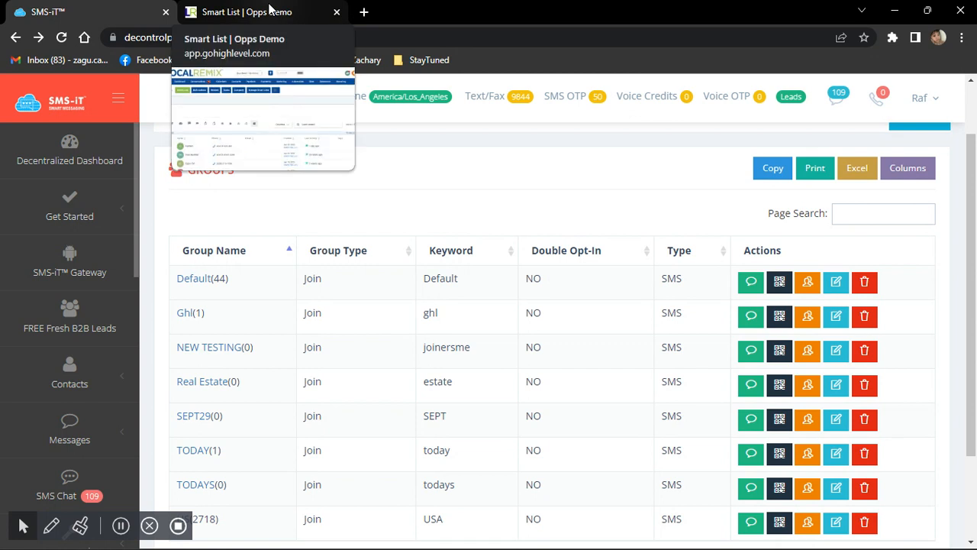
{"action": "mouse_move", "coordinate": [192, 360]}
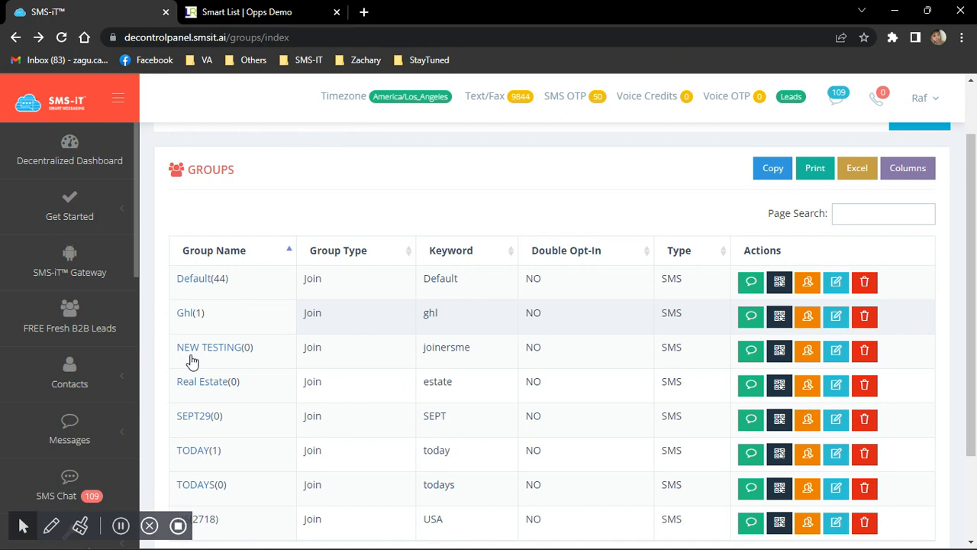
{"action": "mouse_move", "coordinate": [248, 13]}
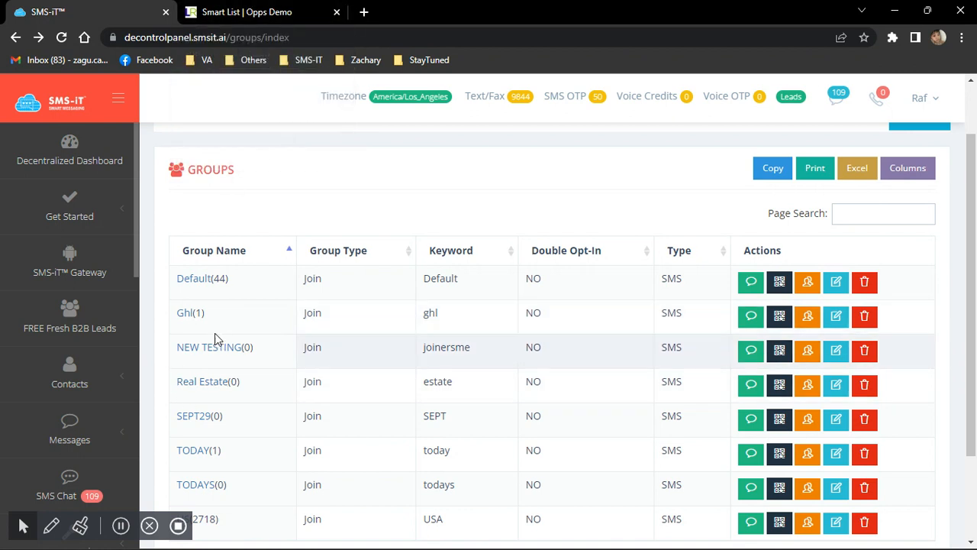
{"action": "mouse_move", "coordinate": [185, 312]}
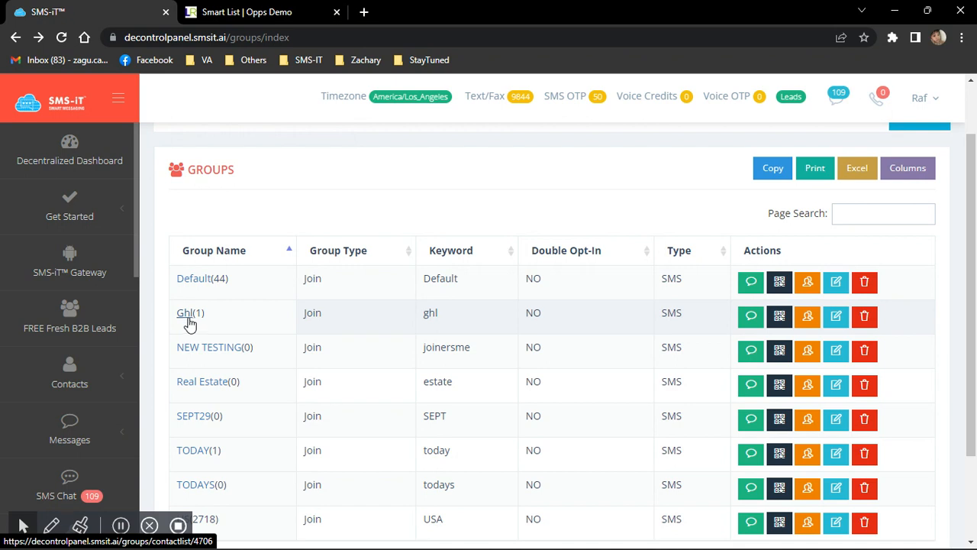
{"action": "mouse_move", "coordinate": [185, 321]}
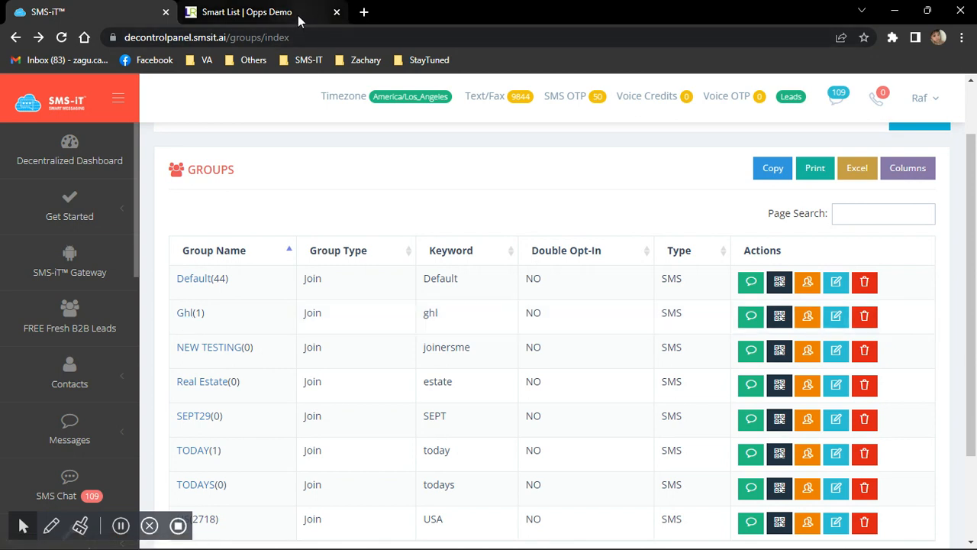
{"action": "mouse_move", "coordinate": [211, 347]}
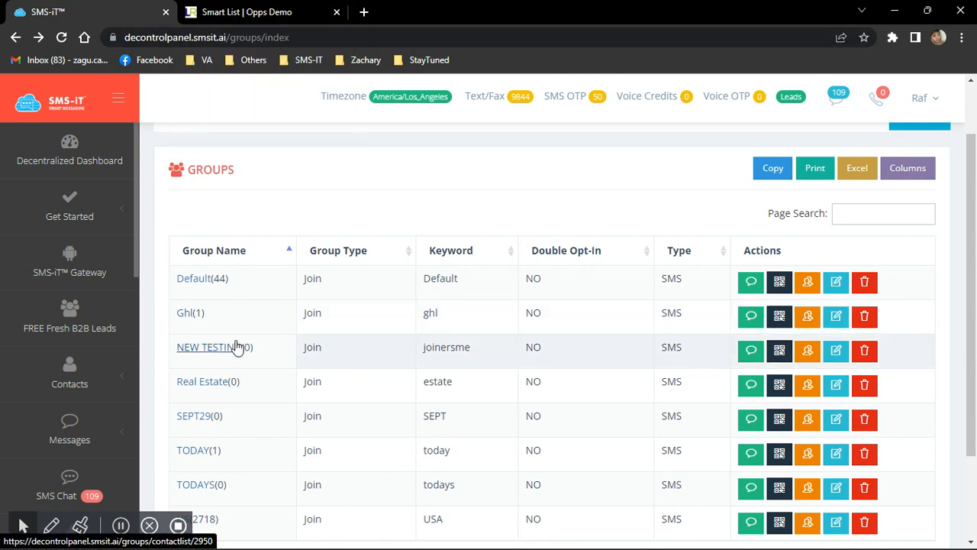
{"action": "mouse_move", "coordinate": [221, 316]}
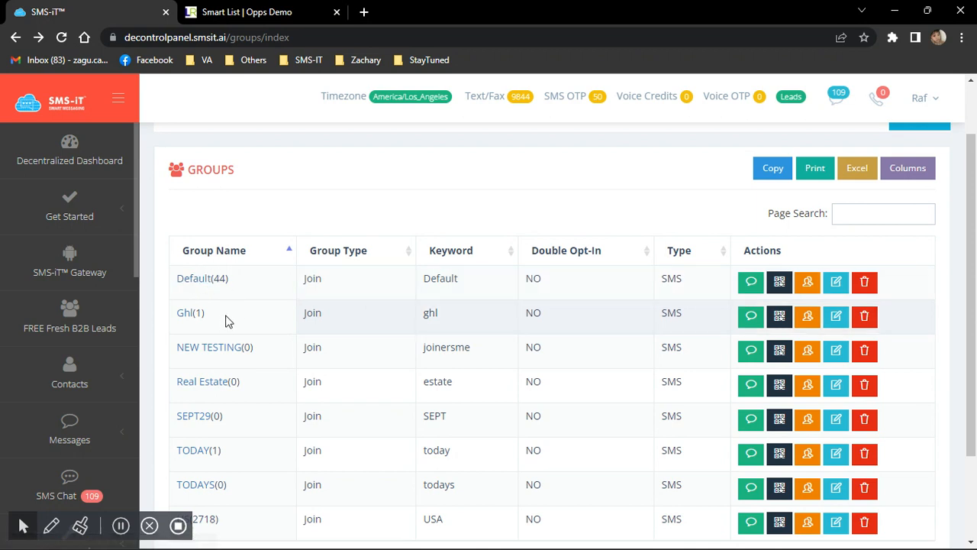
{"action": "mouse_move", "coordinate": [675, 308]}
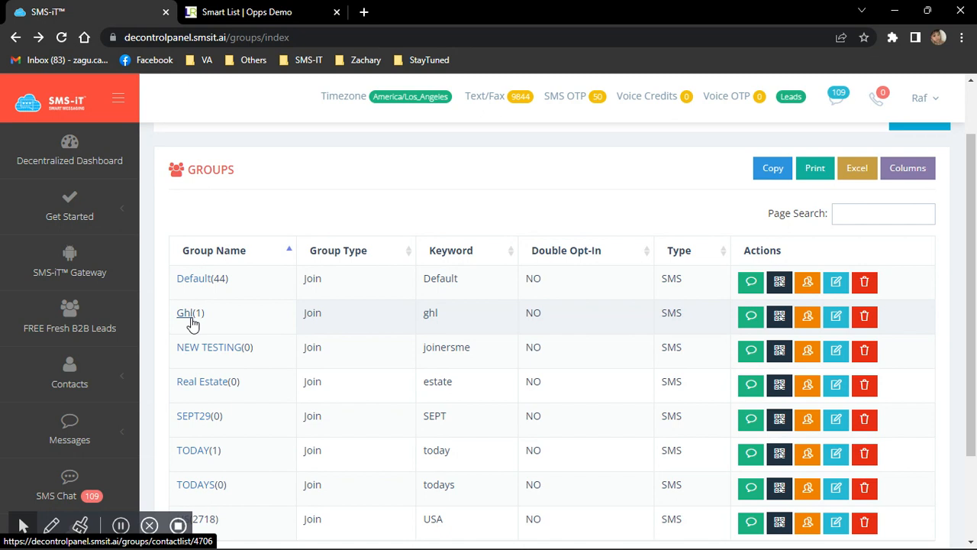
{"action": "mouse_move", "coordinate": [185, 320]}
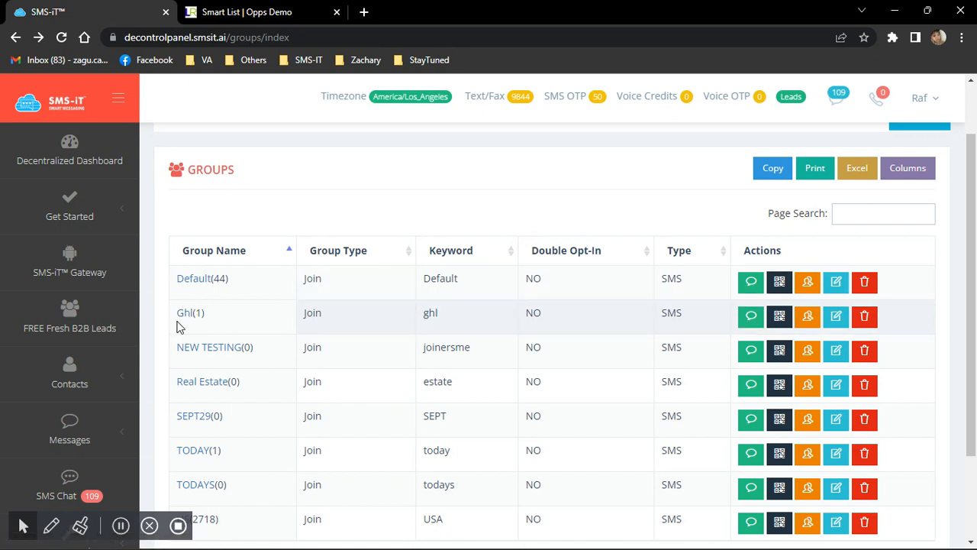
{"action": "mouse_move", "coordinate": [185, 313]}
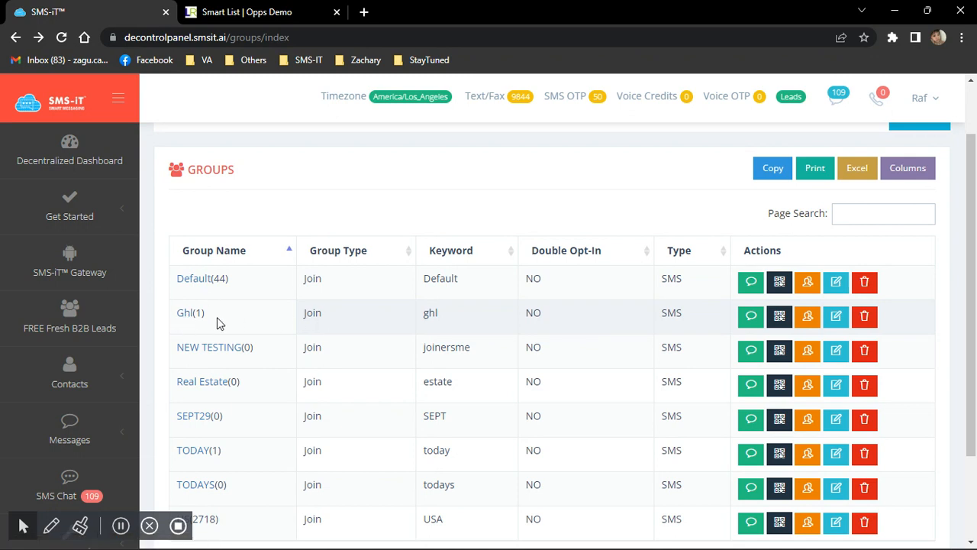
{"action": "mouse_move", "coordinate": [187, 311]}
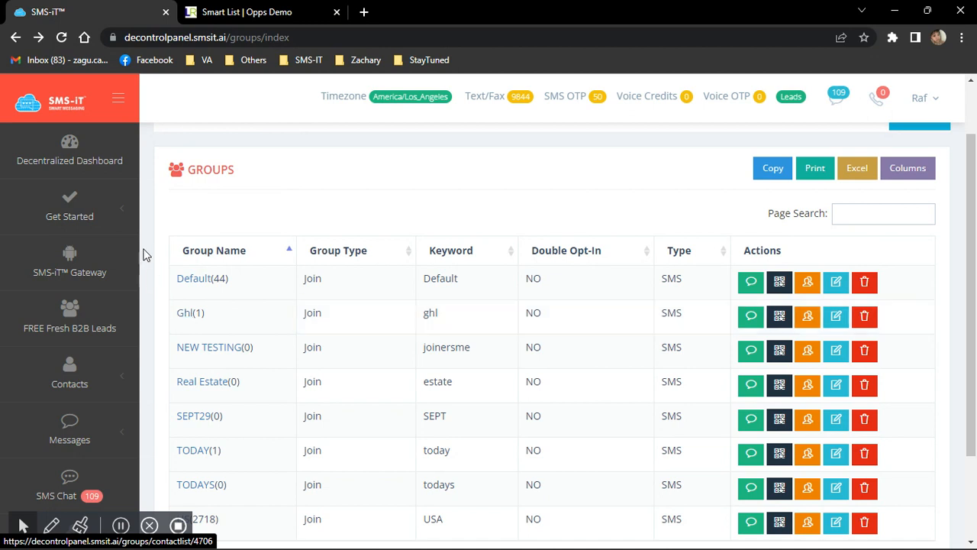
{"action": "mouse_move", "coordinate": [304, 236]}
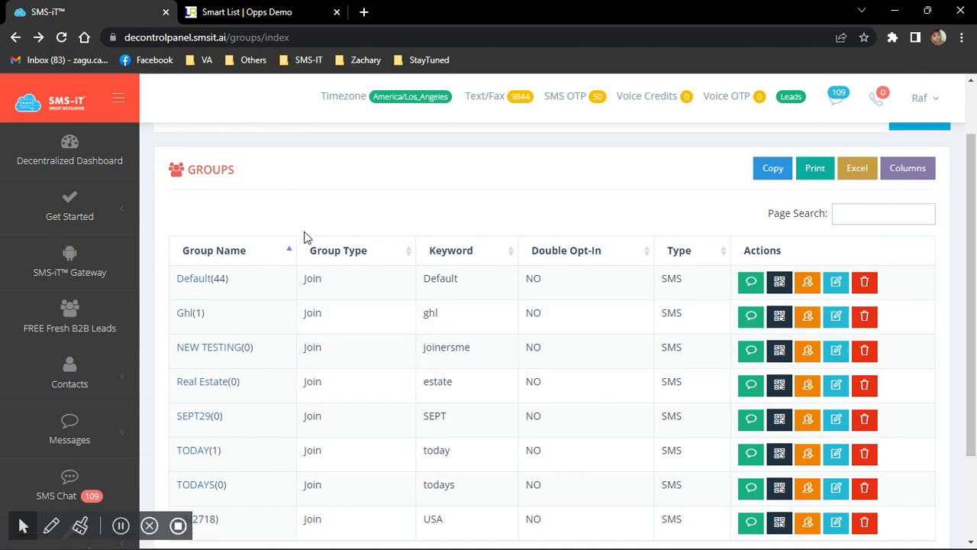
{"action": "mouse_move", "coordinate": [269, 254]}
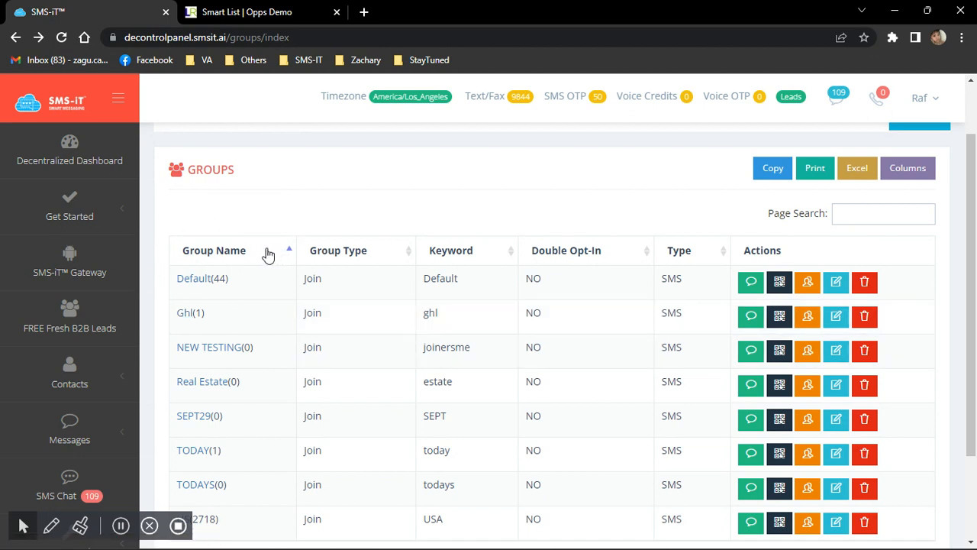
Review the Ghl group's welcome message before returning to the Groups list.
{"action": "scroll", "scroll_direction": "down", "scroll_amount": 3}
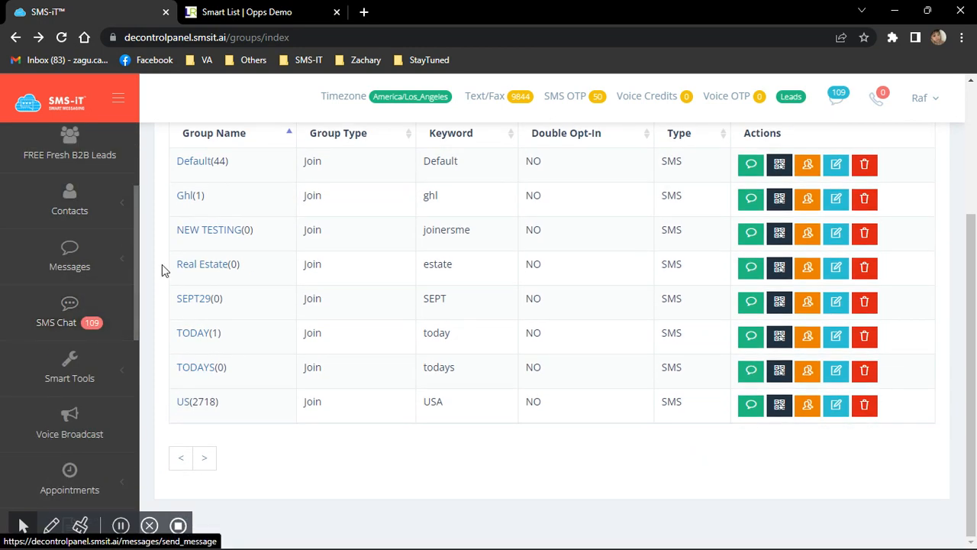
{"action": "scroll", "scroll_direction": "up", "scroll_amount": 3}
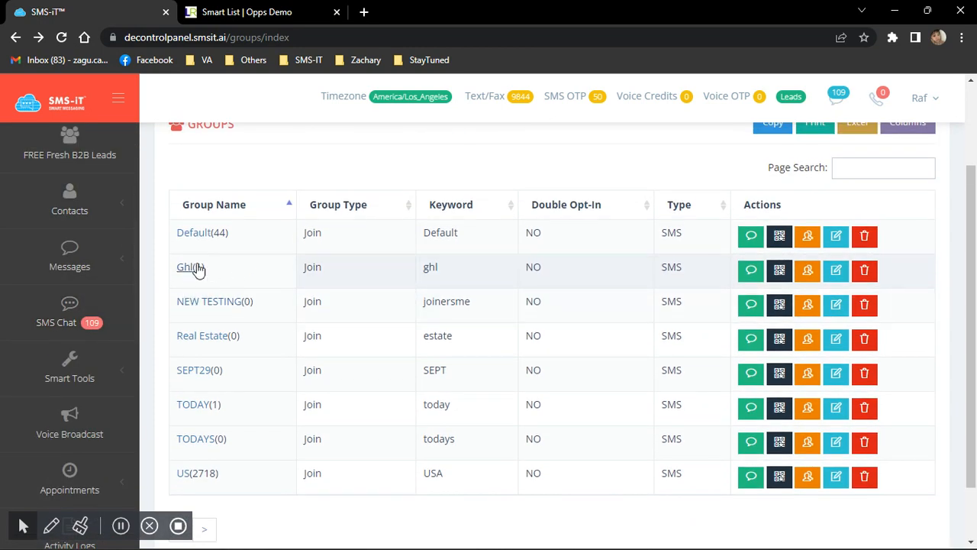
{"action": "scroll", "scroll_direction": "down", "scroll_amount": 3}
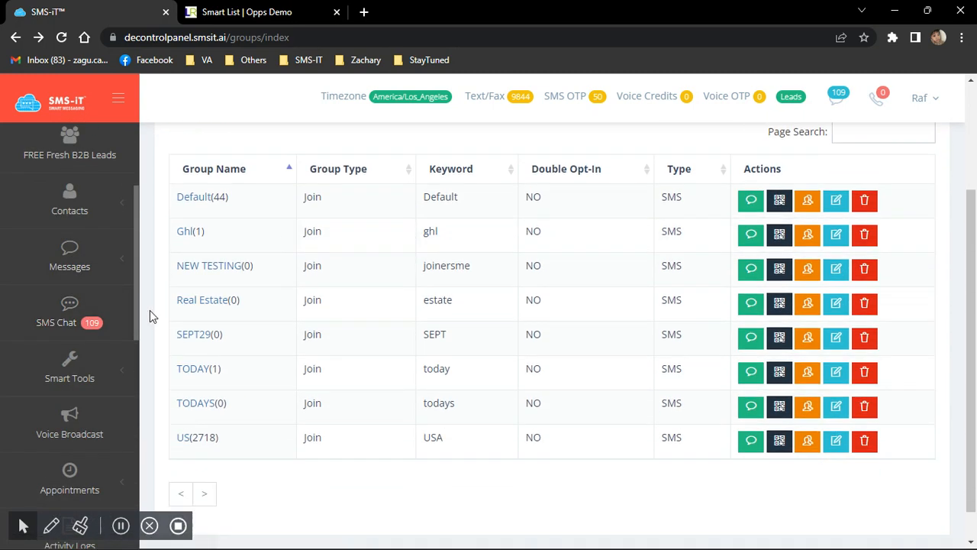
{"action": "scroll", "scroll_direction": "down", "scroll_amount": 3}
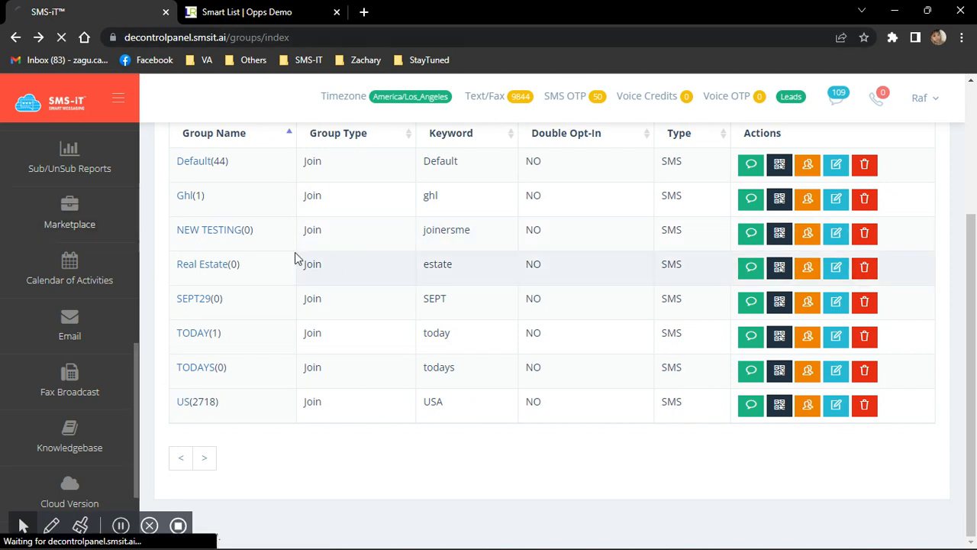
From the integrations Marketplace, start the GoHighLevel connection page.
{"action": "left_click", "coordinate": [70, 214]}
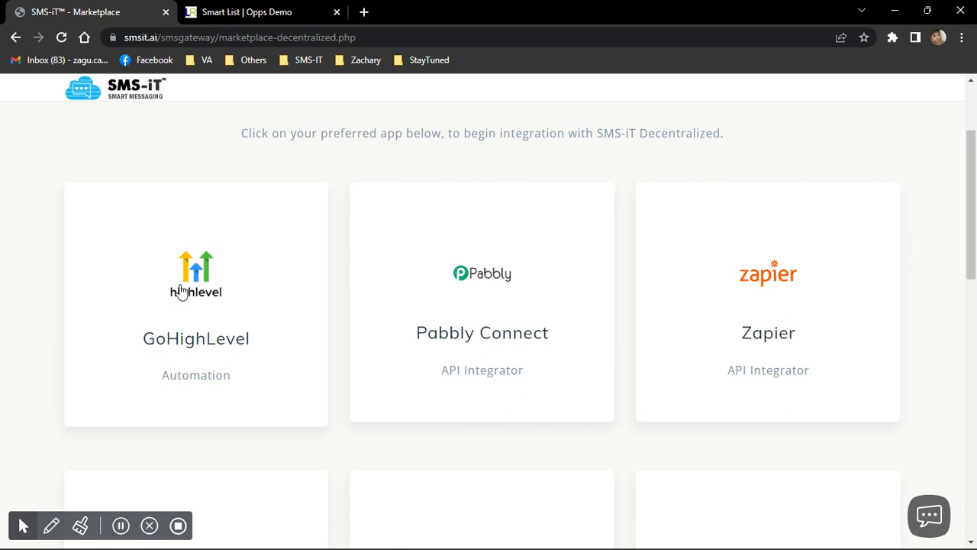
{"action": "left_click", "coordinate": [195, 302]}
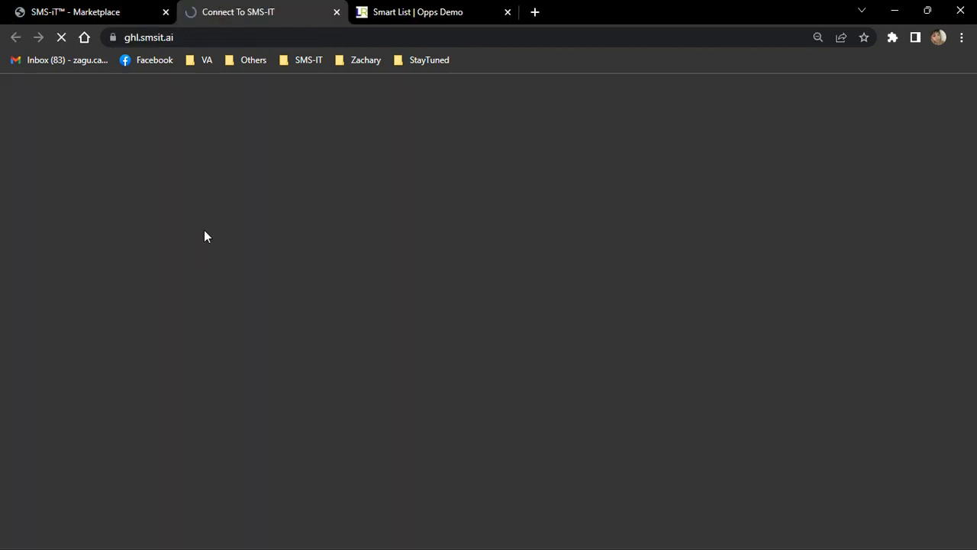
{"action": "mouse_move", "coordinate": [183, 142]}
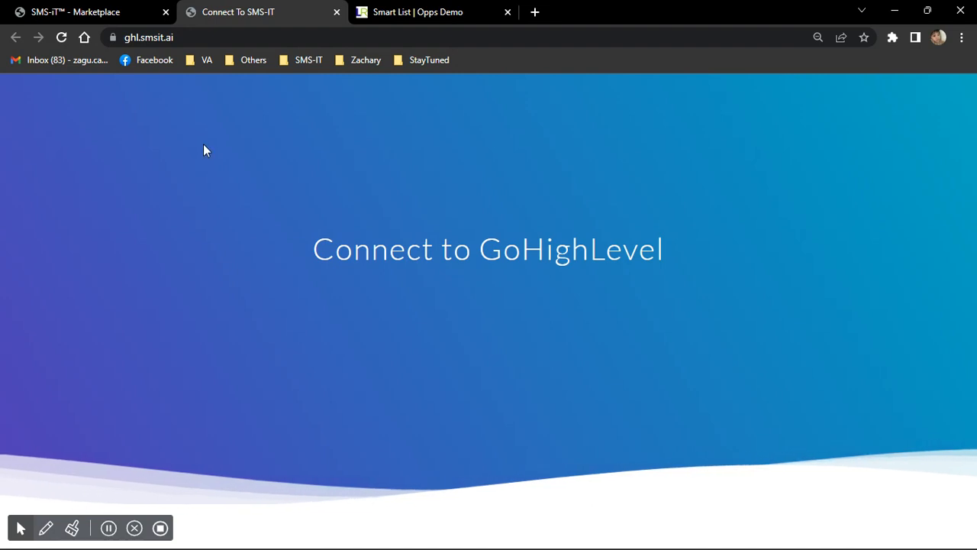
{"action": "mouse_move", "coordinate": [461, 313]}
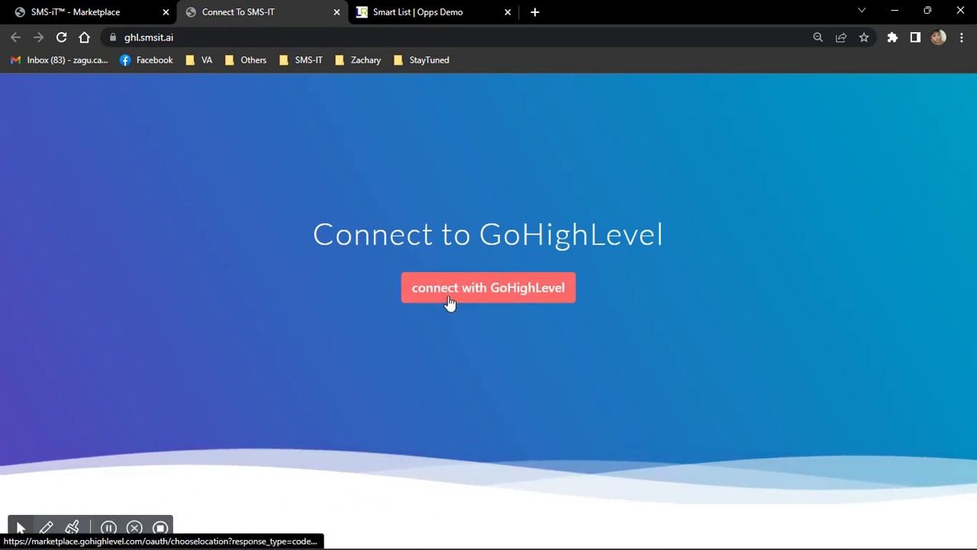
Connect with GoHighLevel and search the account chooser for 'opps demo'.
{"action": "left_click", "coordinate": [489, 287]}
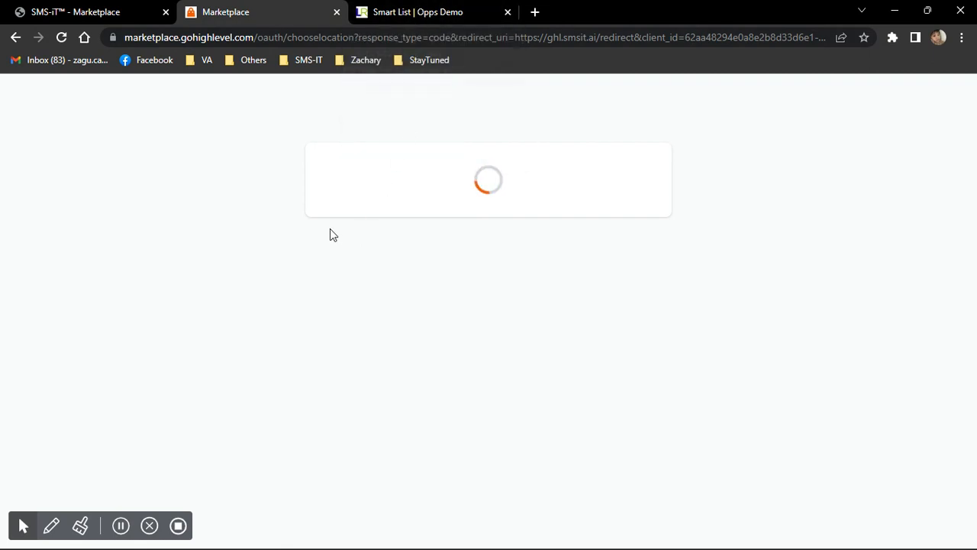
{"action": "mouse_move", "coordinate": [474, 226]}
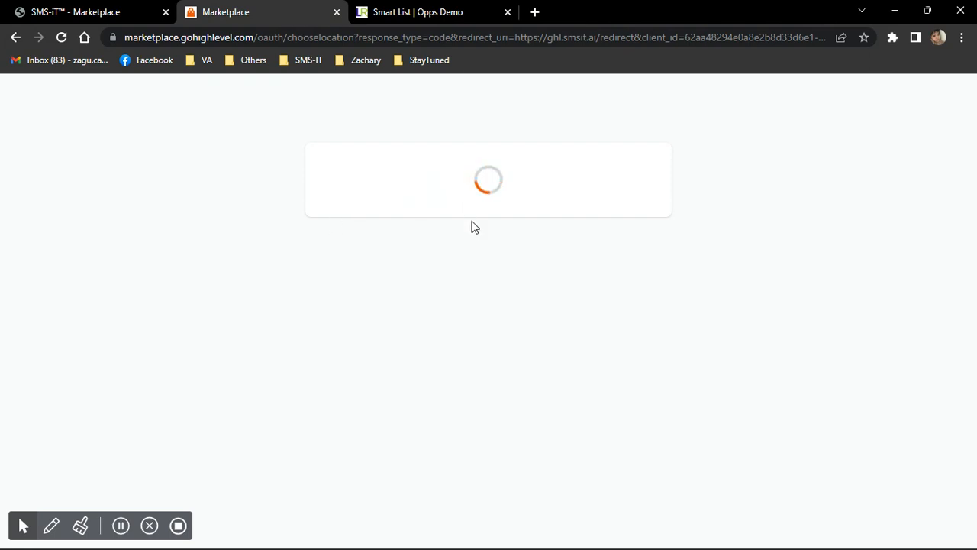
{"action": "mouse_move", "coordinate": [211, 482]}
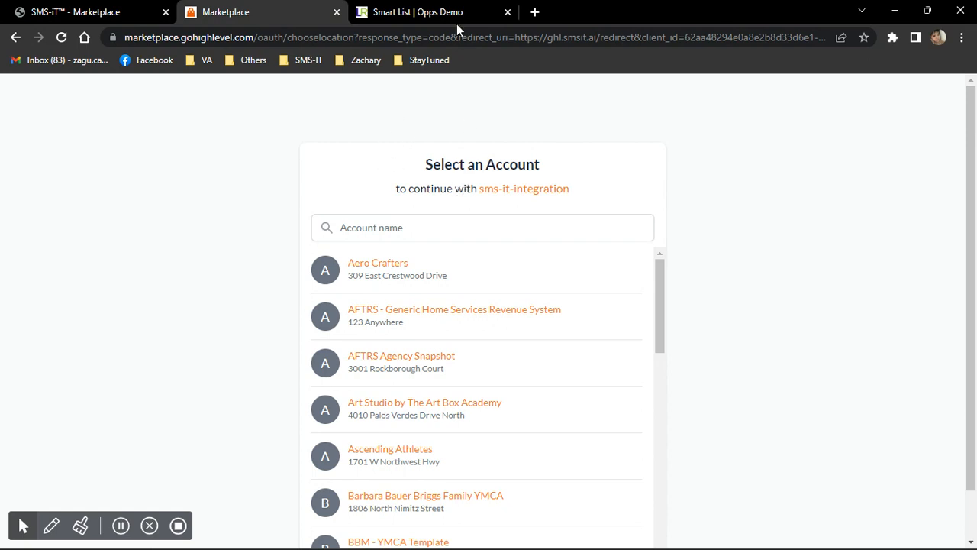
{"action": "left_click", "coordinate": [482, 228]}
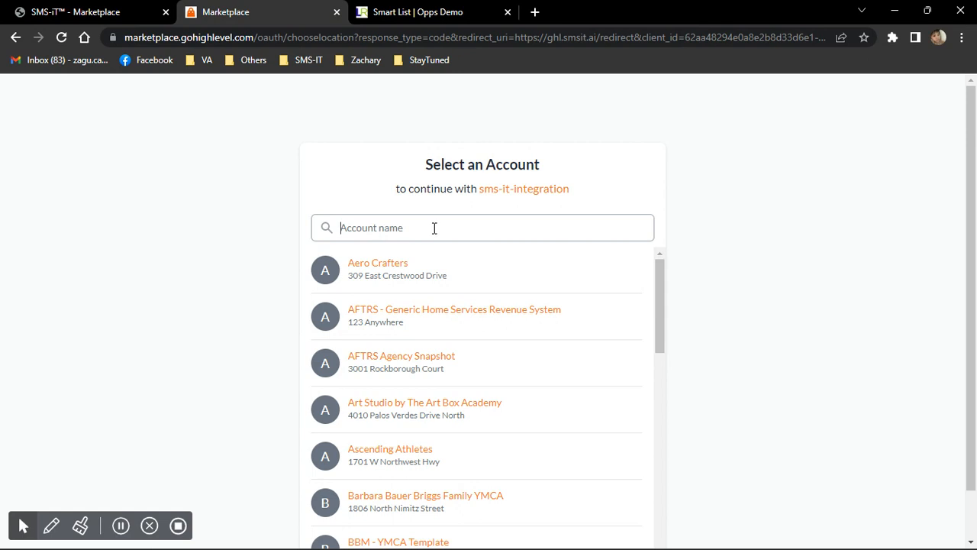
{"action": "type", "text": "opps"}
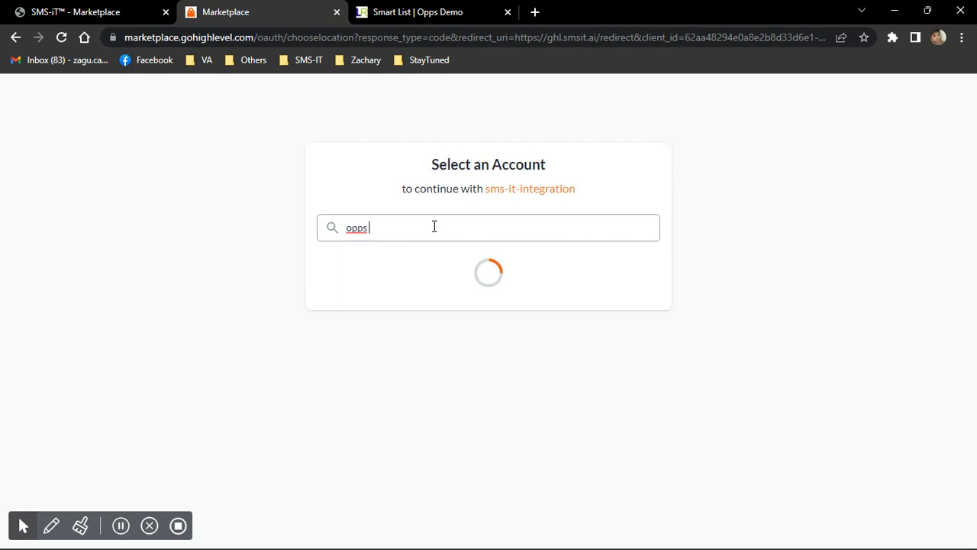
{"action": "type", "text": "demo"}
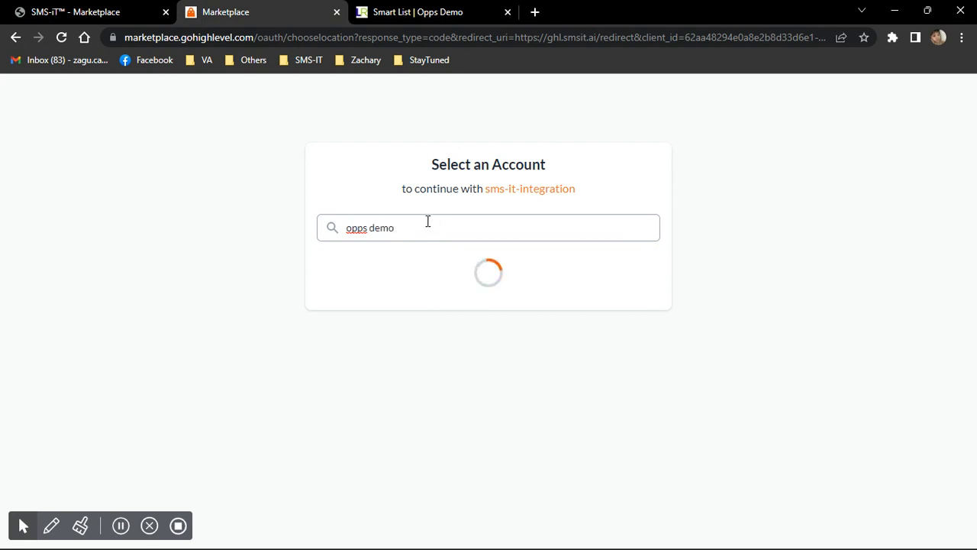
{"action": "mouse_move", "coordinate": [428, 213]}
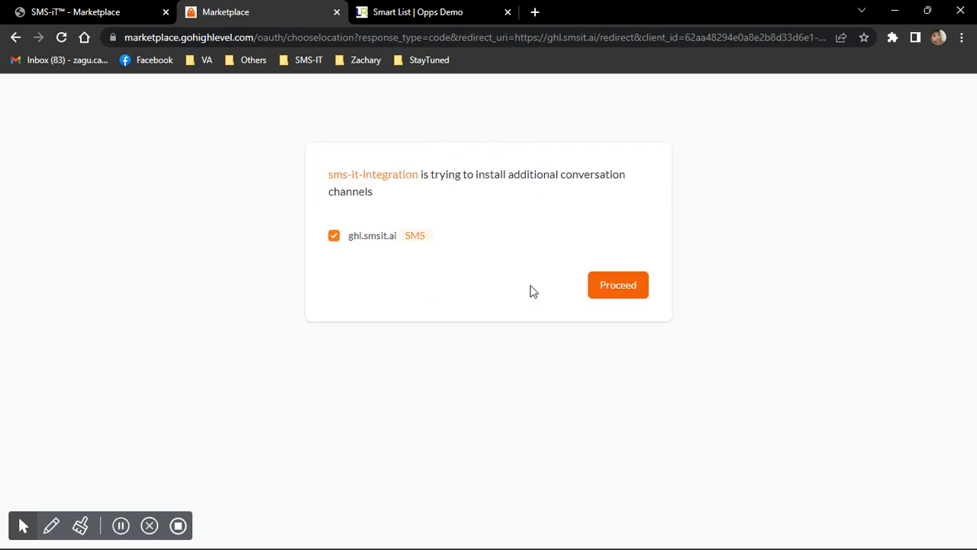
Proceed with installing the ghl.smsit.ai SMS conversation channel for Opps Demo.
{"action": "left_click", "coordinate": [617, 286]}
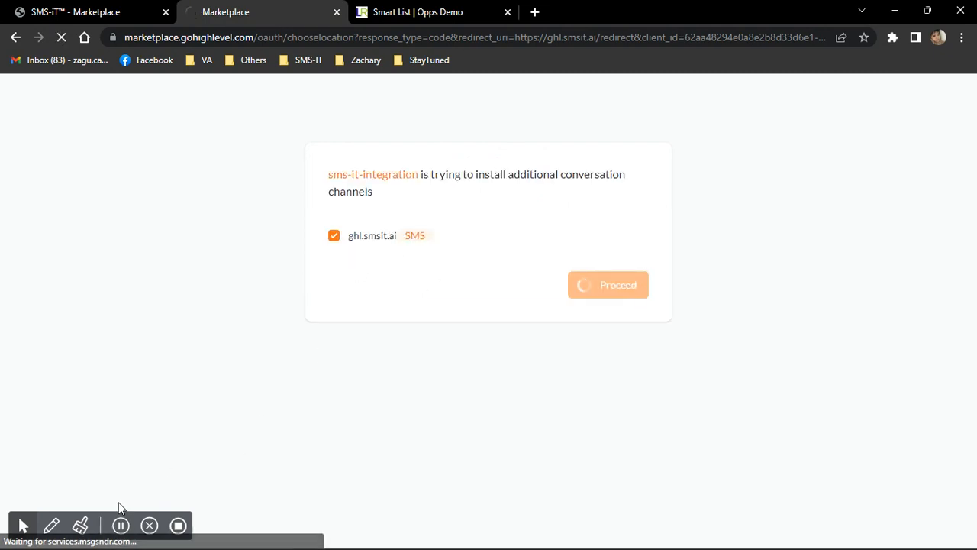
{"action": "left_click", "coordinate": [608, 286]}
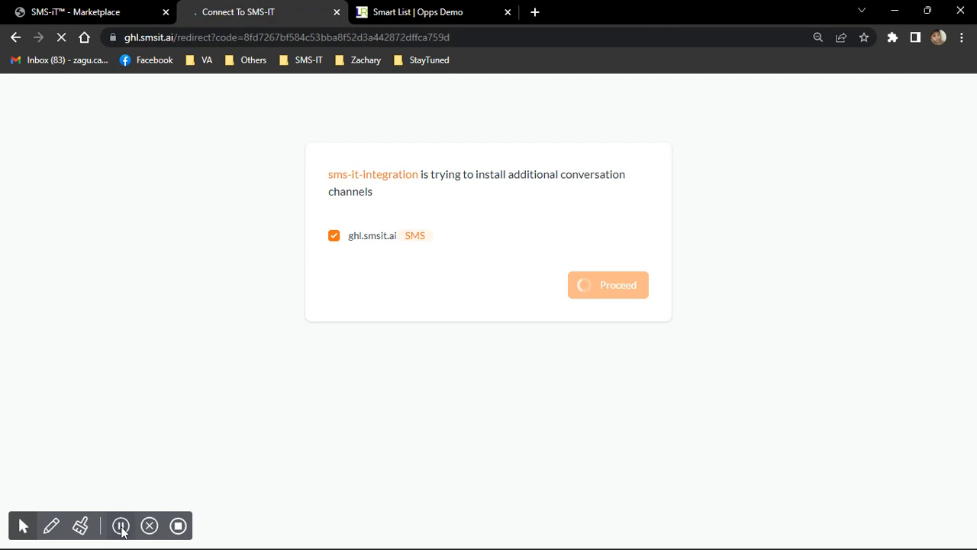
{"action": "left_click", "coordinate": [608, 285]}
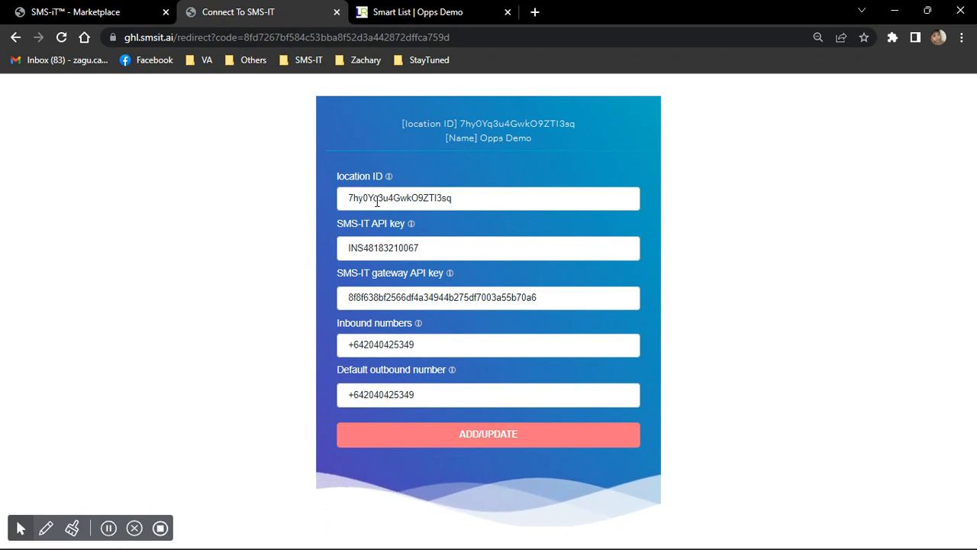
{"action": "triple_click", "coordinate": [488, 199]}
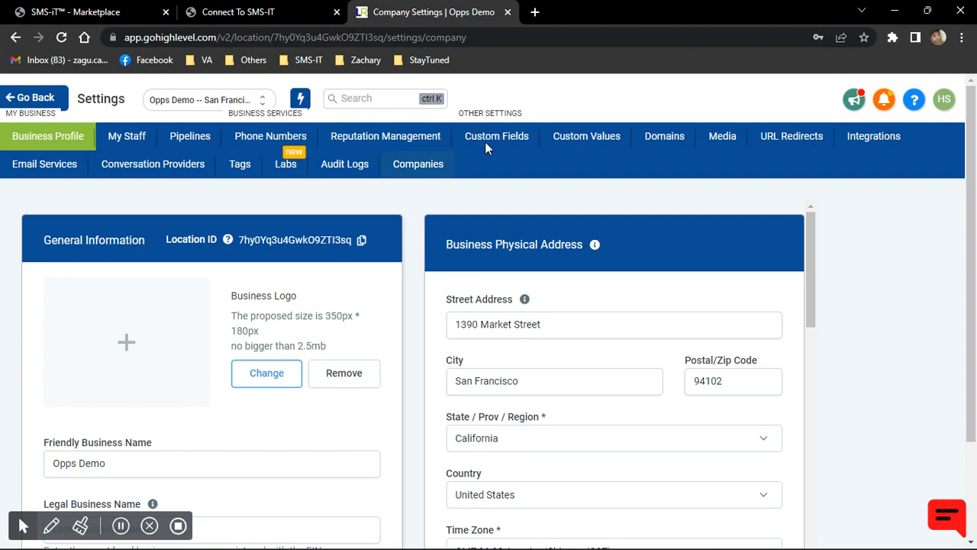
{"action": "mouse_move", "coordinate": [122, 83]}
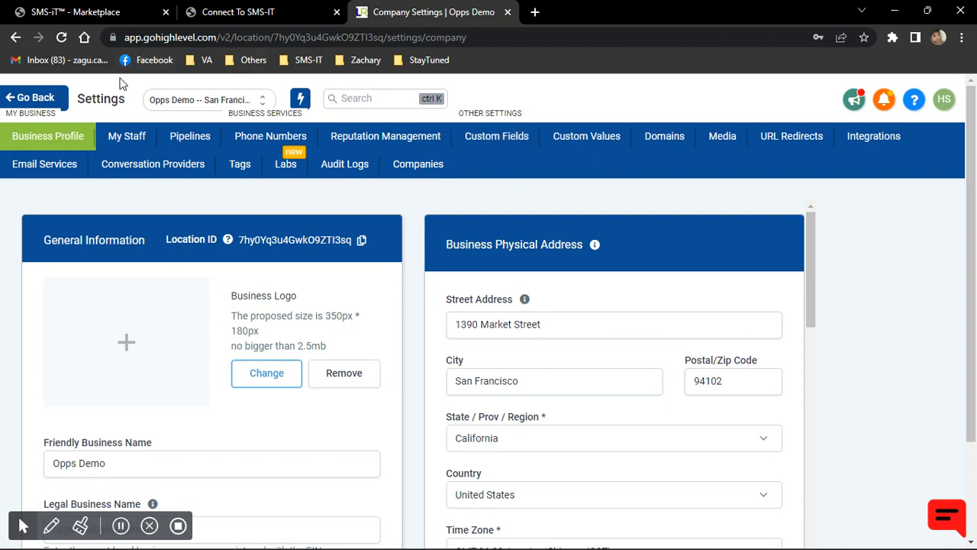
{"action": "mouse_move", "coordinate": [449, 196]}
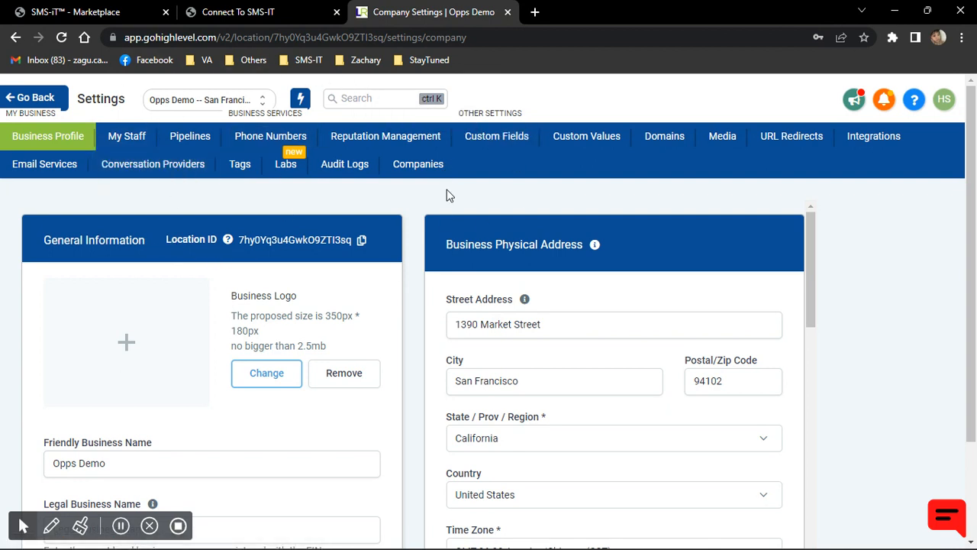
{"action": "mouse_move", "coordinate": [285, 163]}
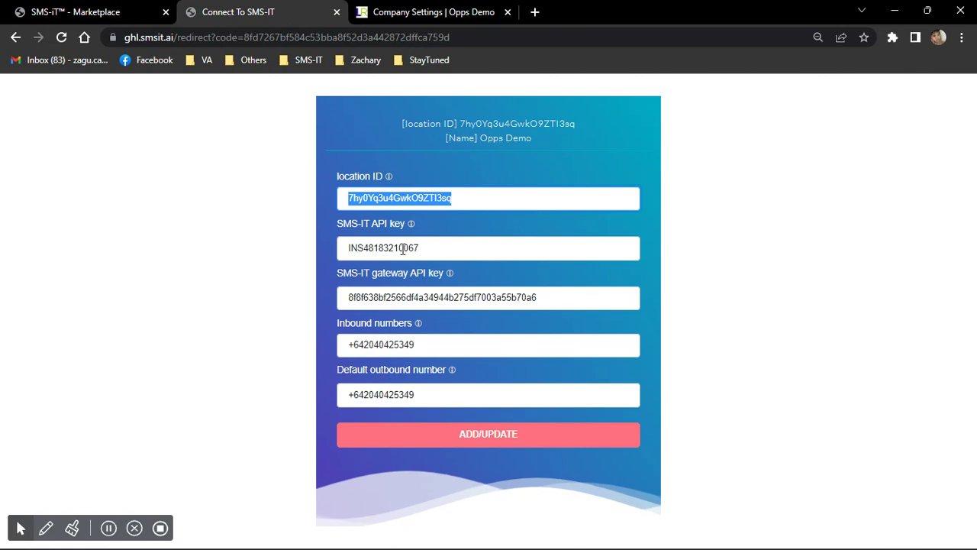
{"action": "mouse_move", "coordinate": [204, 175]}
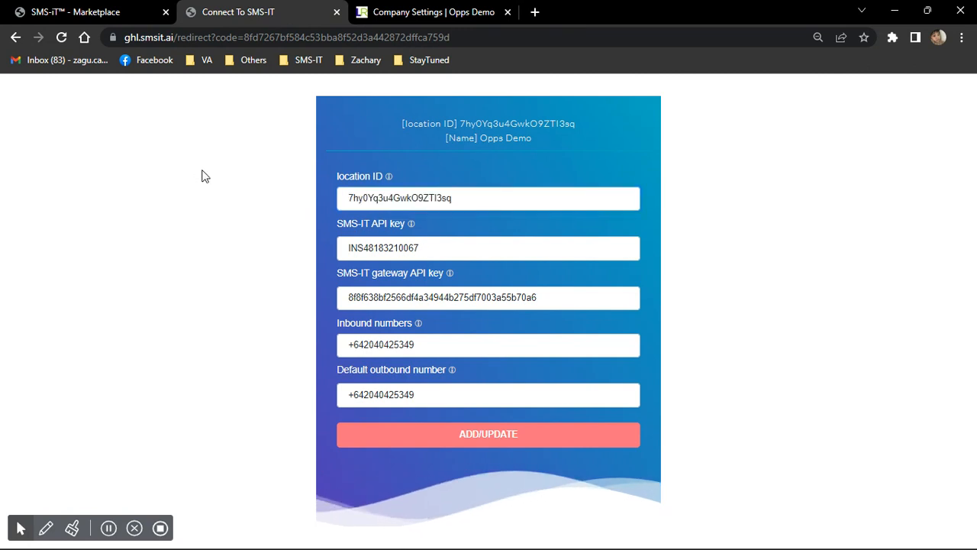
{"action": "left_click", "coordinate": [13, 37]}
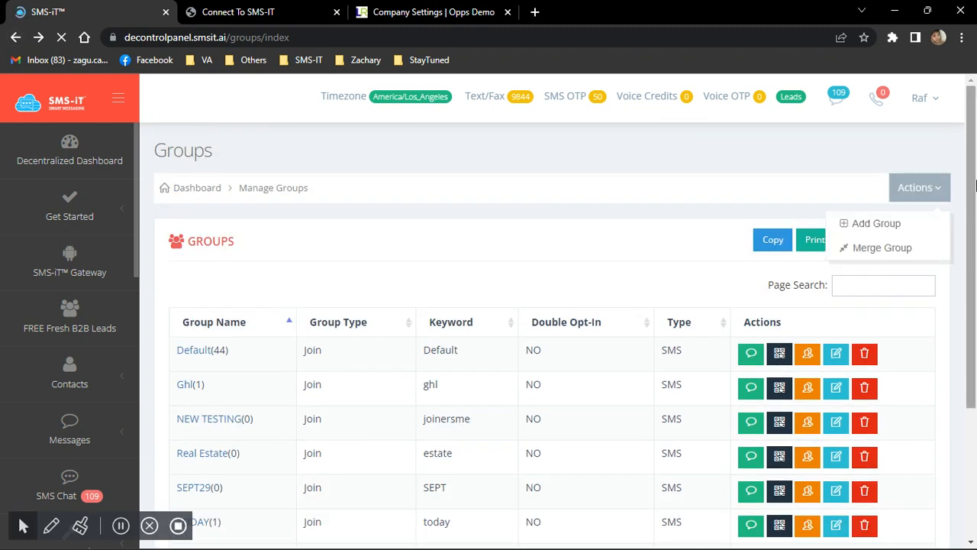
{"action": "left_click", "coordinate": [924, 98]}
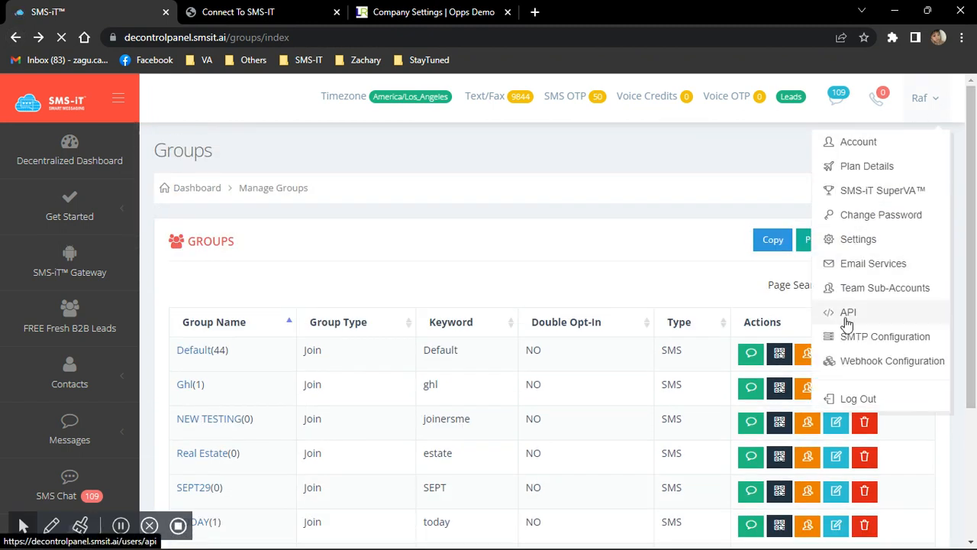
{"action": "left_click", "coordinate": [849, 311]}
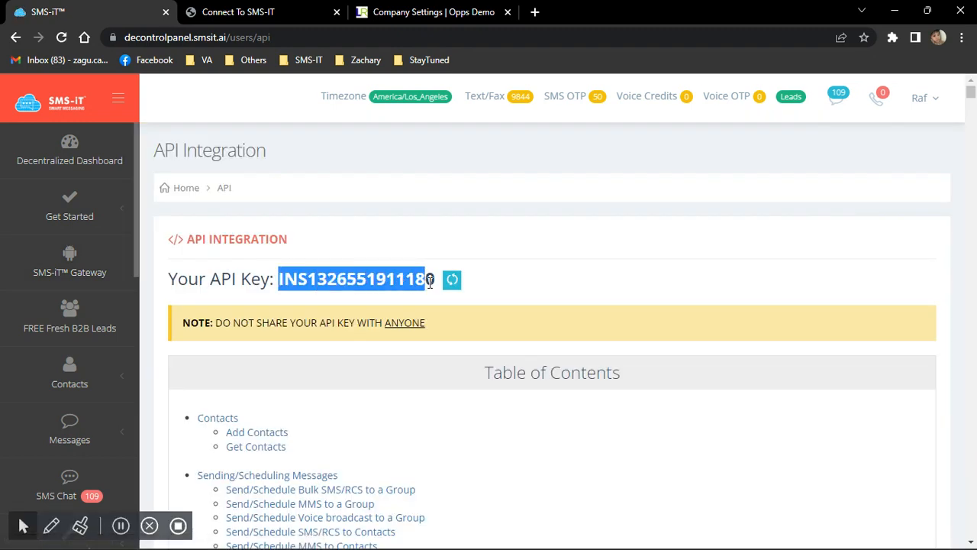
{"action": "left_click", "coordinate": [236, 12]}
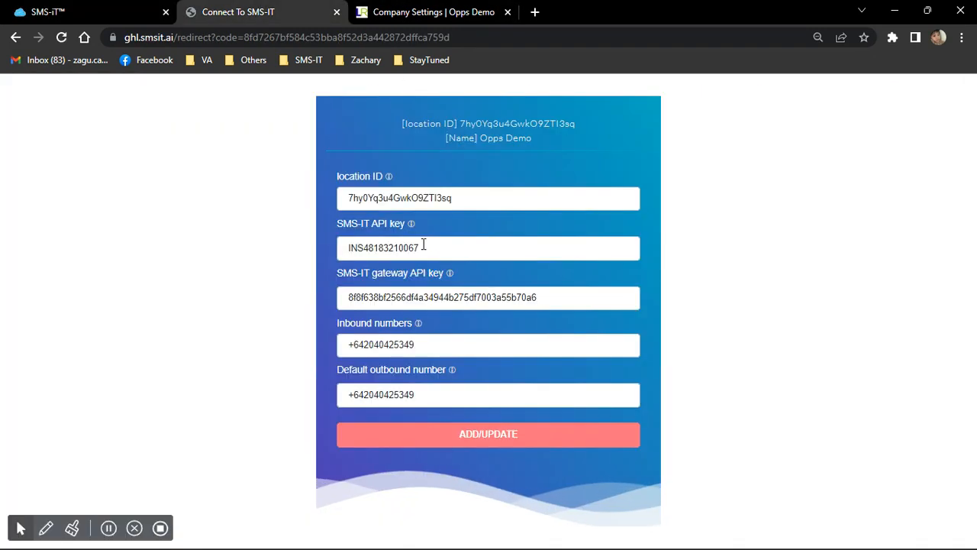
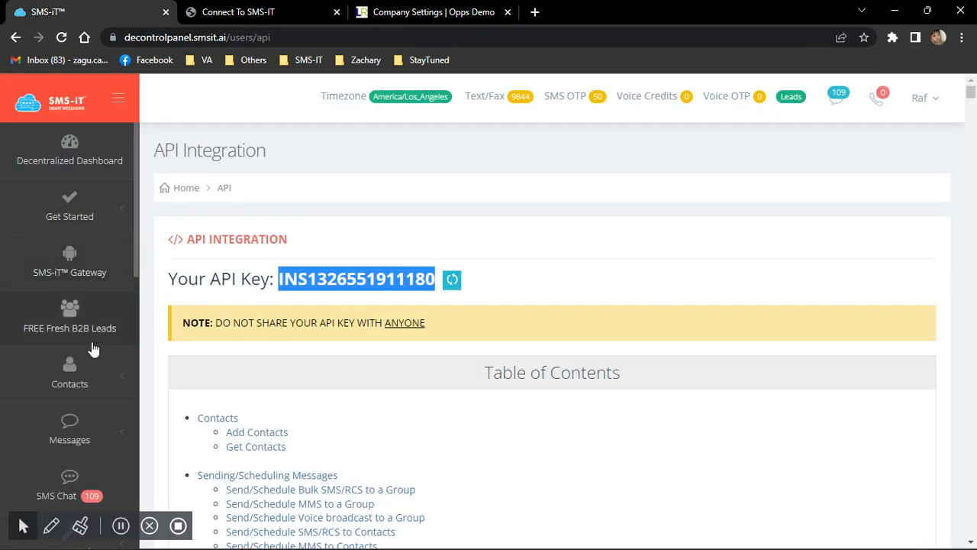
Fetch the gateway API key from the SMS-iT Gateway's API details.
{"action": "left_click", "coordinate": [71, 263]}
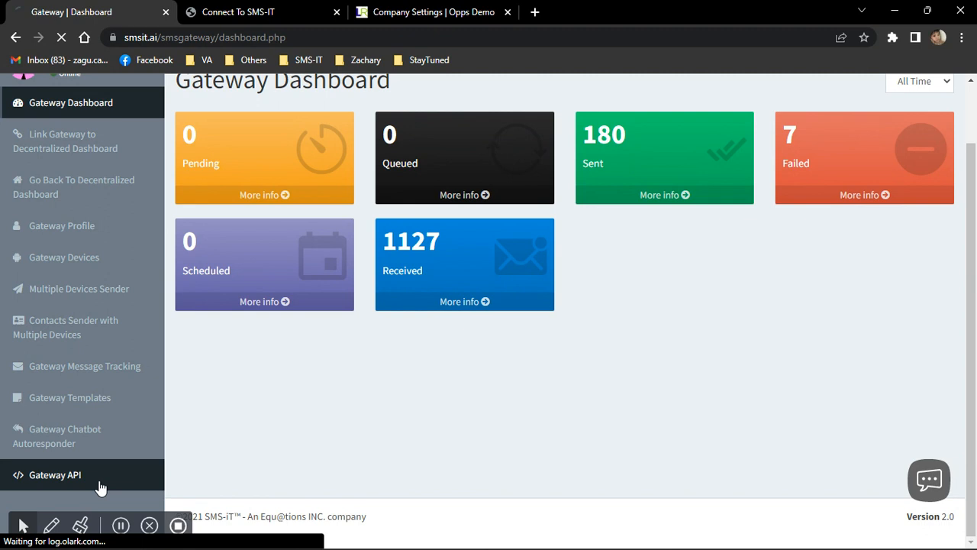
{"action": "left_click", "coordinate": [55, 473]}
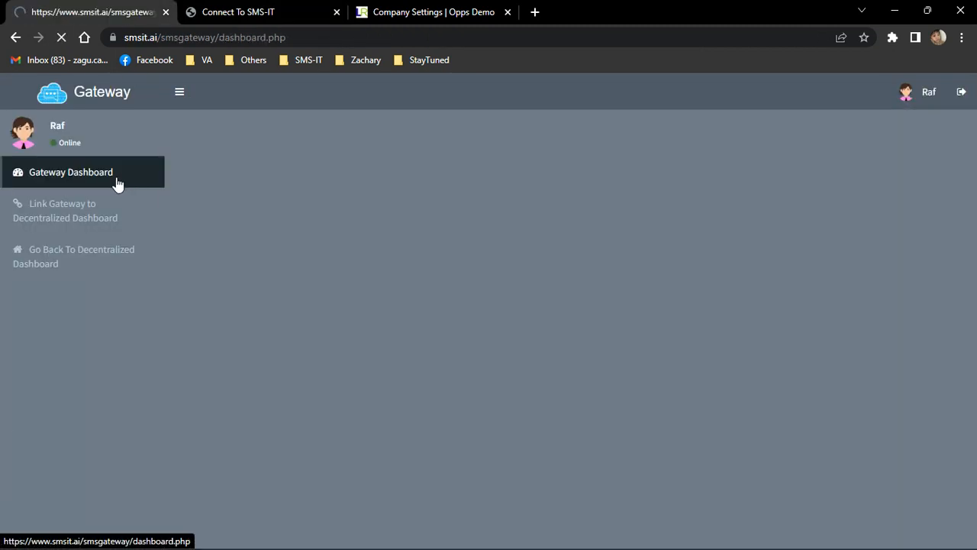
{"action": "left_click", "coordinate": [73, 257]}
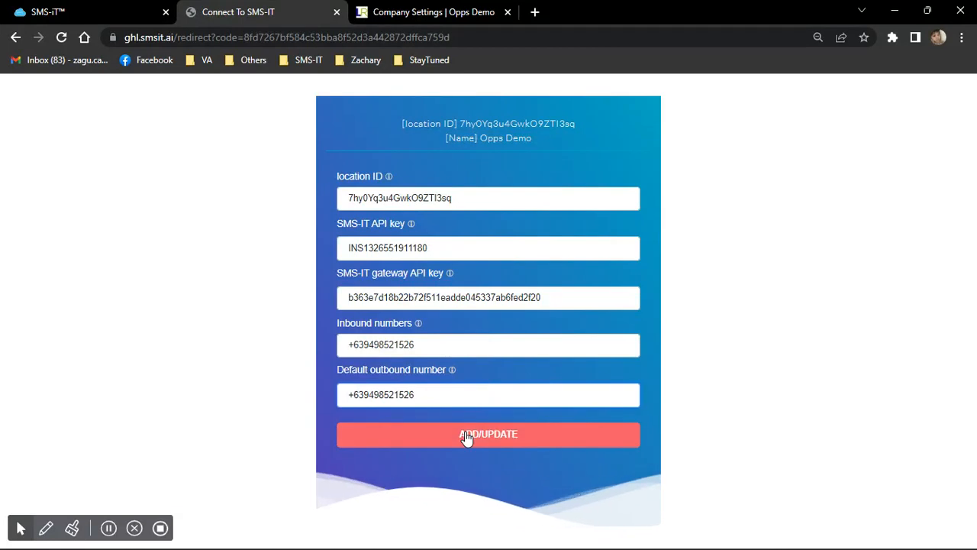
Save the Opps Demo connection details and dismiss the 'data updated successfully' message.
{"action": "left_click", "coordinate": [489, 434]}
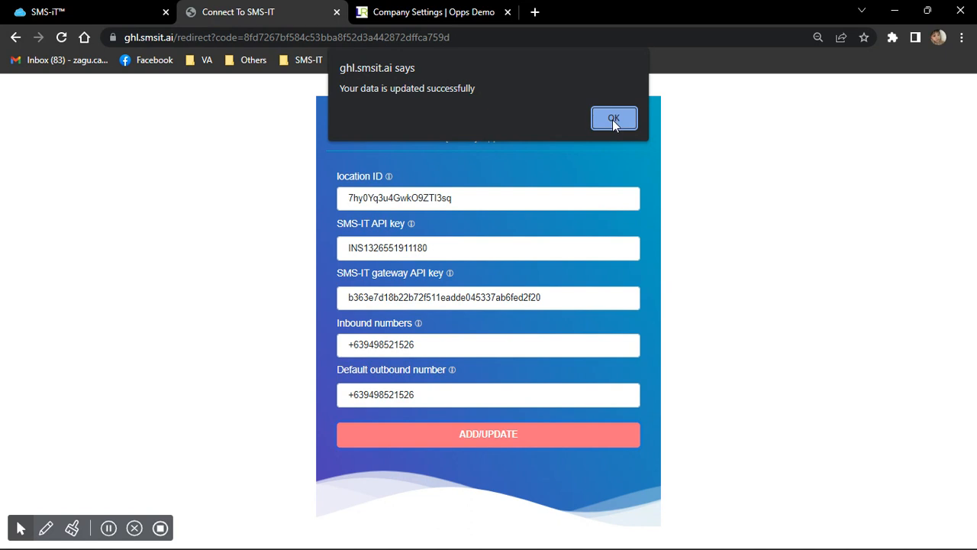
{"action": "left_click", "coordinate": [614, 119]}
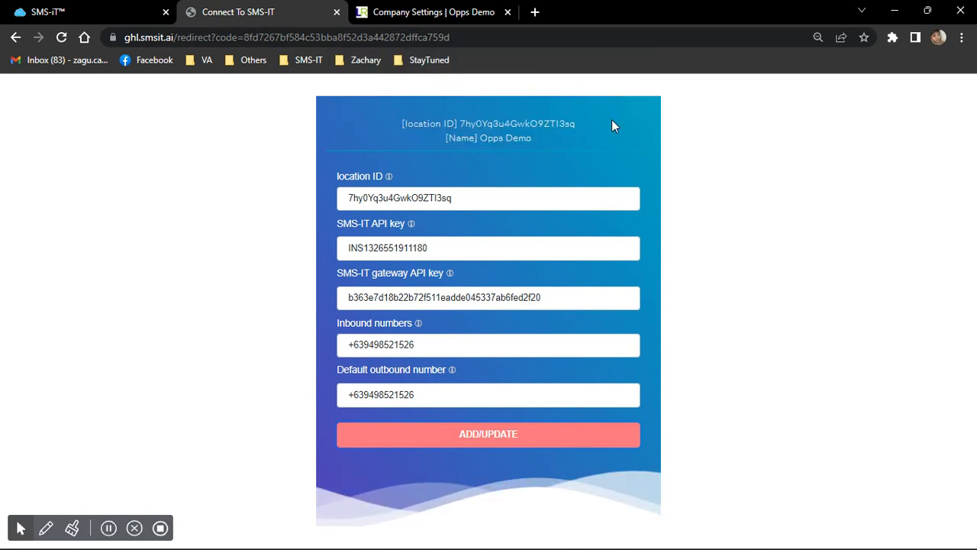
{"action": "left_click", "coordinate": [108, 528]}
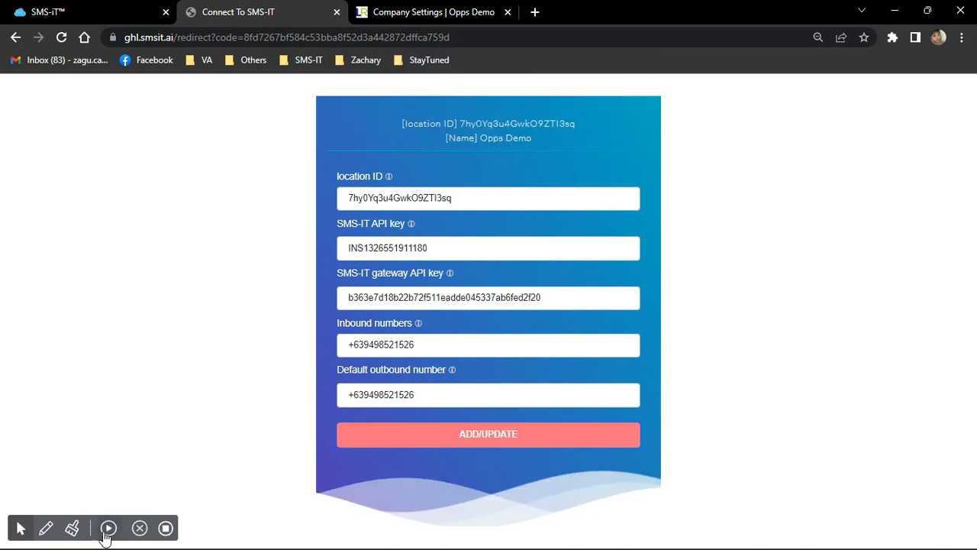
{"action": "left_click", "coordinate": [109, 529]}
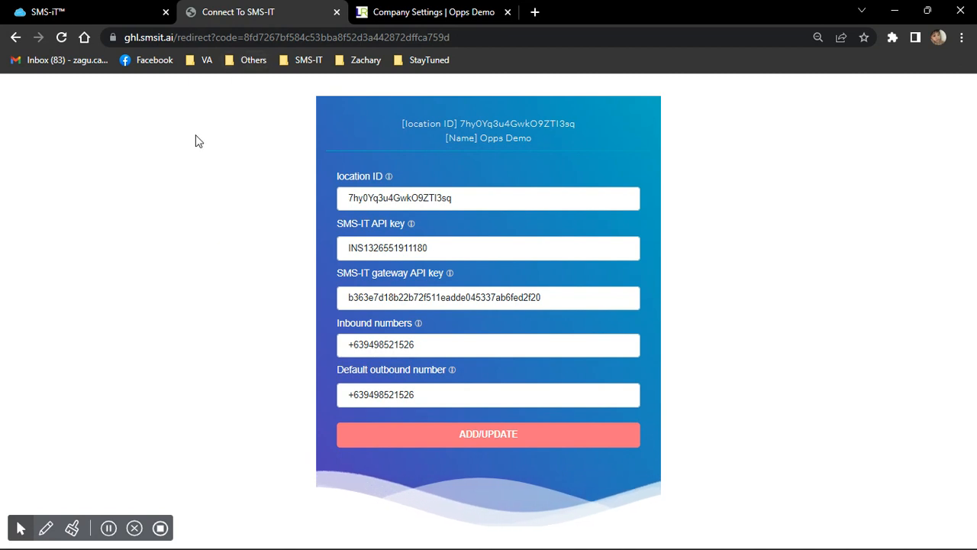
Return to SMS-iT and show the Gateway Dashboard with its sent, failed and received counts.
{"action": "left_click", "coordinate": [61, 12]}
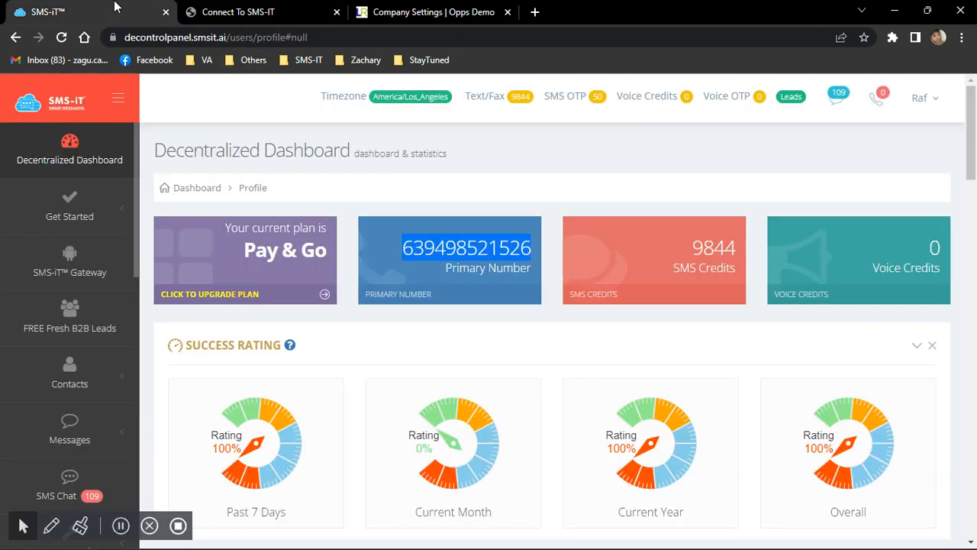
{"action": "scroll", "scroll_direction": "down", "scroll_amount": 3}
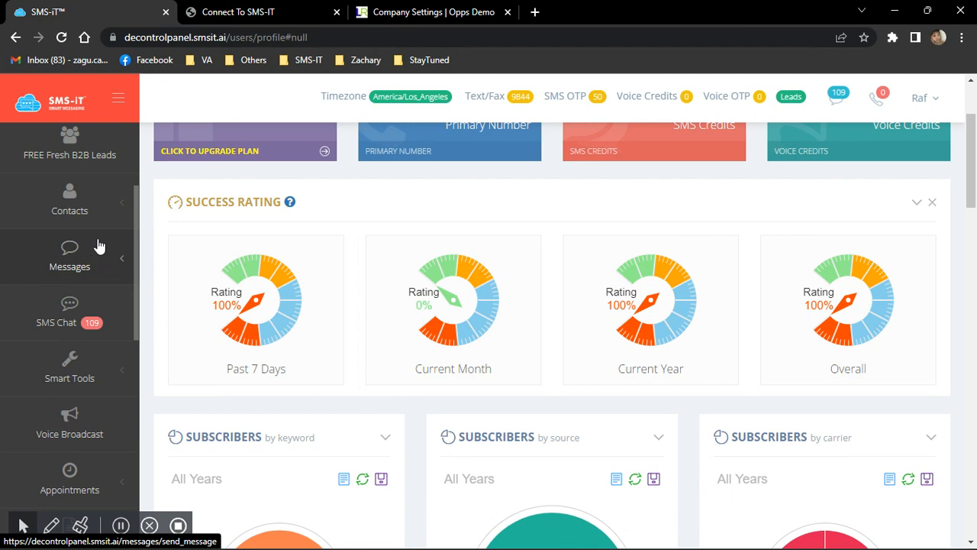
{"action": "scroll", "scroll_direction": "up", "scroll_amount": 3}
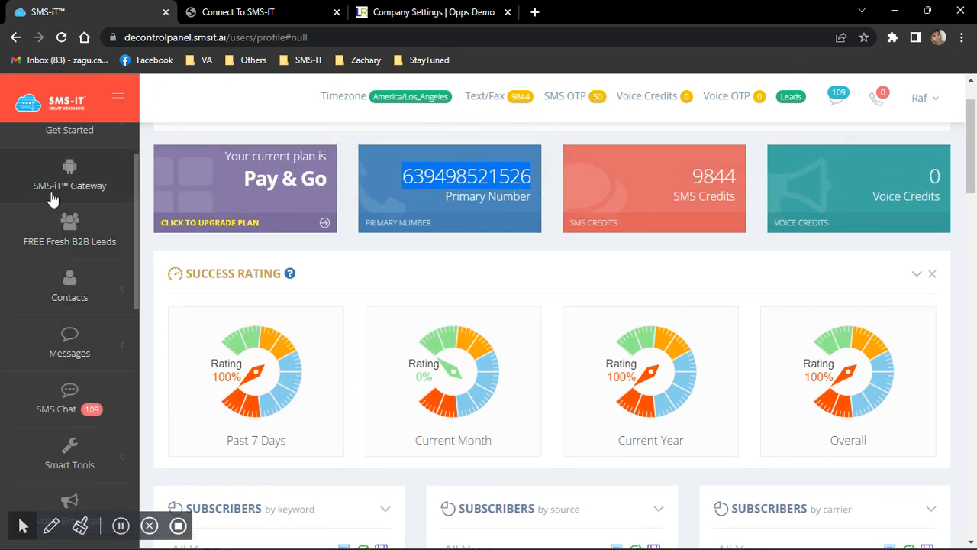
{"action": "left_click", "coordinate": [71, 186]}
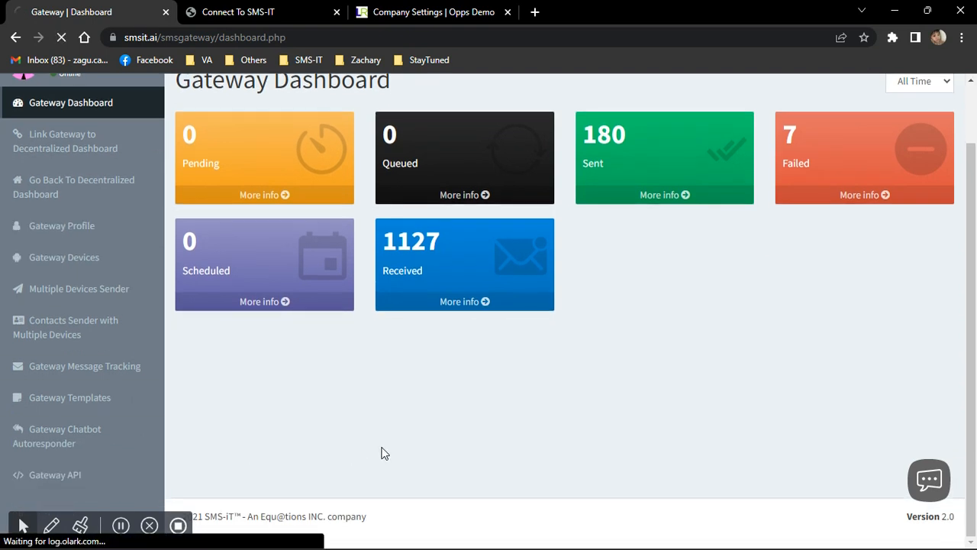
{"action": "left_click", "coordinate": [55, 474]}
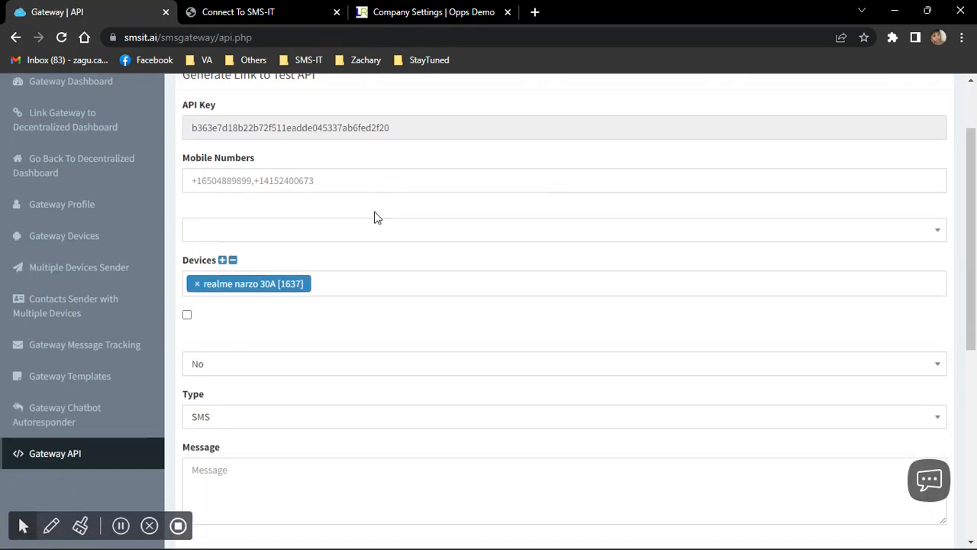
{"action": "scroll", "scroll_direction": "down", "scroll_amount": 3}
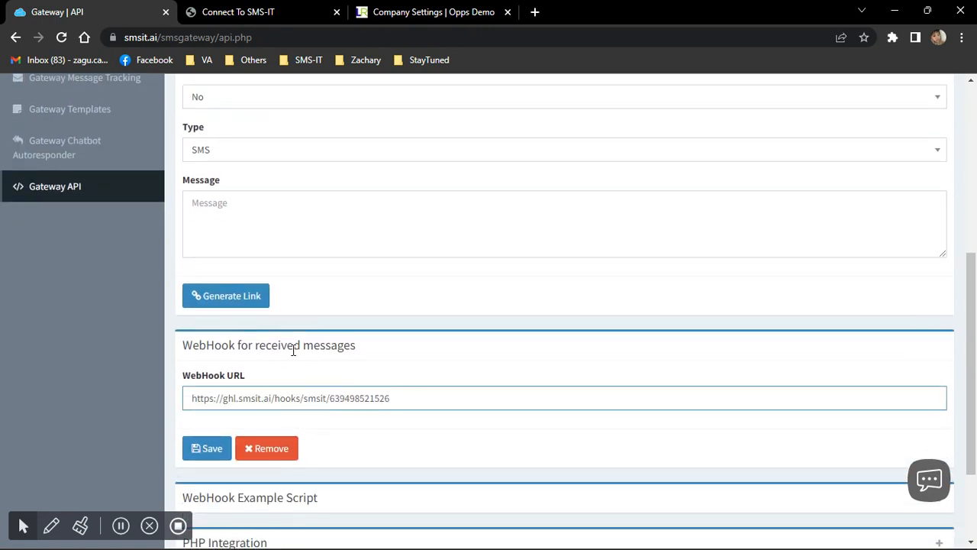
{"action": "mouse_move", "coordinate": [326, 391]}
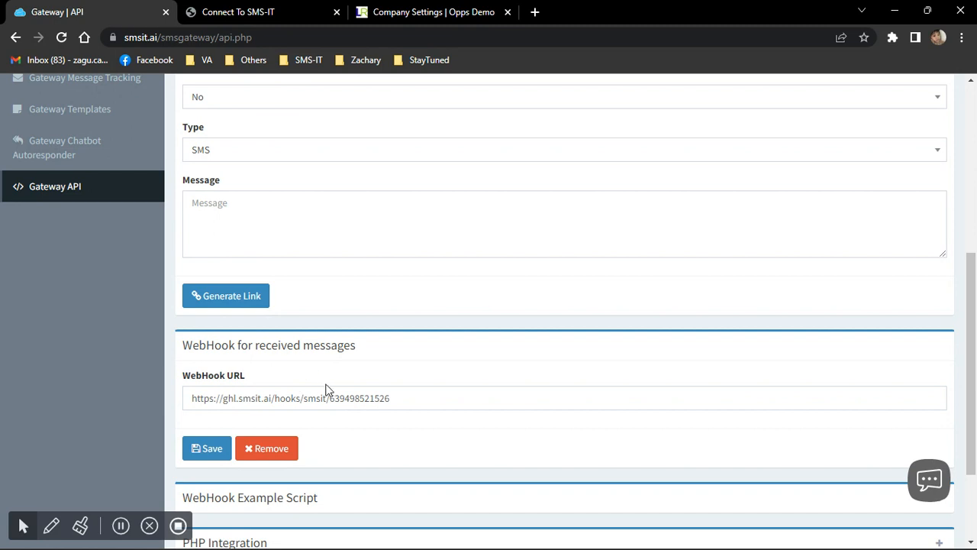
{"action": "mouse_move", "coordinate": [321, 360]}
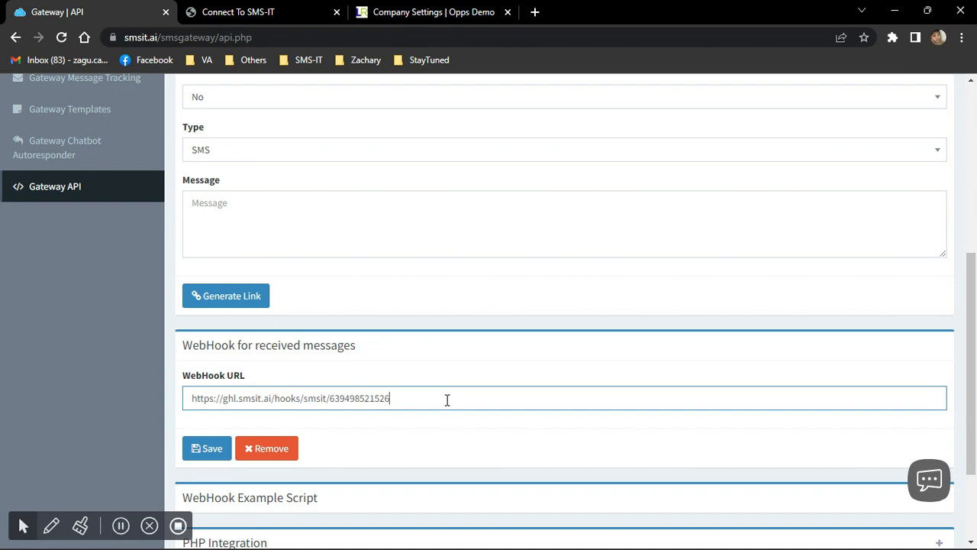
{"action": "mouse_move", "coordinate": [333, 406]}
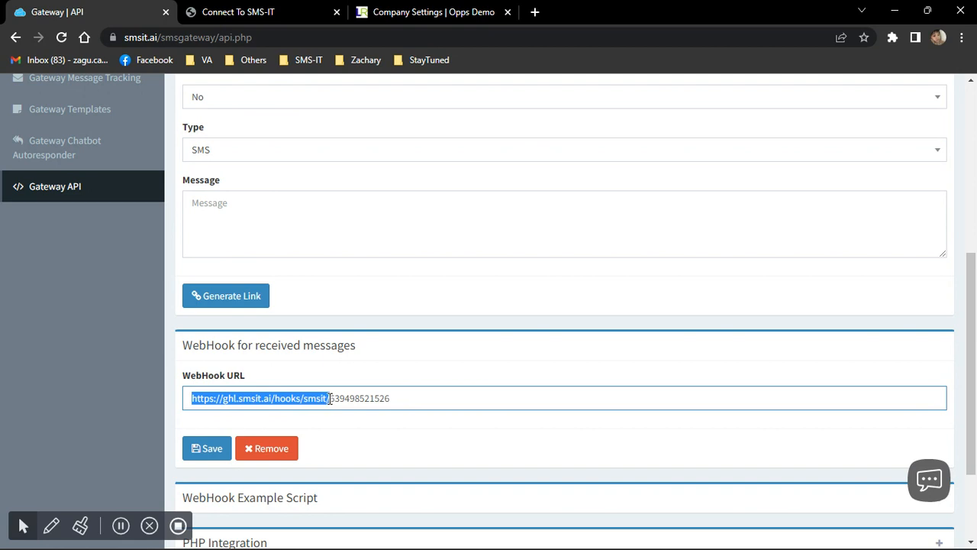
{"action": "left_click", "coordinate": [406, 397]}
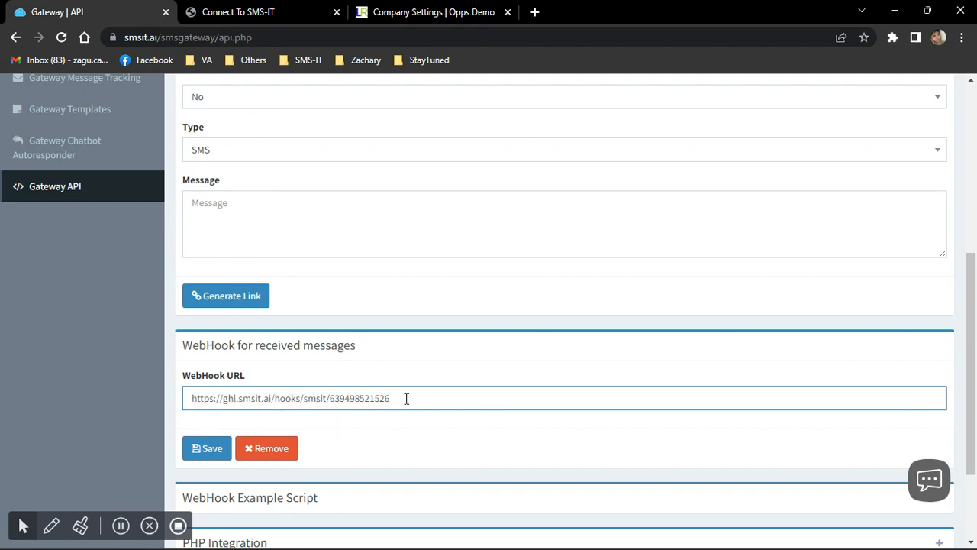
{"action": "double_click", "coordinate": [358, 397]}
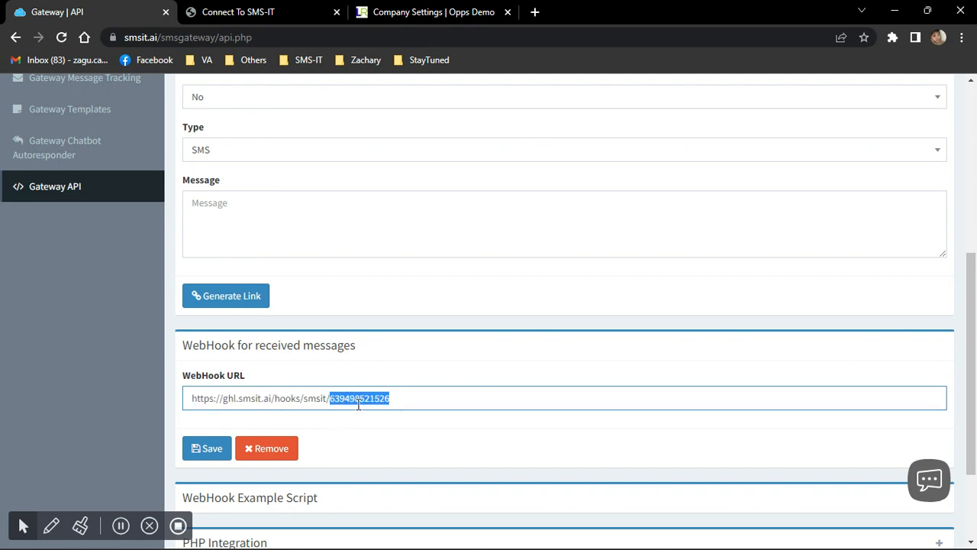
{"action": "left_click", "coordinate": [395, 397]}
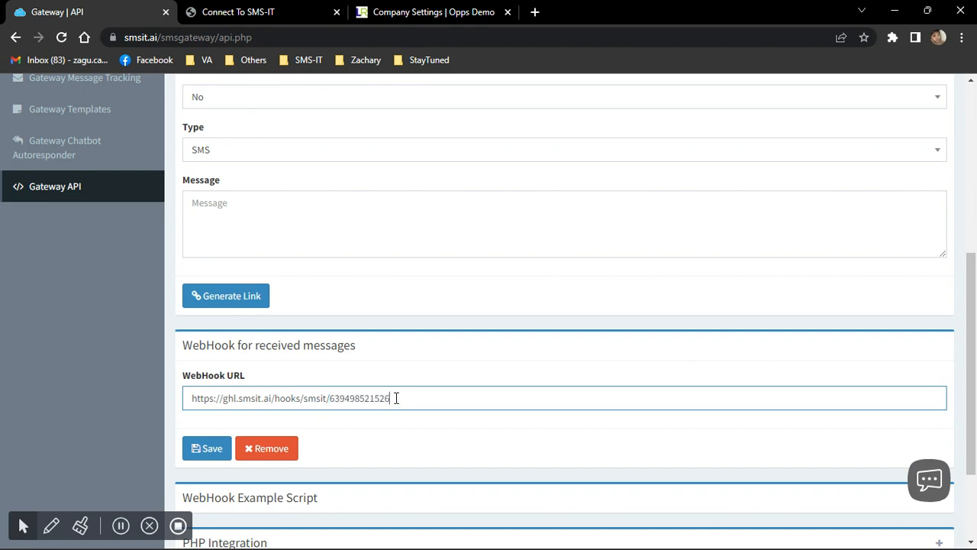
{"action": "scroll", "scroll_direction": "up", "scroll_amount": 3}
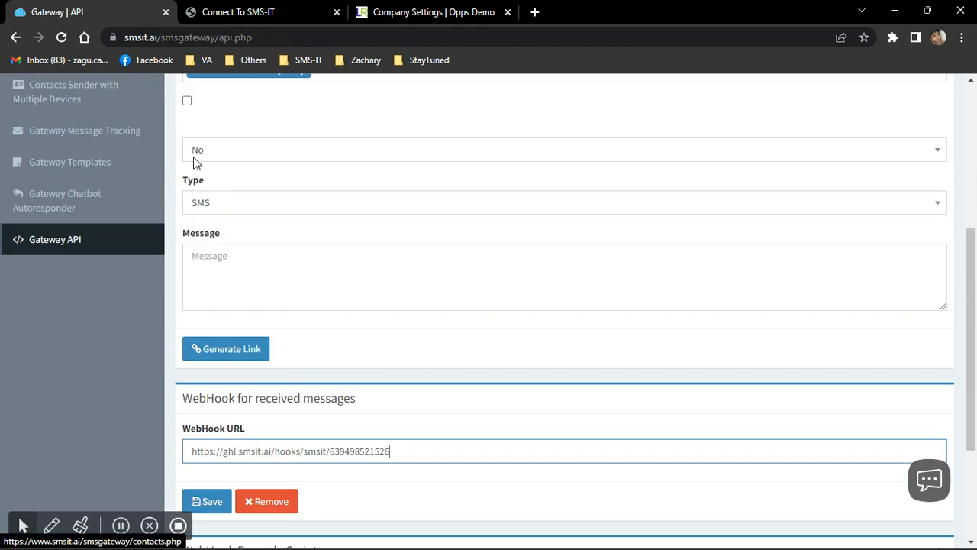
{"action": "scroll", "scroll_direction": "down", "scroll_amount": 3}
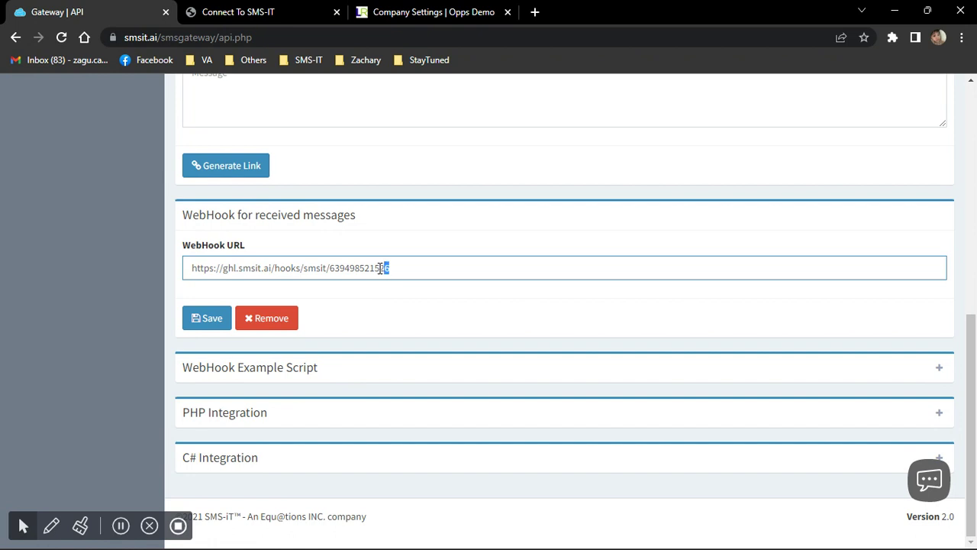
{"action": "double_click", "coordinate": [358, 267]}
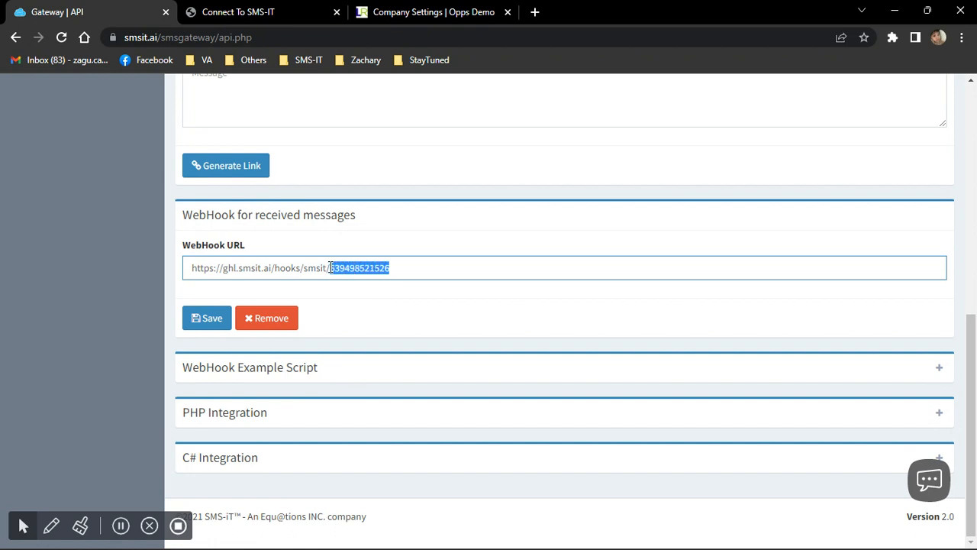
{"action": "left_click", "coordinate": [335, 267]}
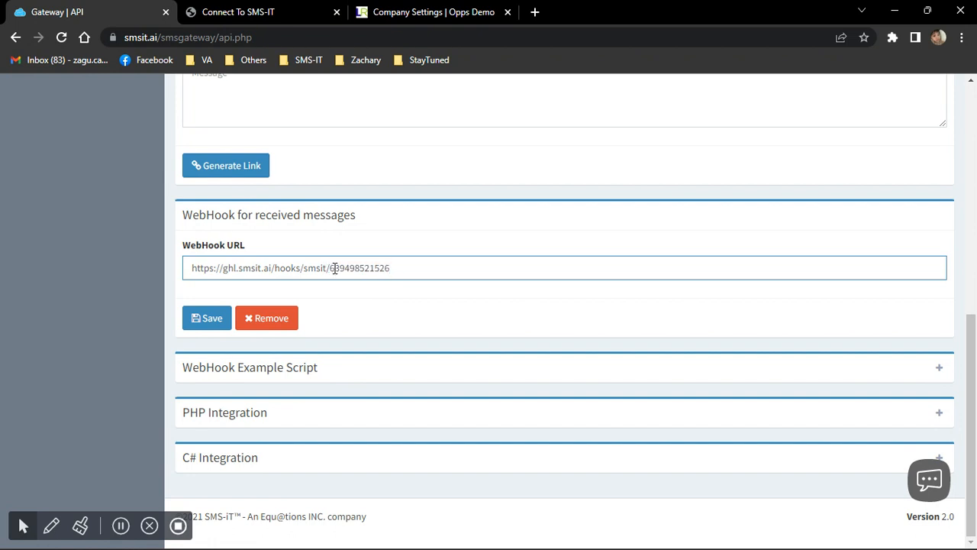
{"action": "double_click", "coordinate": [359, 269]}
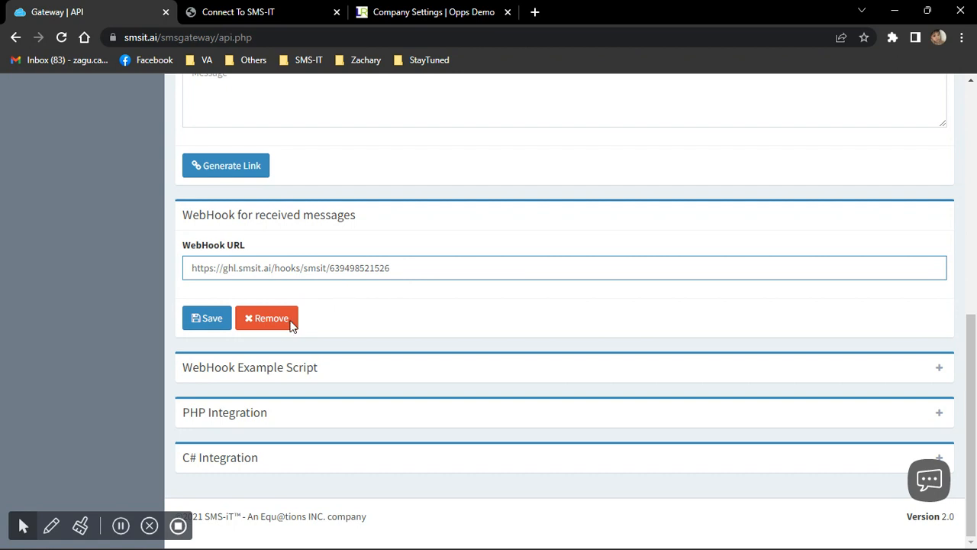
Save the received-messages webhook URL.
{"action": "scroll", "scroll_direction": "up", "scroll_amount": 3}
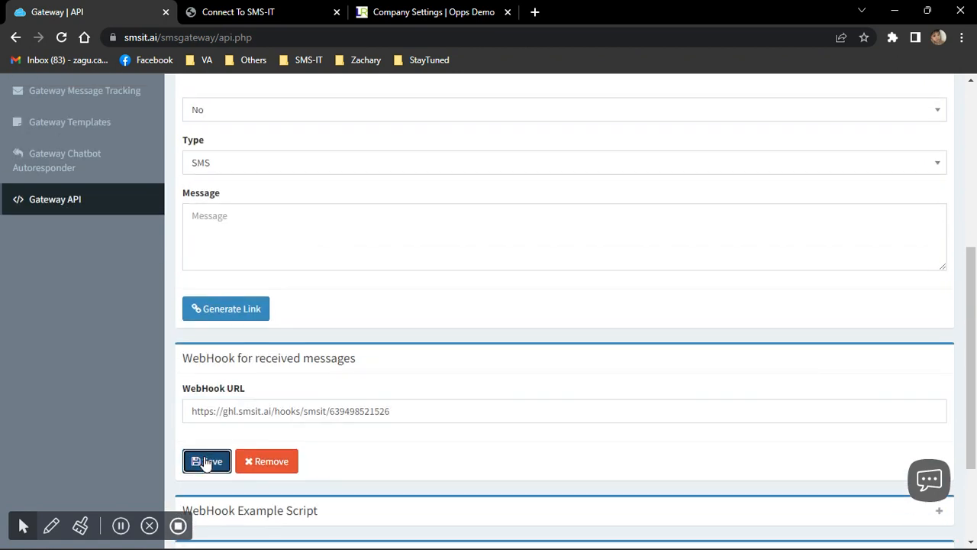
{"action": "left_click", "coordinate": [206, 462]}
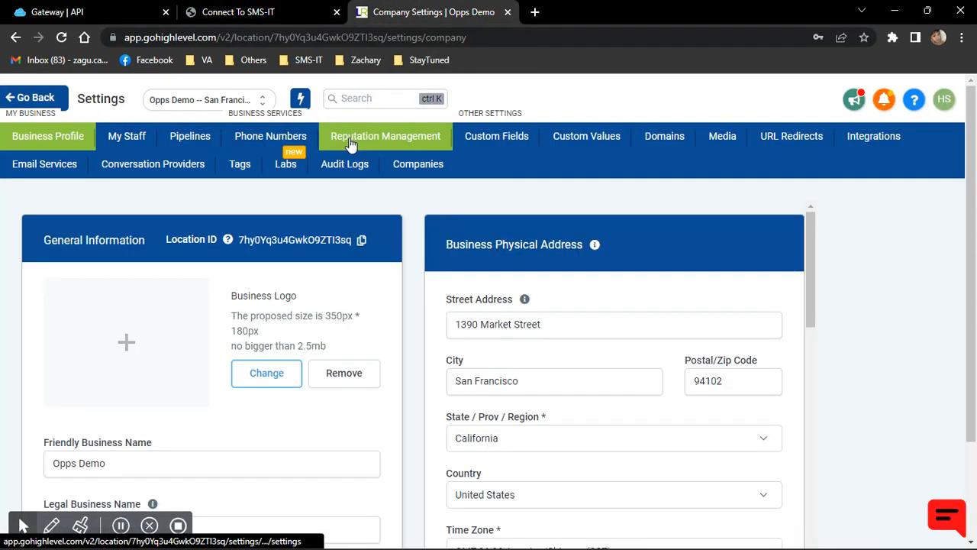
{"action": "mouse_move", "coordinate": [54, 95]}
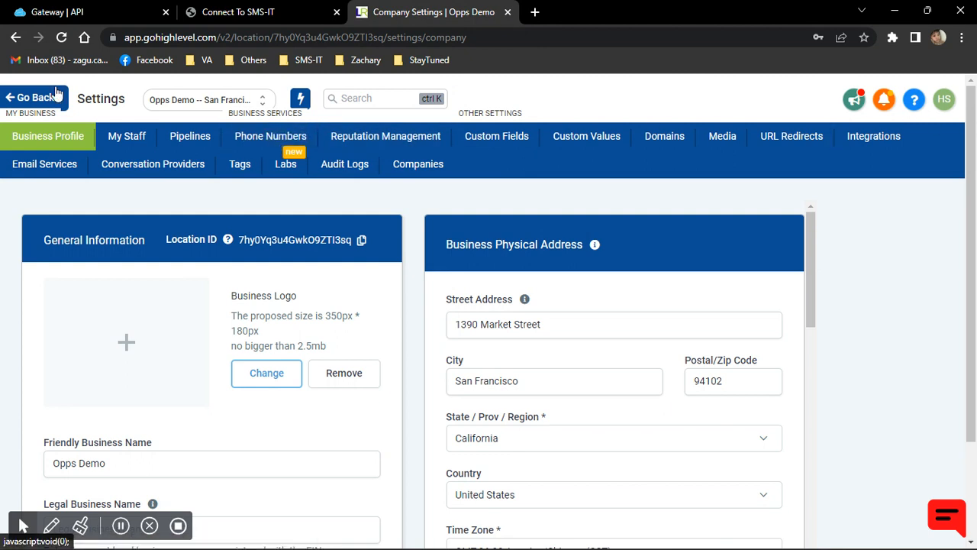
{"action": "mouse_move", "coordinate": [270, 136]}
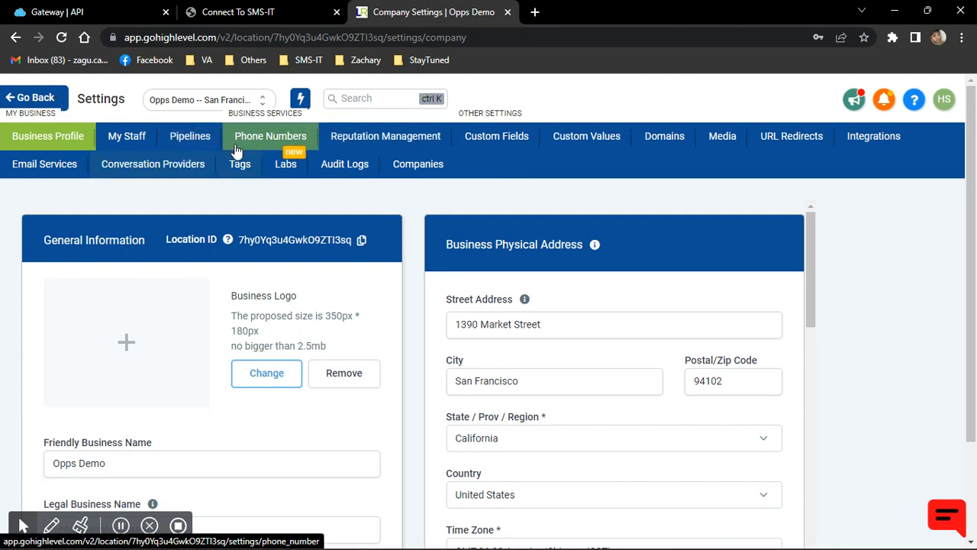
In Phone Numbers settings, make ghl.smsit.ai the default SMS provider instead of Lead Connector.
{"action": "left_click", "coordinate": [271, 136]}
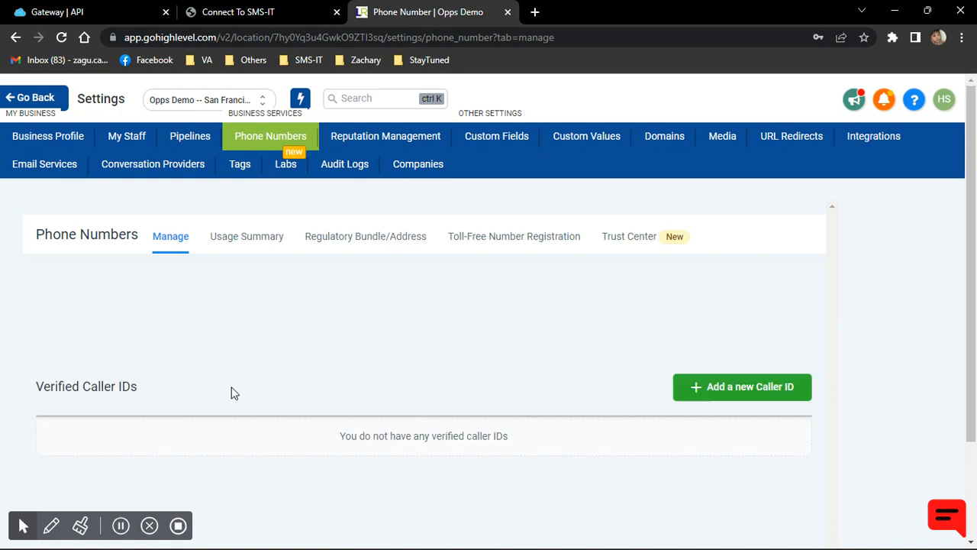
{"action": "scroll", "scroll_direction": "up", "scroll_amount": 3}
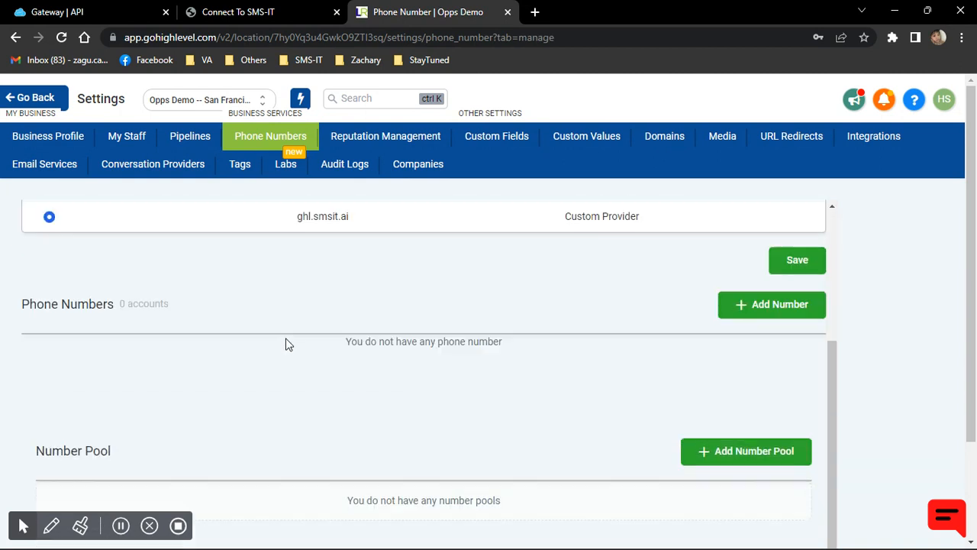
{"action": "scroll", "scroll_direction": "up", "scroll_amount": 3}
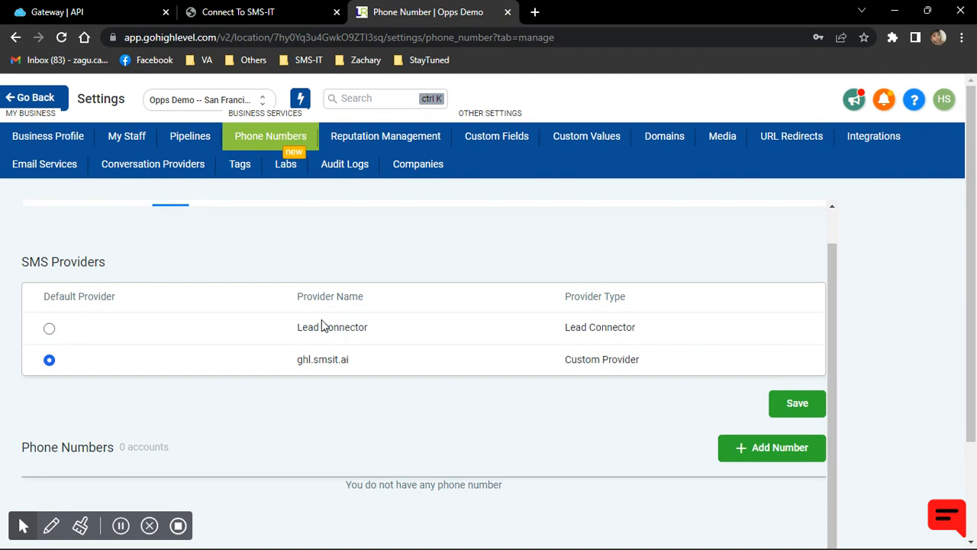
{"action": "mouse_move", "coordinate": [107, 350]}
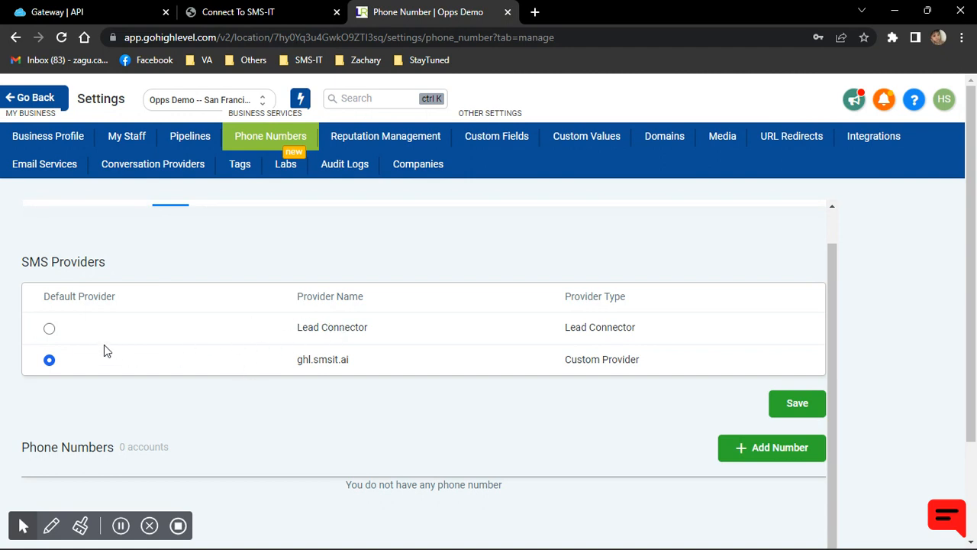
{"action": "left_click", "coordinate": [303, 359]}
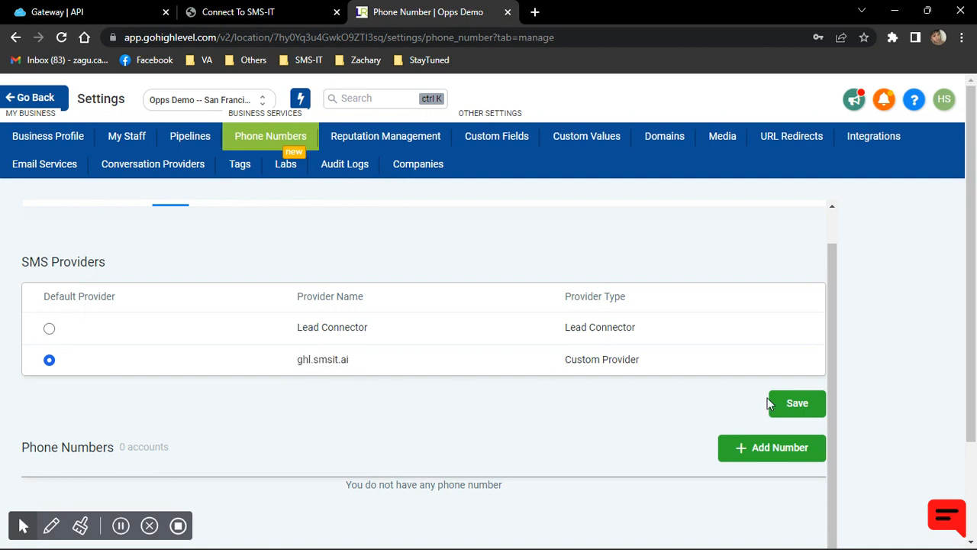
{"action": "mouse_move", "coordinate": [85, 372]}
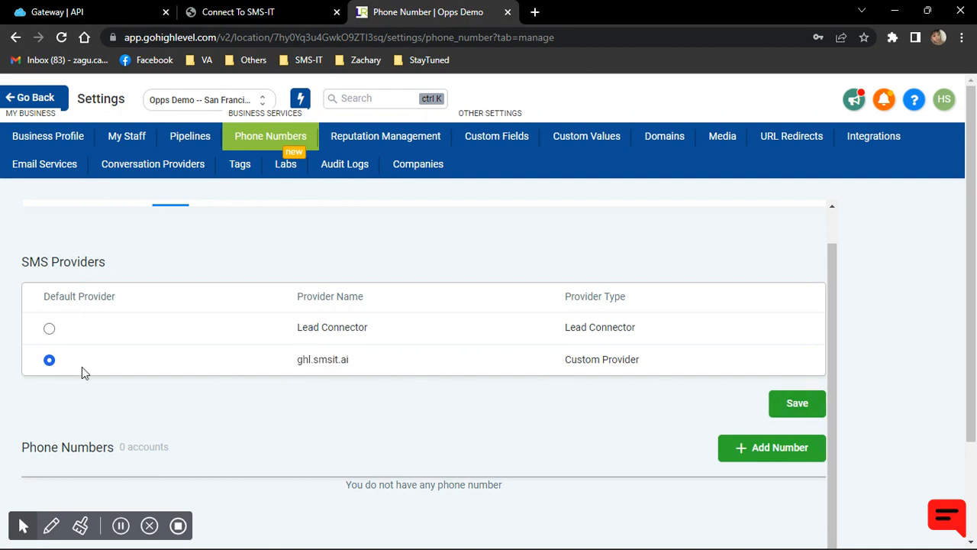
{"action": "mouse_move", "coordinate": [797, 403]}
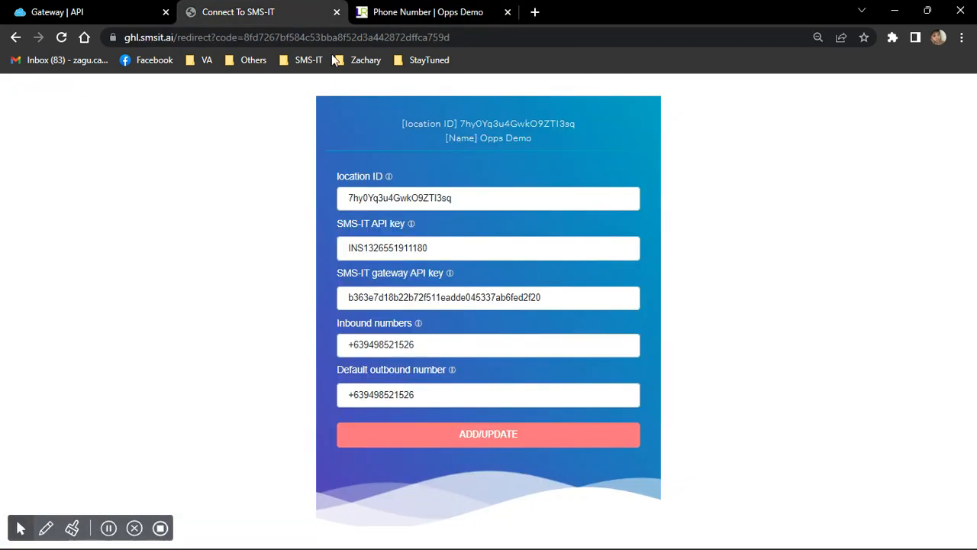
Bring up the SMS-iT gateway dashboard, then return to GoHighLevel's Opps Demo contacts list.
{"action": "left_click", "coordinate": [76, 12]}
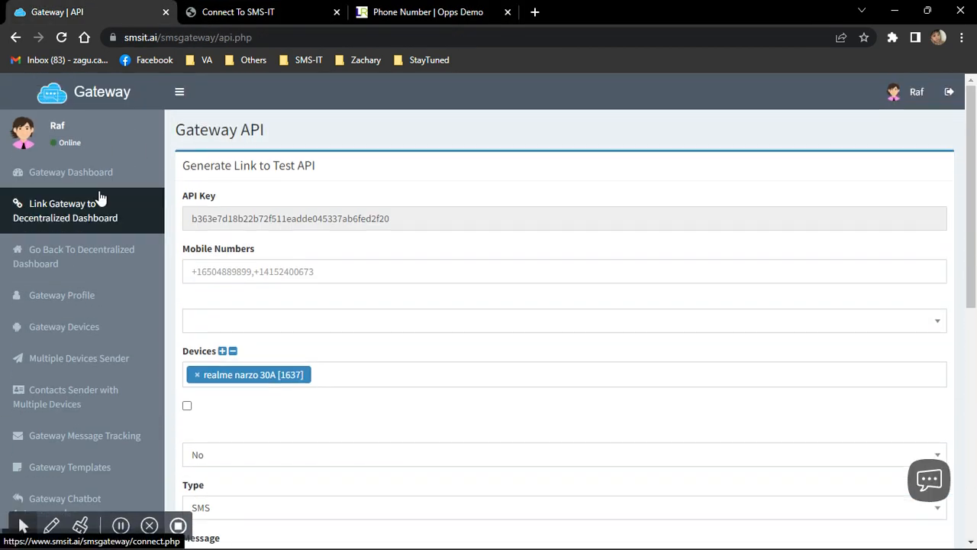
{"action": "left_click", "coordinate": [70, 171]}
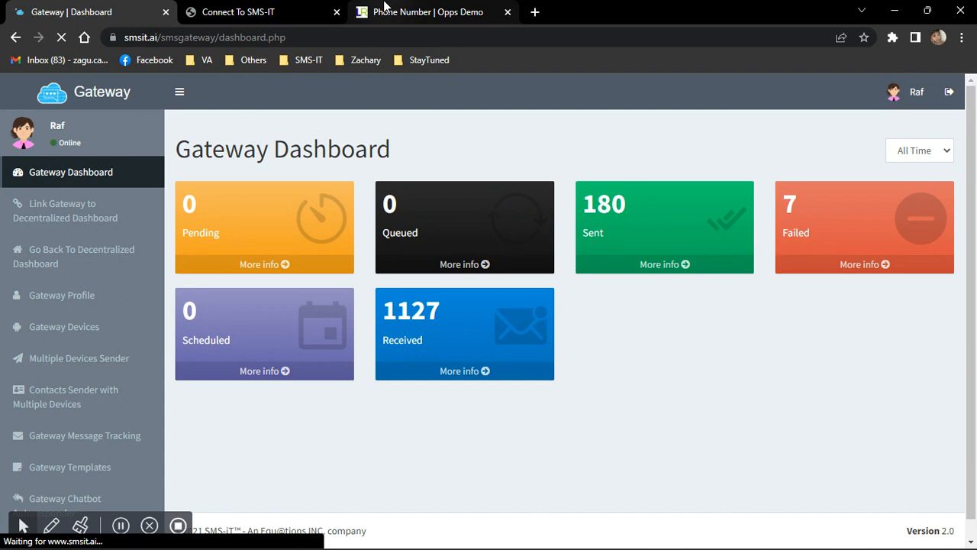
{"action": "mouse_move", "coordinate": [434, 12]}
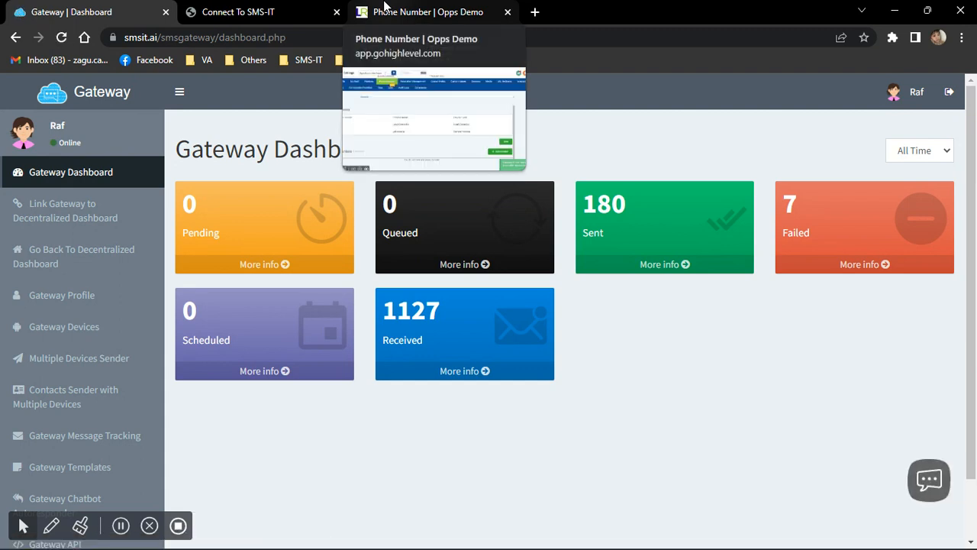
{"action": "mouse_move", "coordinate": [416, 17]}
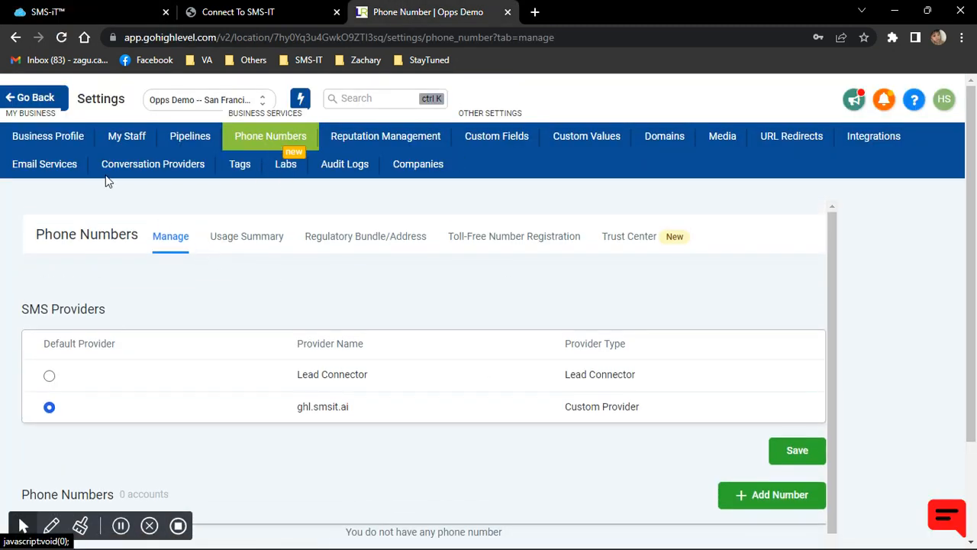
{"action": "left_click", "coordinate": [336, 137]}
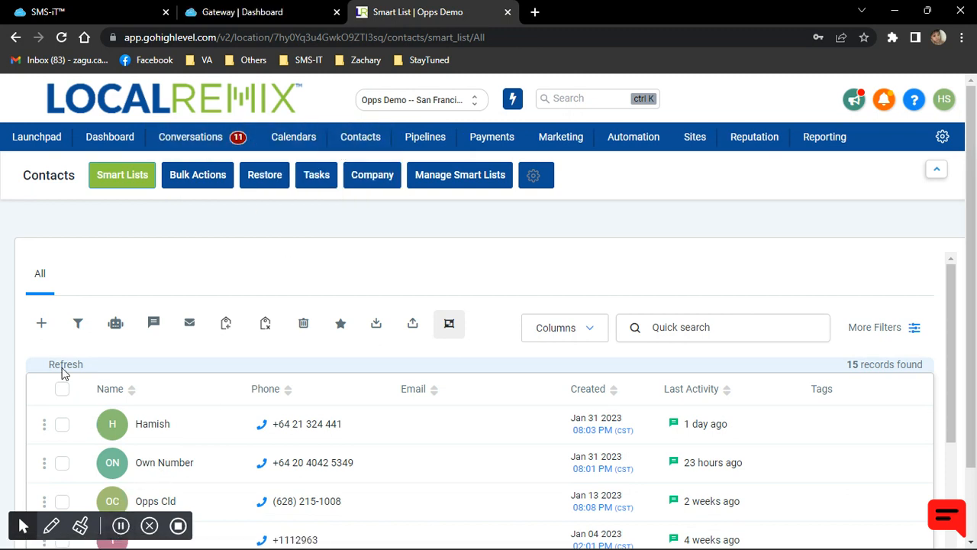
{"action": "mouse_move", "coordinate": [39, 324]}
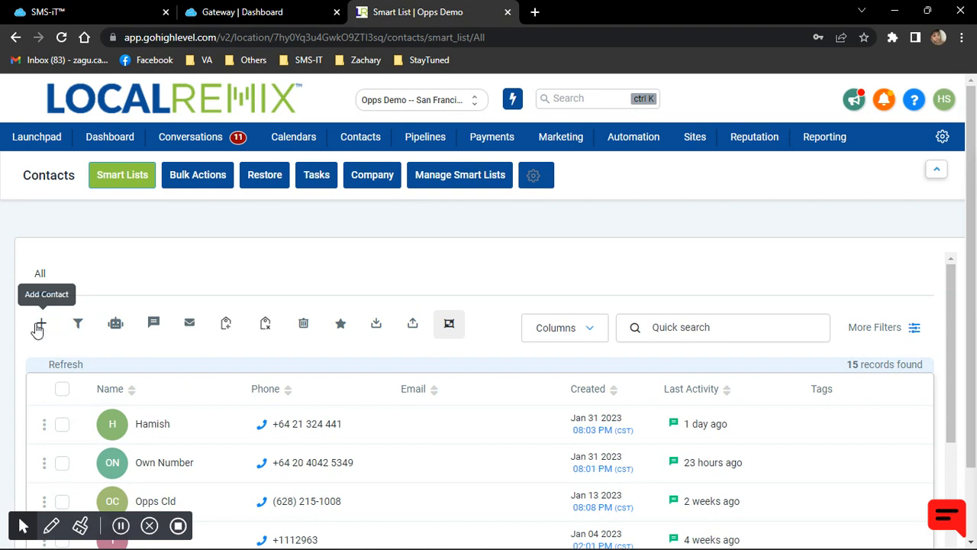
Begin a new GoHighLevel contact with first name TM.
{"action": "left_click", "coordinate": [40, 324]}
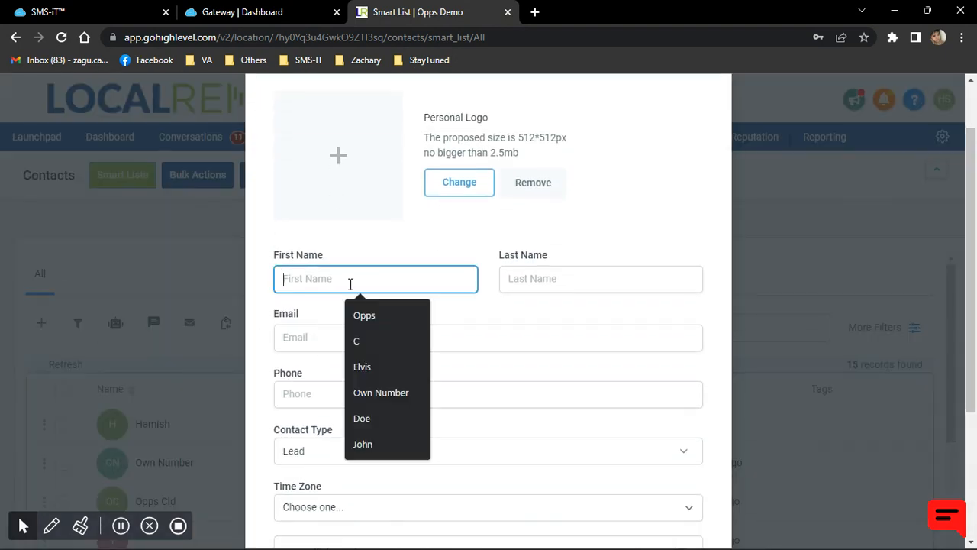
{"action": "type", "text": "TM"}
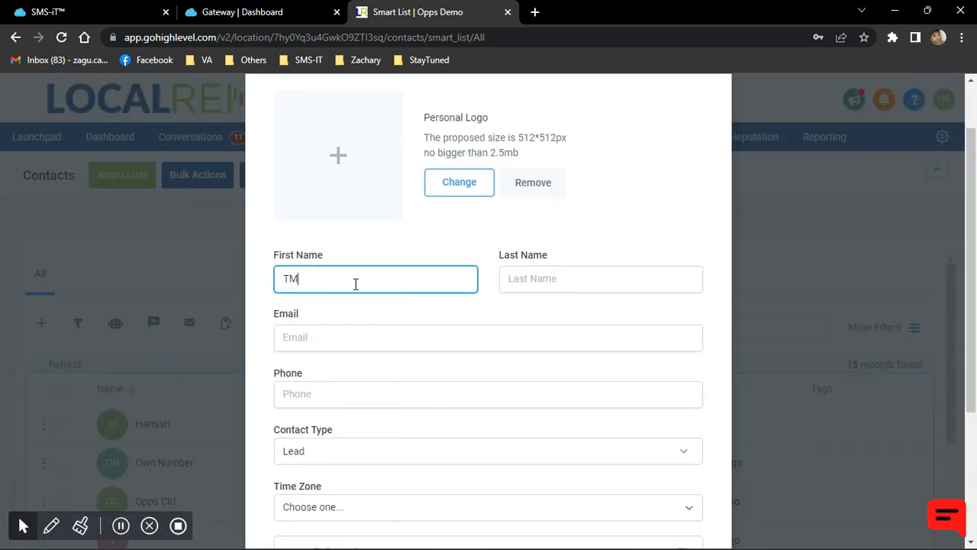
{"action": "scroll", "scroll_direction": "down", "scroll_amount": 3}
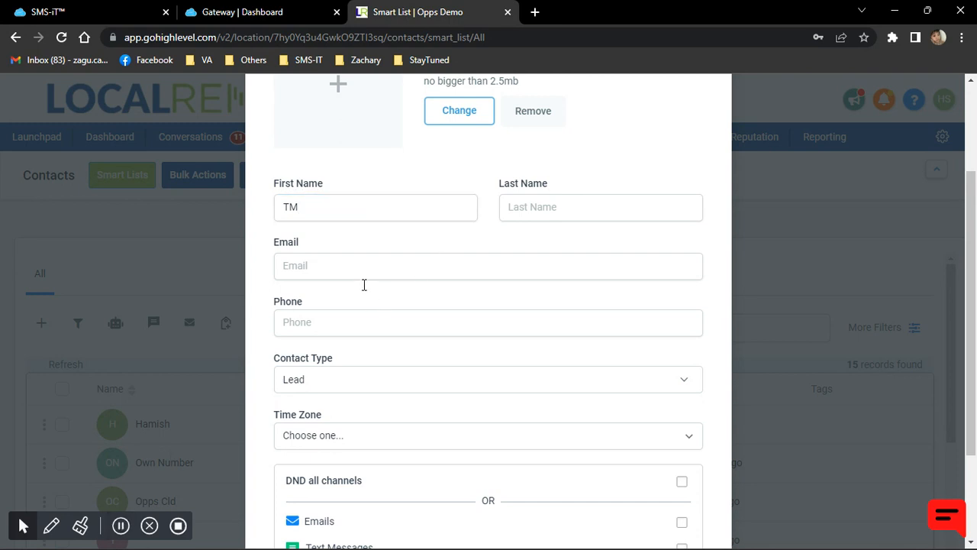
{"action": "left_click", "coordinate": [489, 321]}
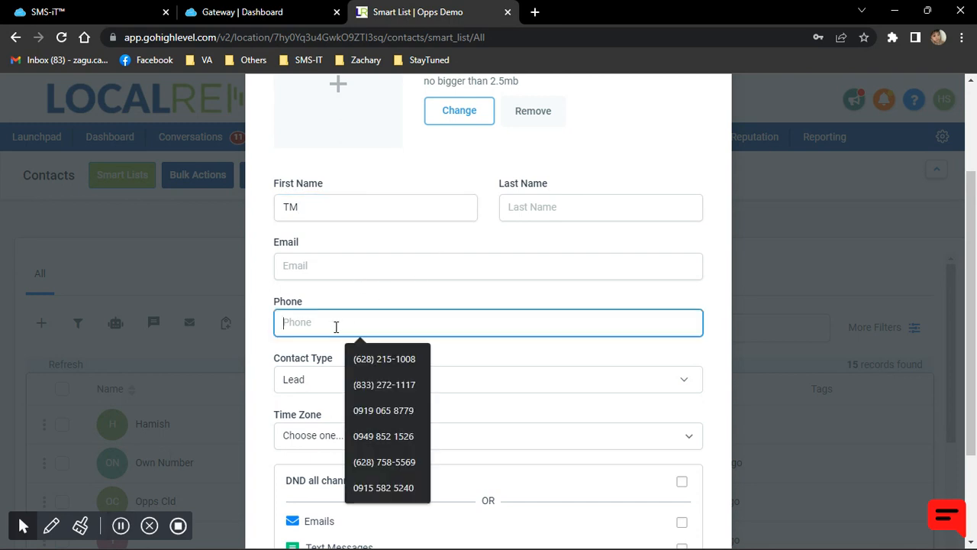
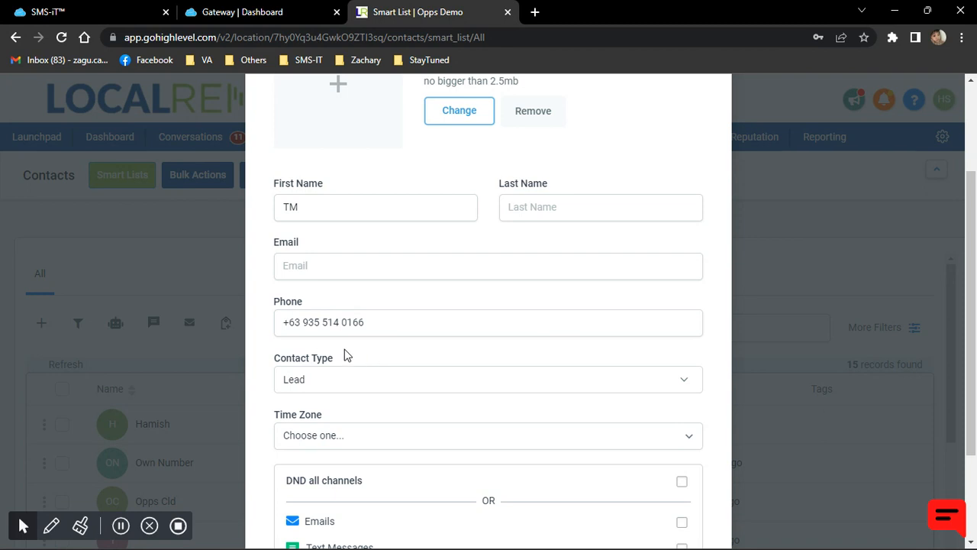
Save the new contact TM so the welcome SMS is queued.
{"action": "scroll", "scroll_direction": "down", "scroll_amount": 3}
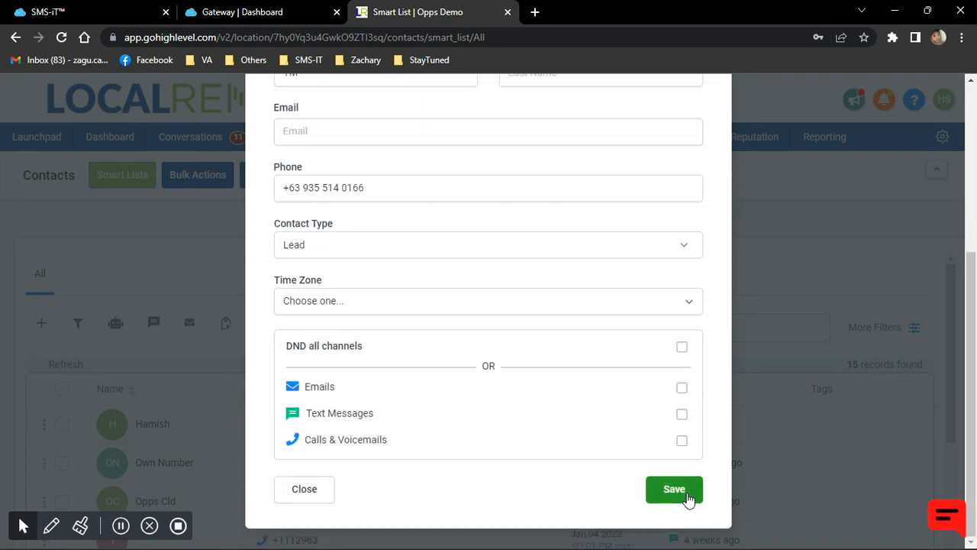
{"action": "scroll", "scroll_direction": "up", "scroll_amount": 3}
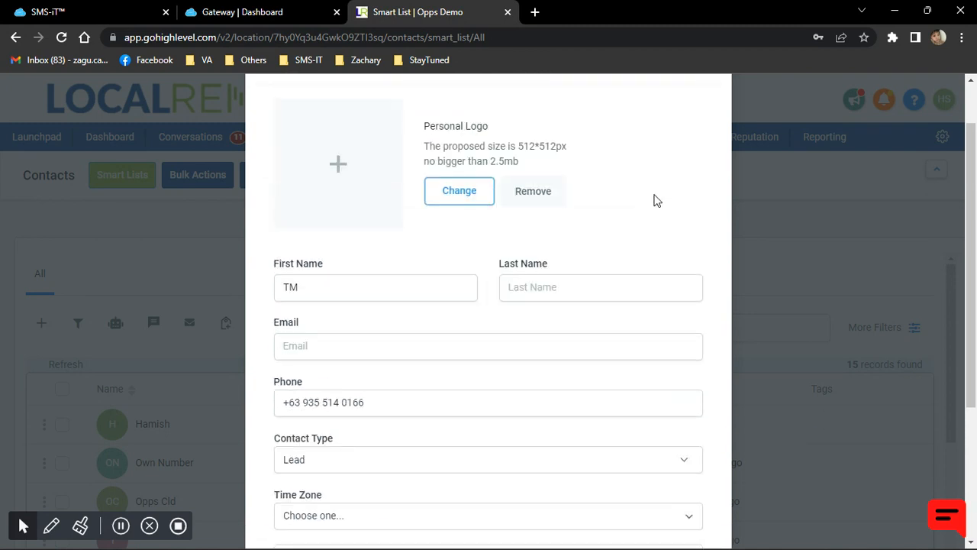
{"action": "scroll", "scroll_direction": "down", "scroll_amount": 3}
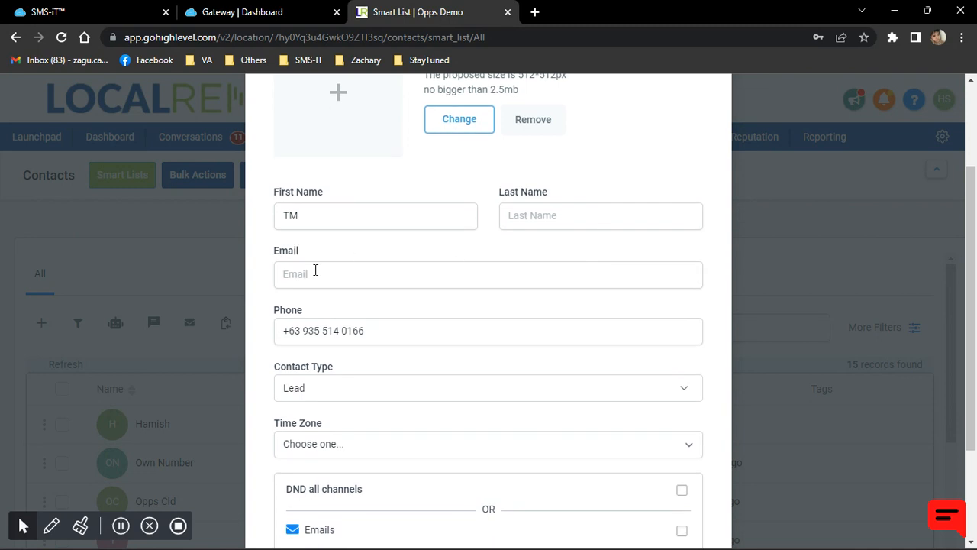
{"action": "scroll", "scroll_direction": "down", "scroll_amount": 3}
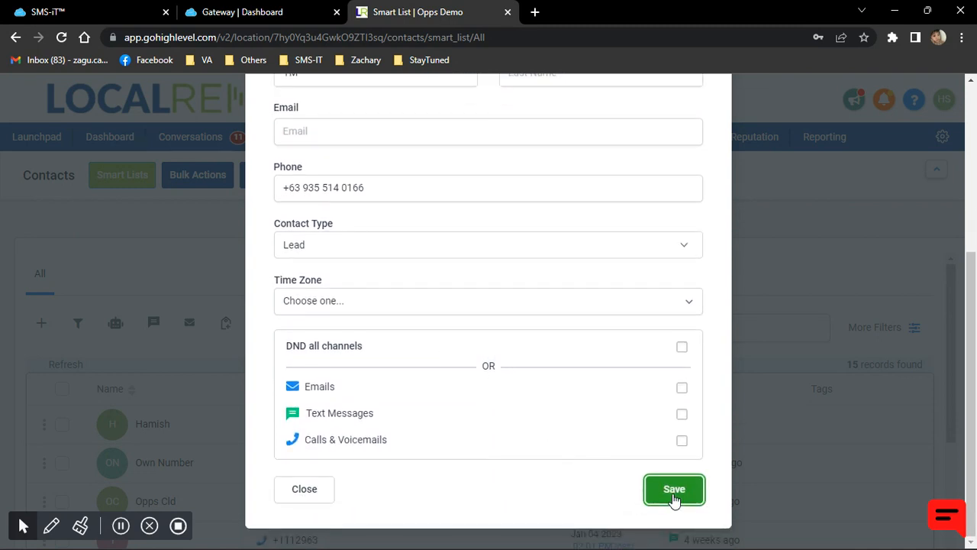
{"action": "left_click", "coordinate": [674, 489]}
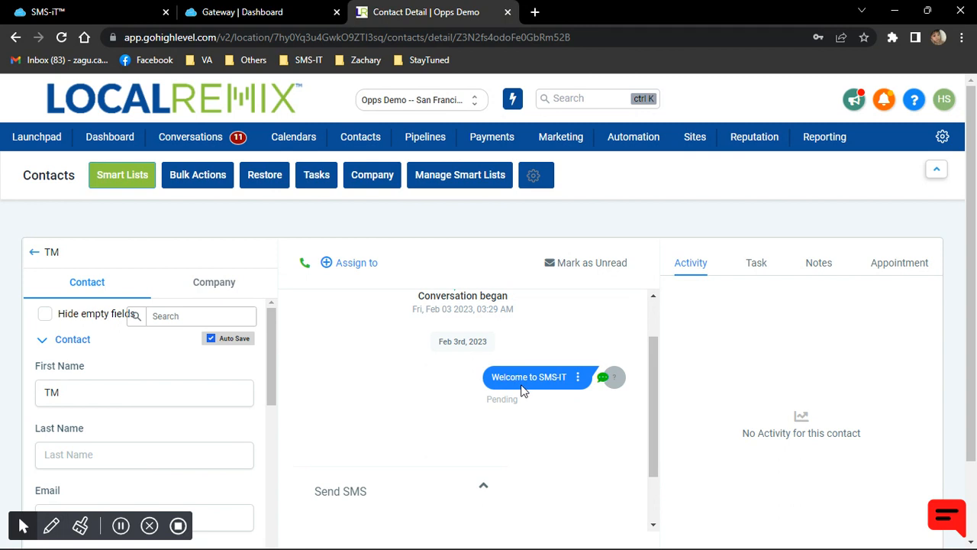
{"action": "mouse_move", "coordinate": [553, 382]}
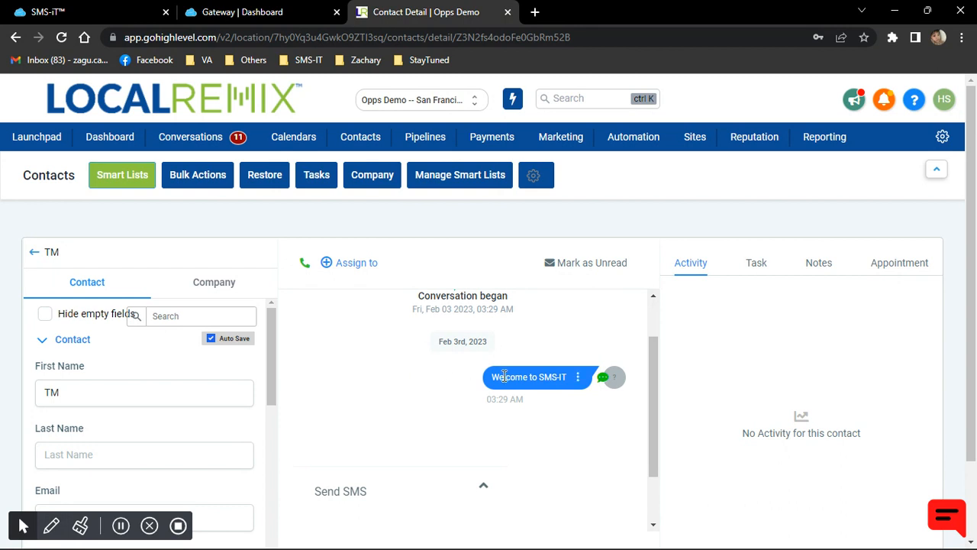
{"action": "mouse_move", "coordinate": [119, 86]}
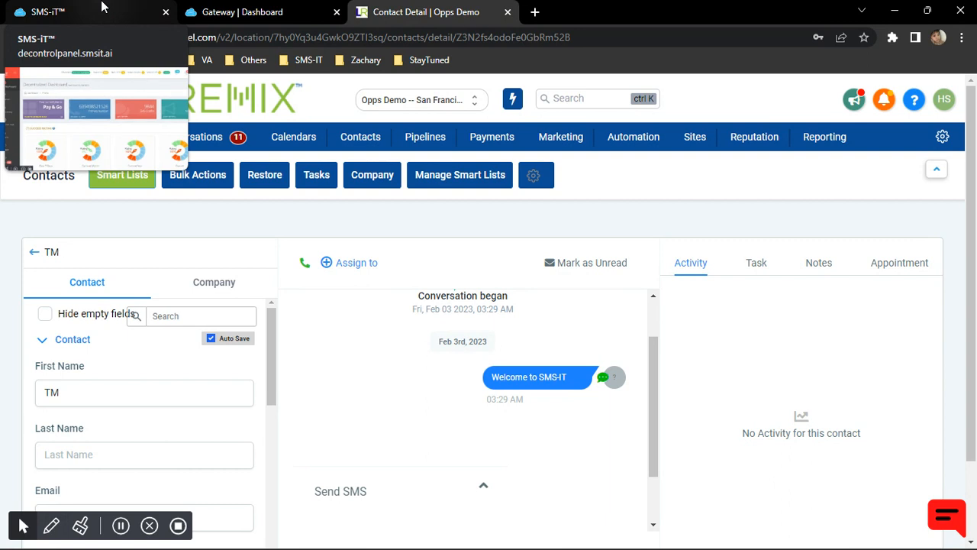
{"action": "mouse_move", "coordinate": [114, 507]}
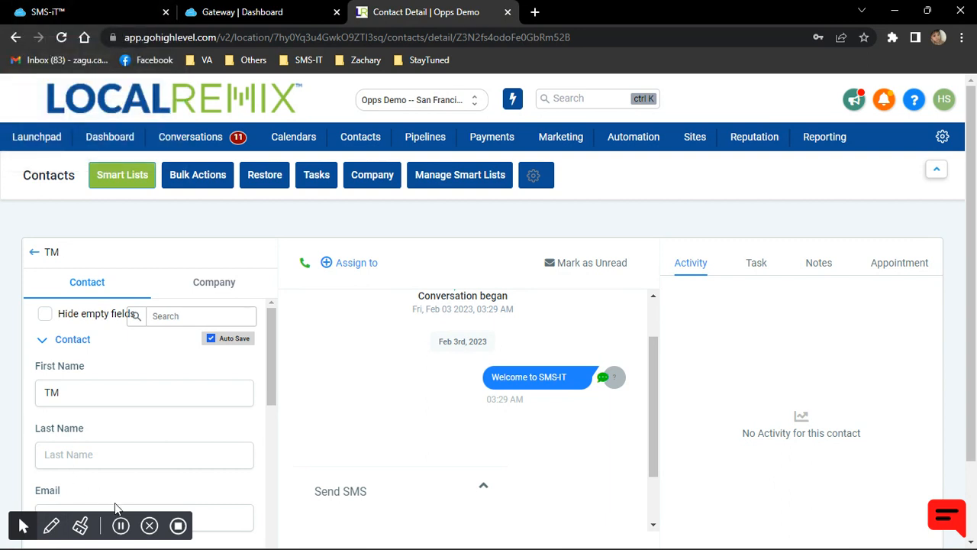
Switch to the SMS-iT gateway dashboard after the welcome text to TM is sent.
{"action": "left_click", "coordinate": [260, 12]}
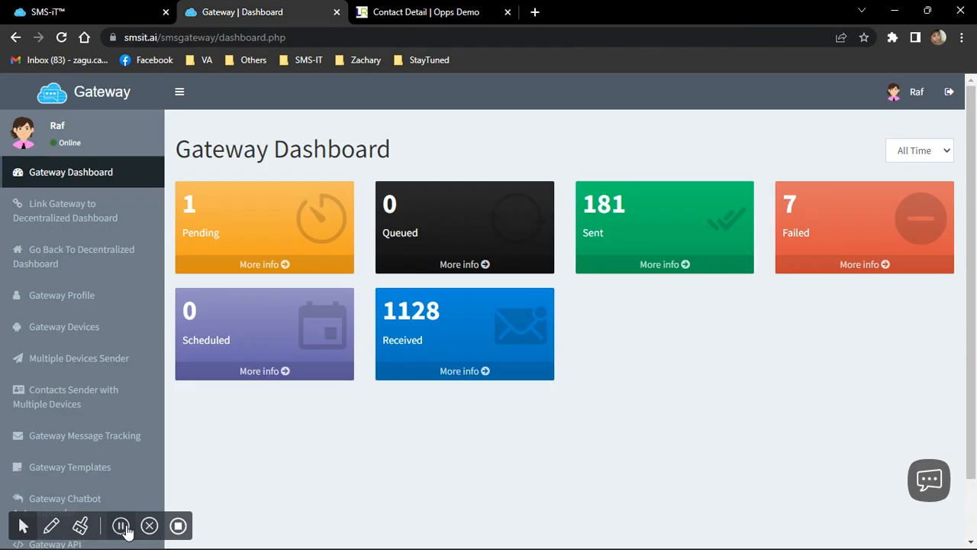
{"action": "left_click", "coordinate": [664, 265]}
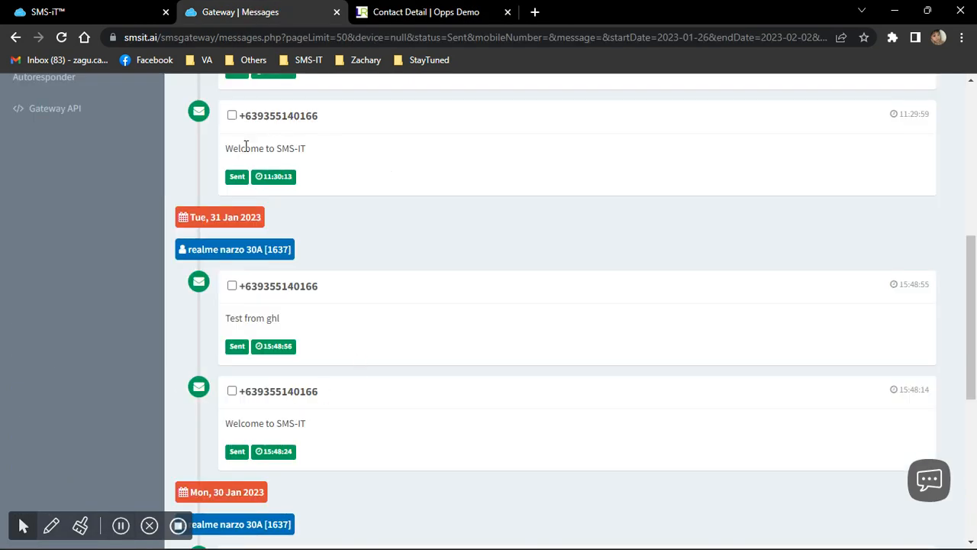
{"action": "mouse_move", "coordinate": [254, 128]}
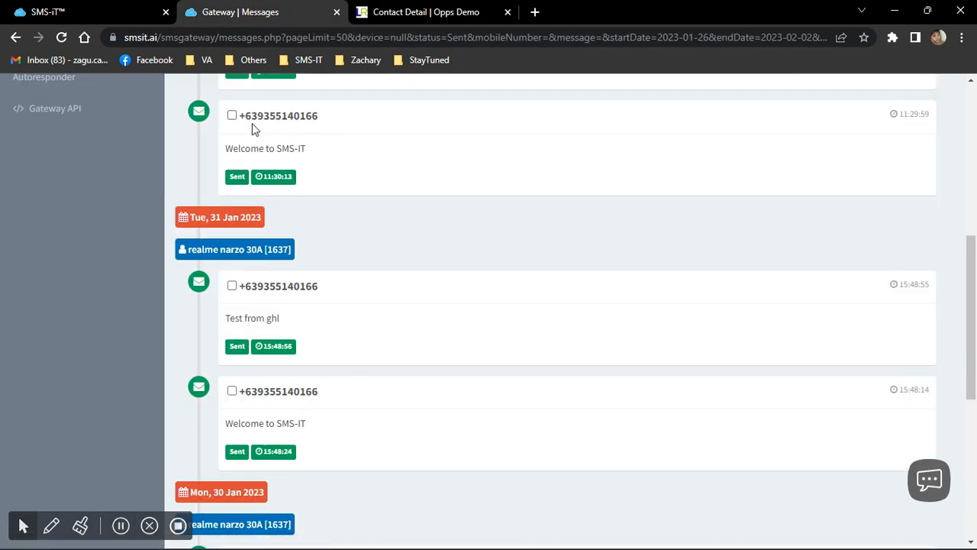
{"action": "mouse_move", "coordinate": [156, 479]}
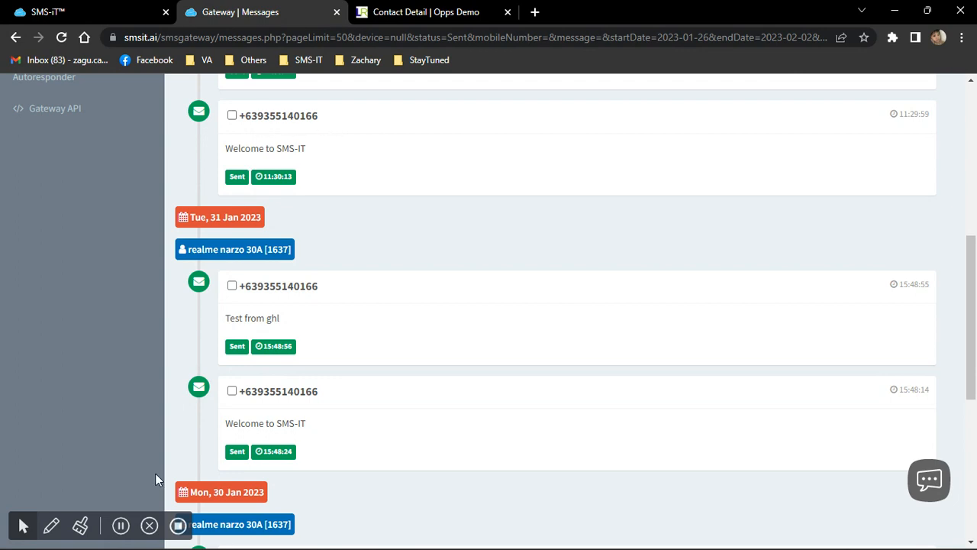
{"action": "mouse_move", "coordinate": [263, 139]}
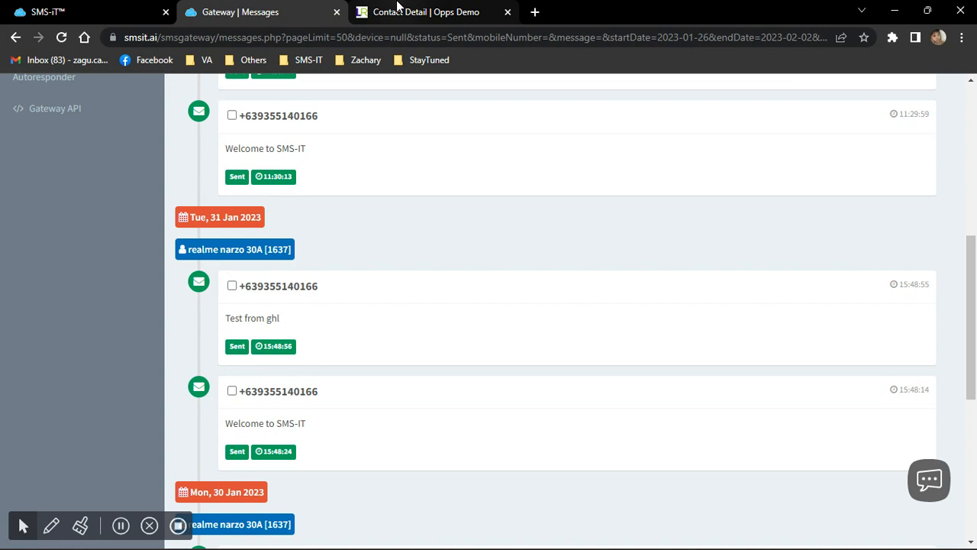
{"action": "mouse_move", "coordinate": [425, 12]}
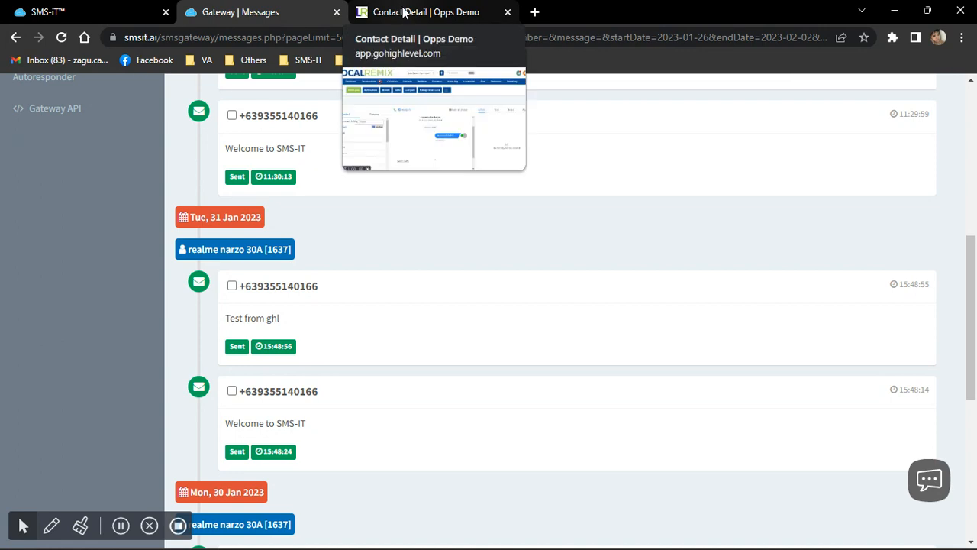
{"action": "mouse_move", "coordinate": [122, 525]}
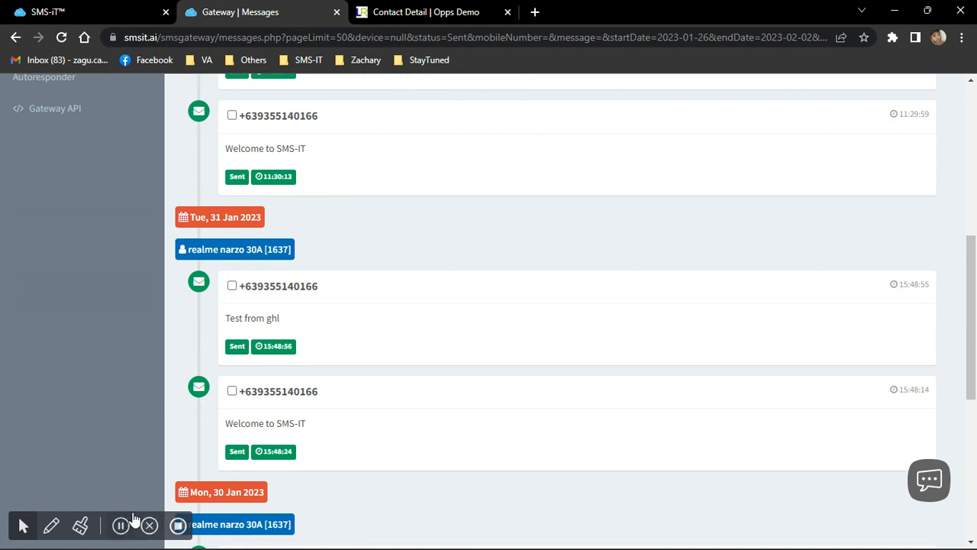
{"action": "mouse_move", "coordinate": [318, 397]}
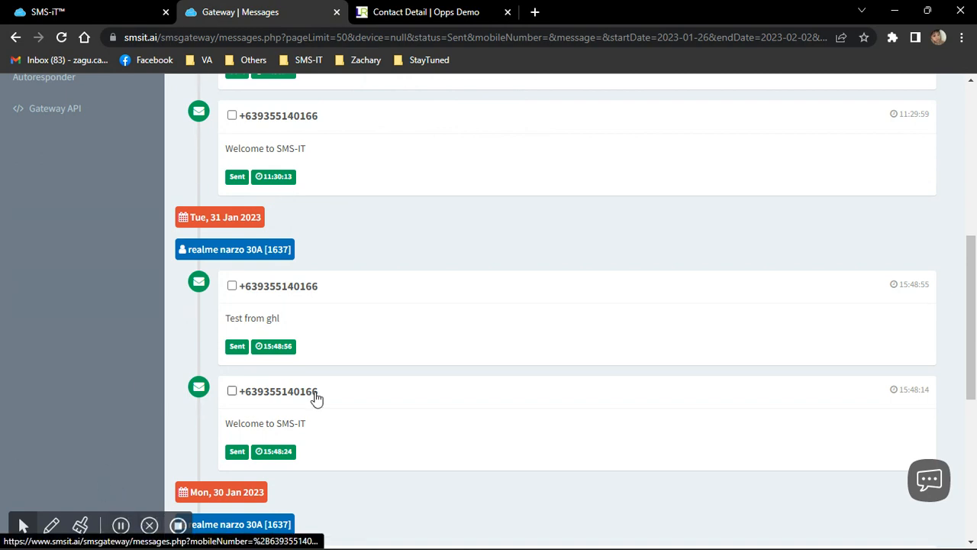
{"action": "mouse_move", "coordinate": [319, 141]}
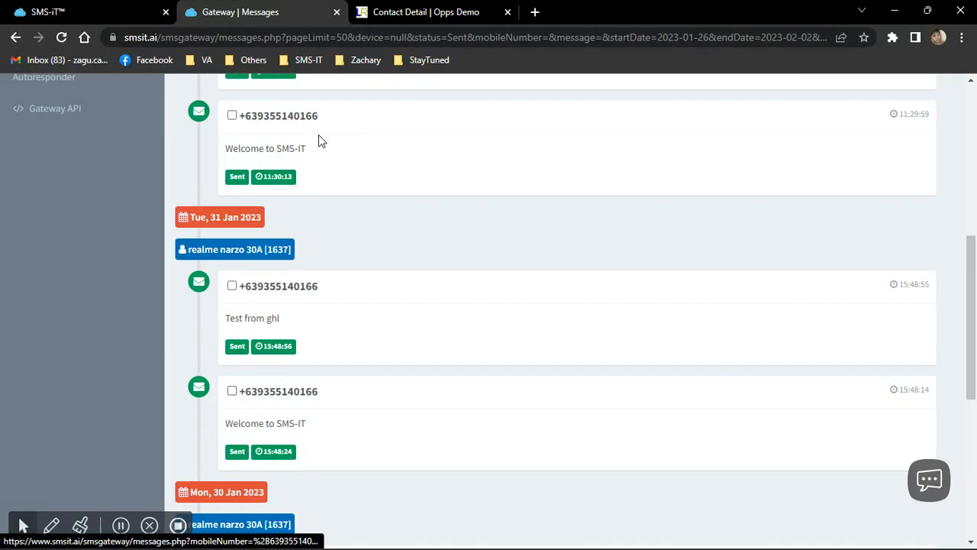
{"action": "scroll", "scroll_direction": "up", "scroll_amount": 3}
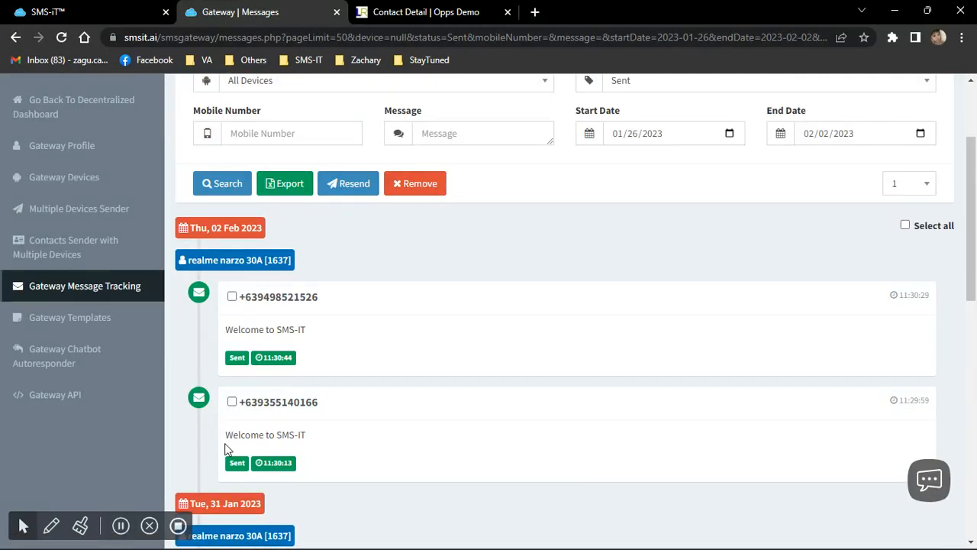
{"action": "scroll", "scroll_direction": "down", "scroll_amount": 3}
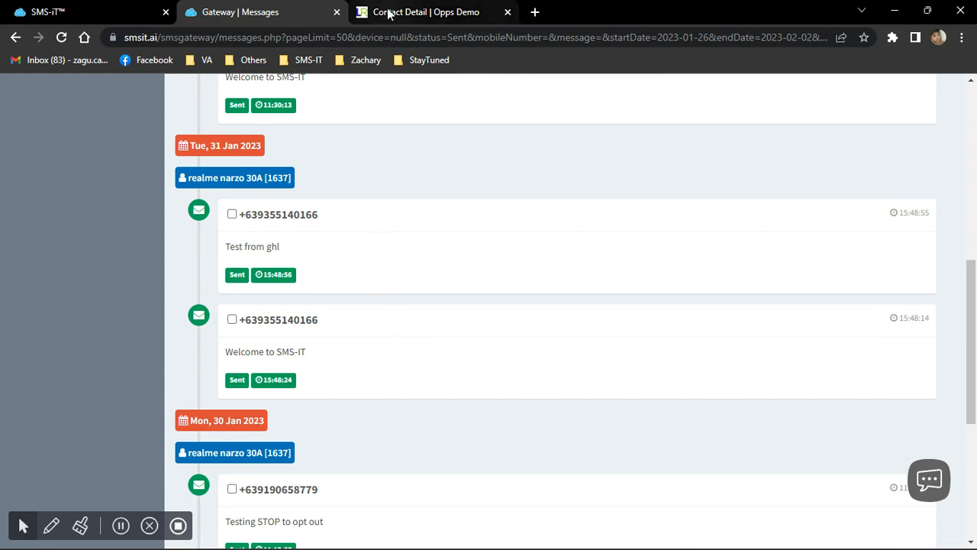
Review TM's conversation in GoHighLevel and go back to the all-contacts list.
{"action": "left_click", "coordinate": [426, 12]}
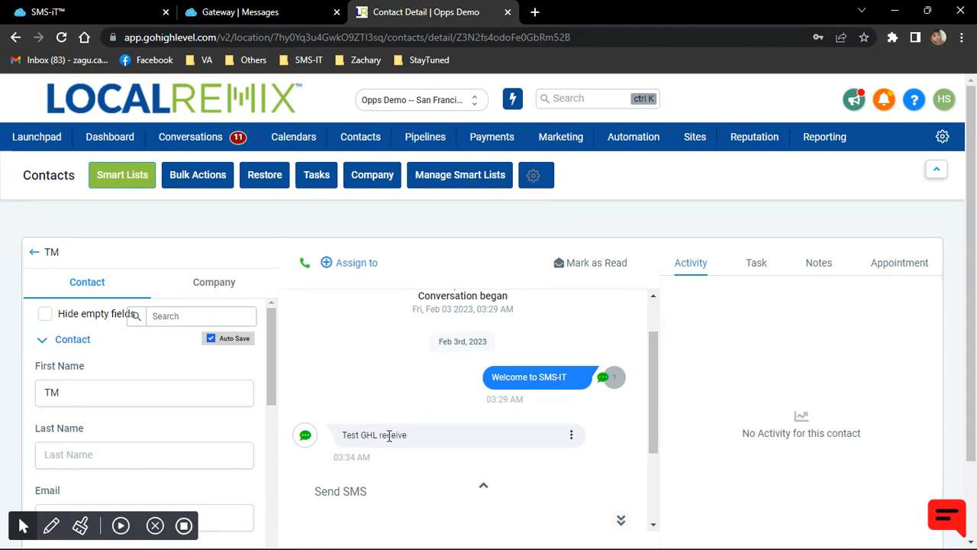
{"action": "scroll", "scroll_direction": "down", "scroll_amount": 3}
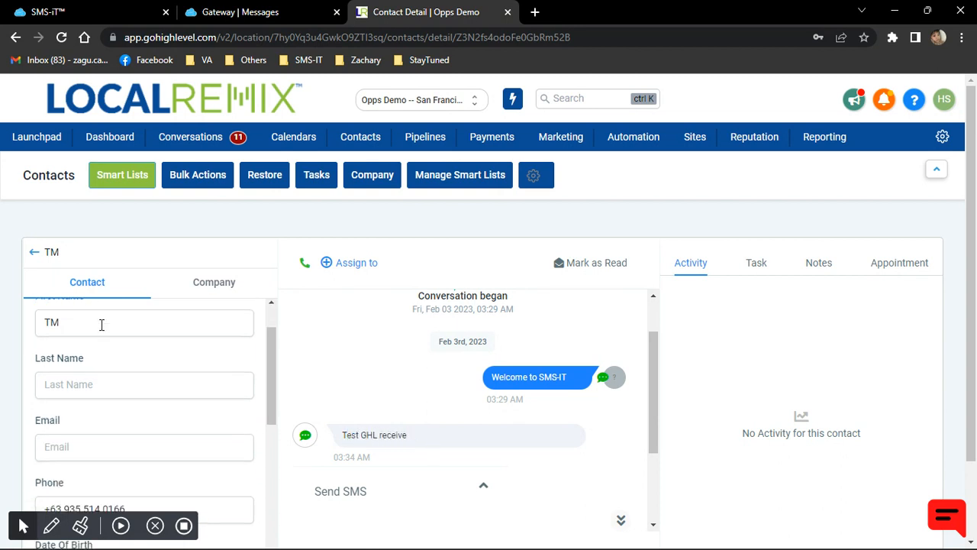
{"action": "scroll", "scroll_direction": "down", "scroll_amount": 3}
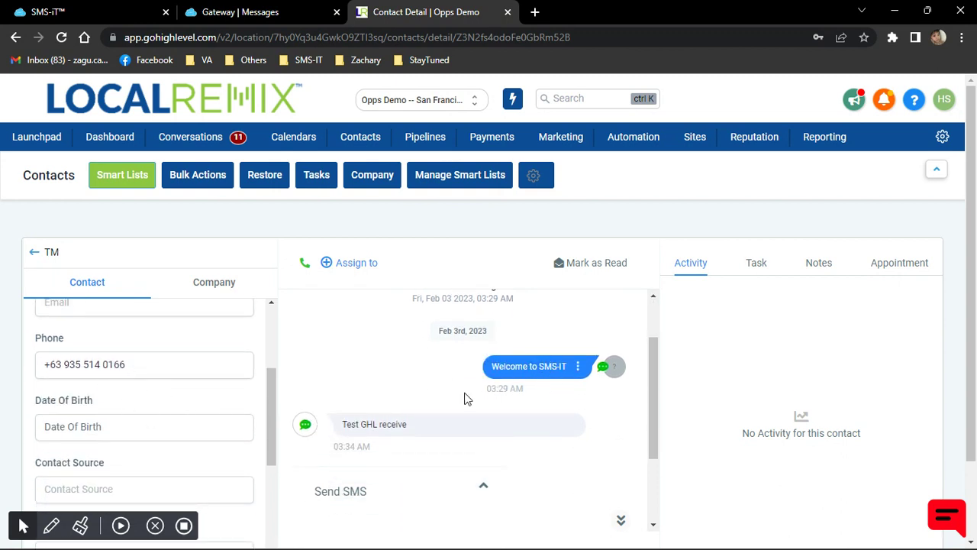
{"action": "left_click", "coordinate": [34, 252]}
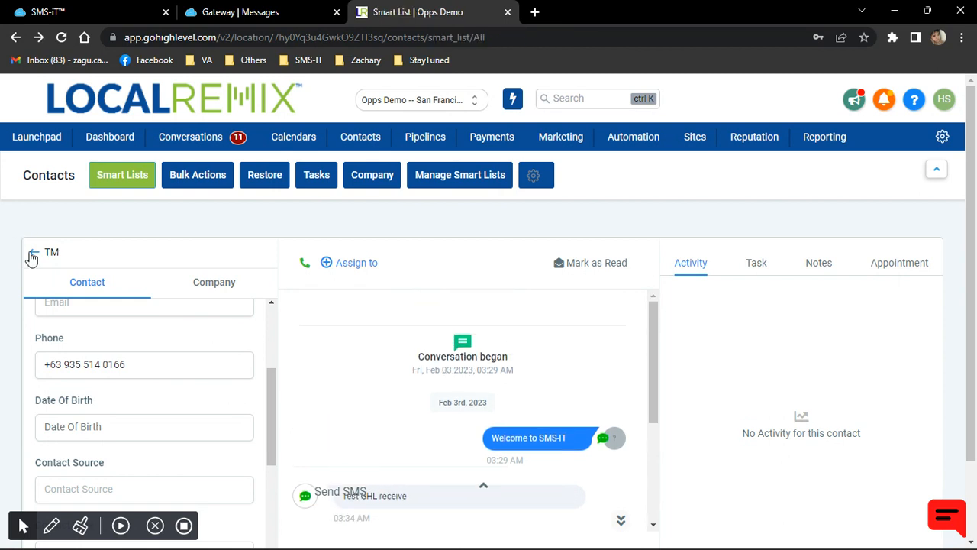
{"action": "left_click", "coordinate": [32, 256]}
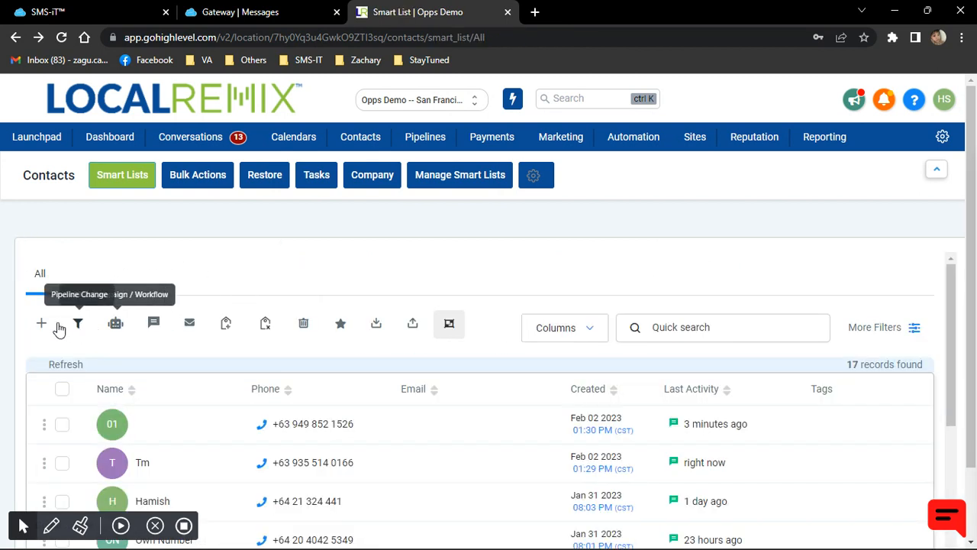
{"action": "left_click", "coordinate": [41, 324]}
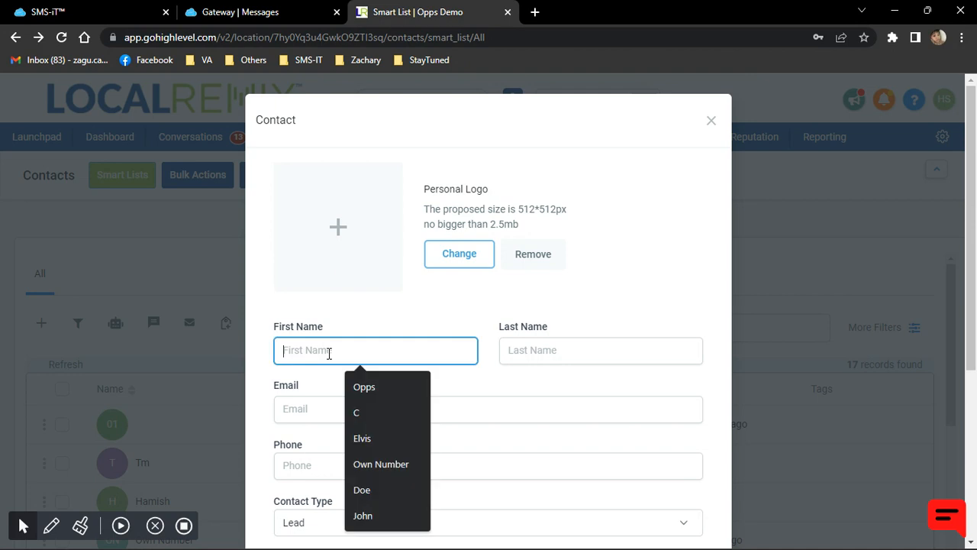
{"action": "left_click", "coordinate": [711, 120]}
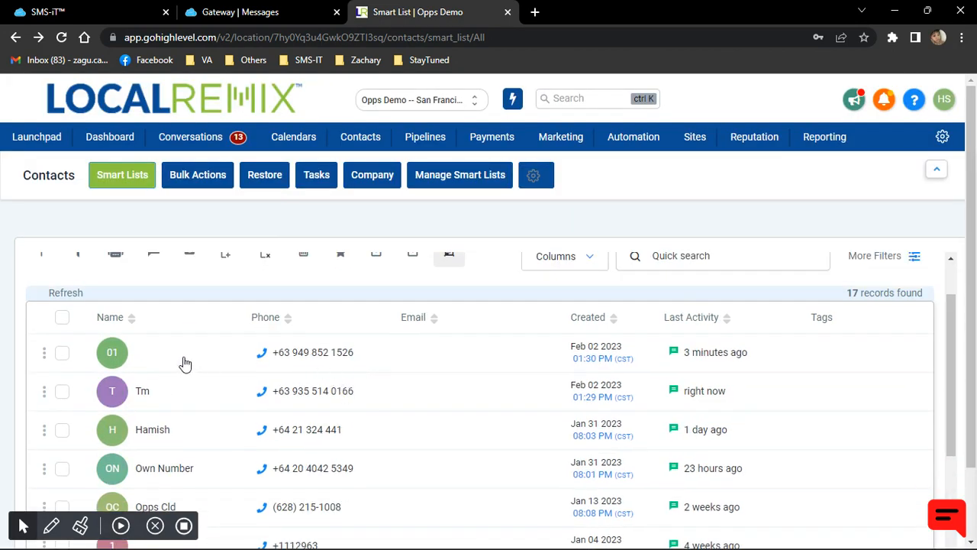
{"action": "mouse_move", "coordinate": [61, 353]}
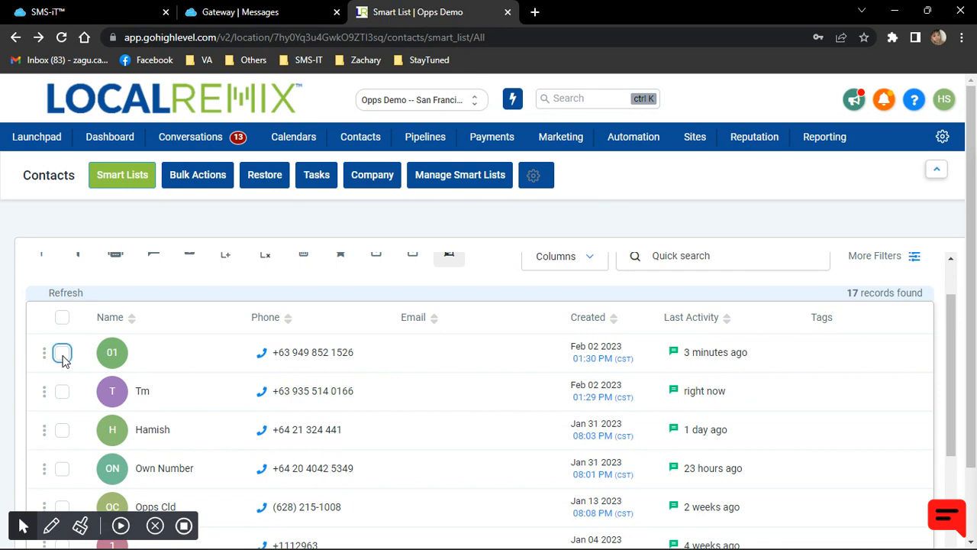
{"action": "left_click", "coordinate": [61, 351]}
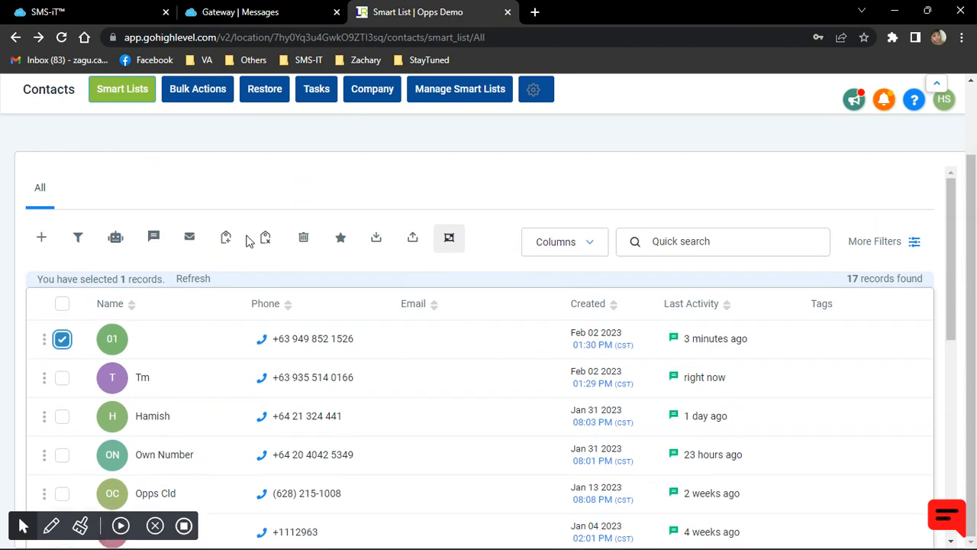
{"action": "left_click", "coordinate": [302, 239]}
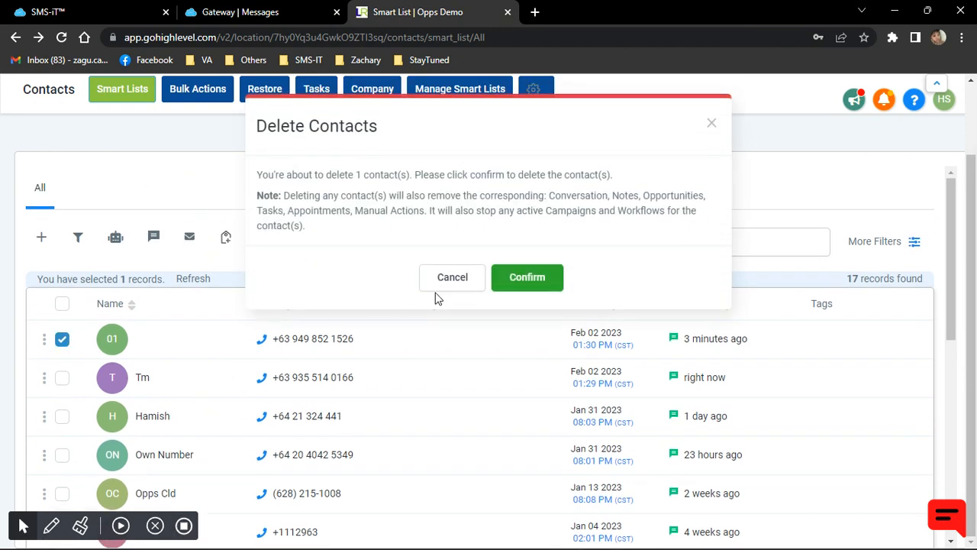
{"action": "left_click", "coordinate": [527, 276]}
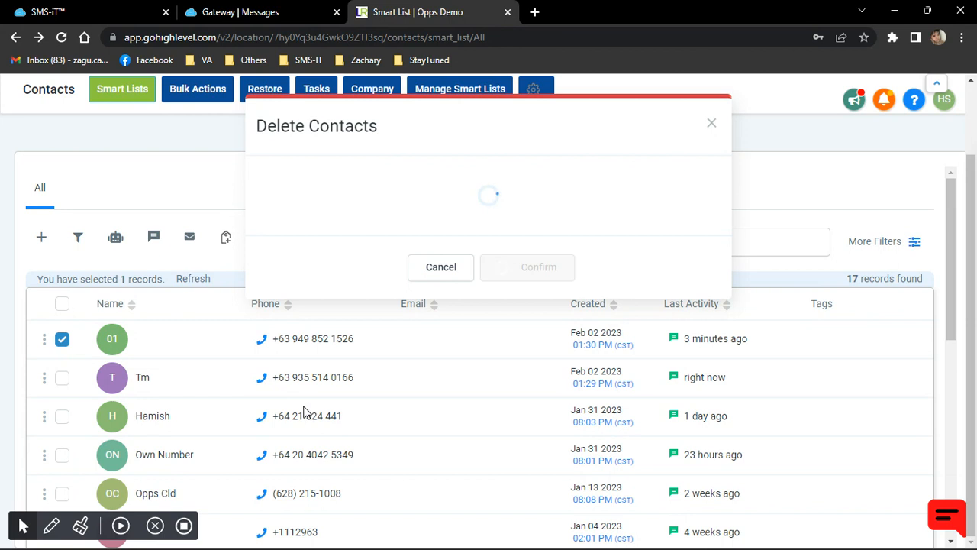
{"action": "left_click", "coordinate": [440, 266]}
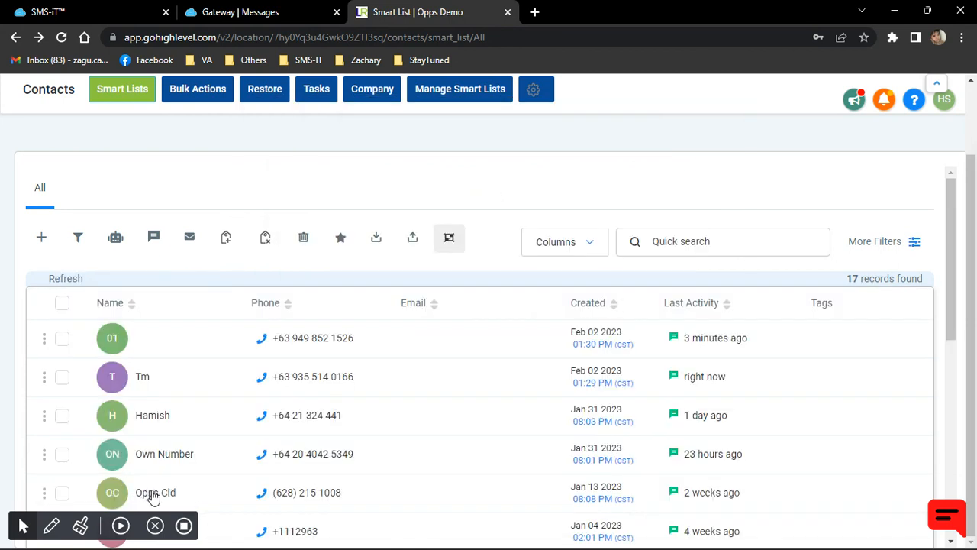
Select contact 01 again and delete it, leaving 16 contacts.
{"action": "scroll", "scroll_direction": "down", "scroll_amount": 3}
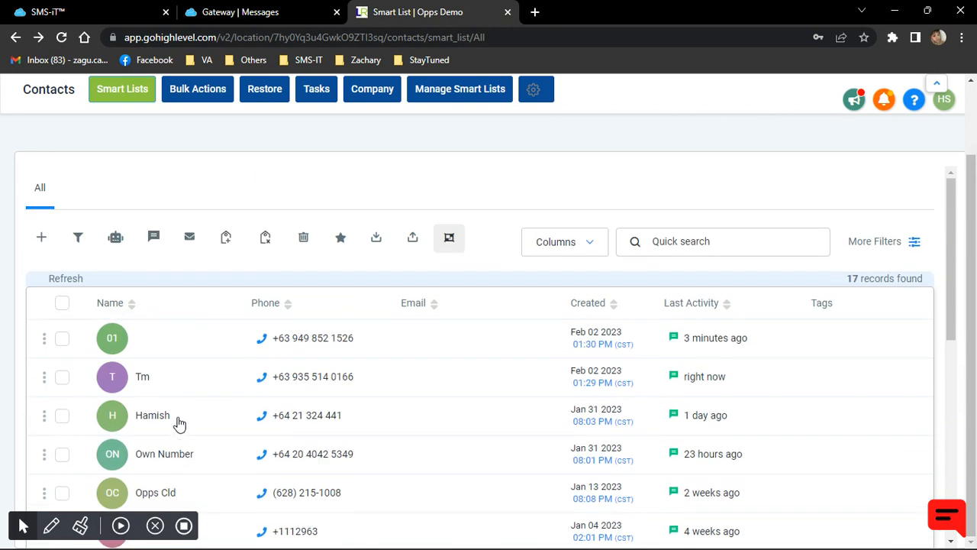
{"action": "left_click", "coordinate": [61, 339]}
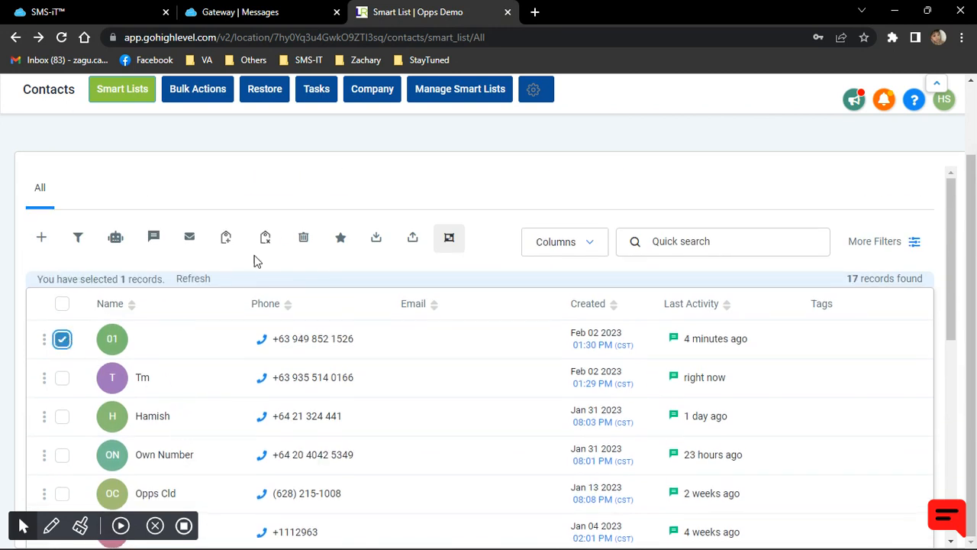
{"action": "mouse_move", "coordinate": [303, 238]}
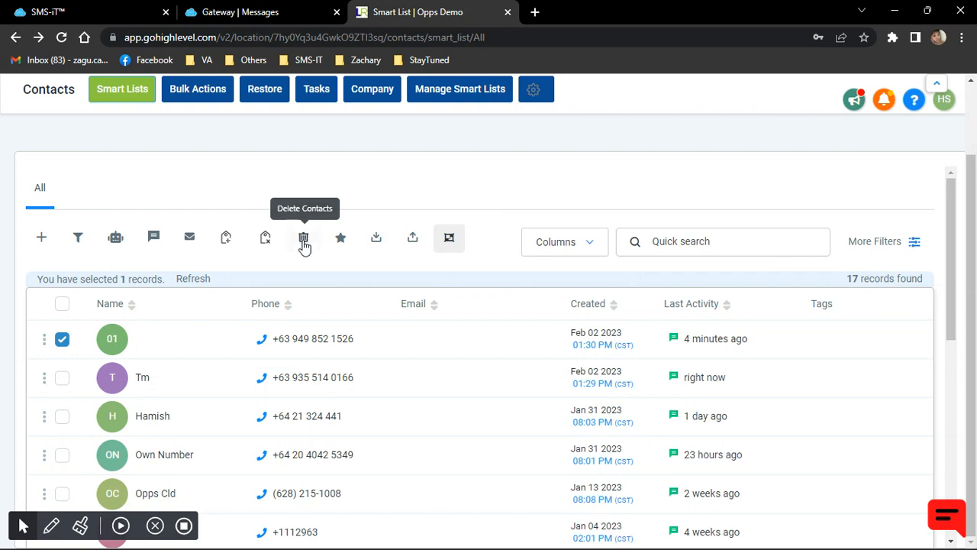
{"action": "left_click", "coordinate": [302, 238]}
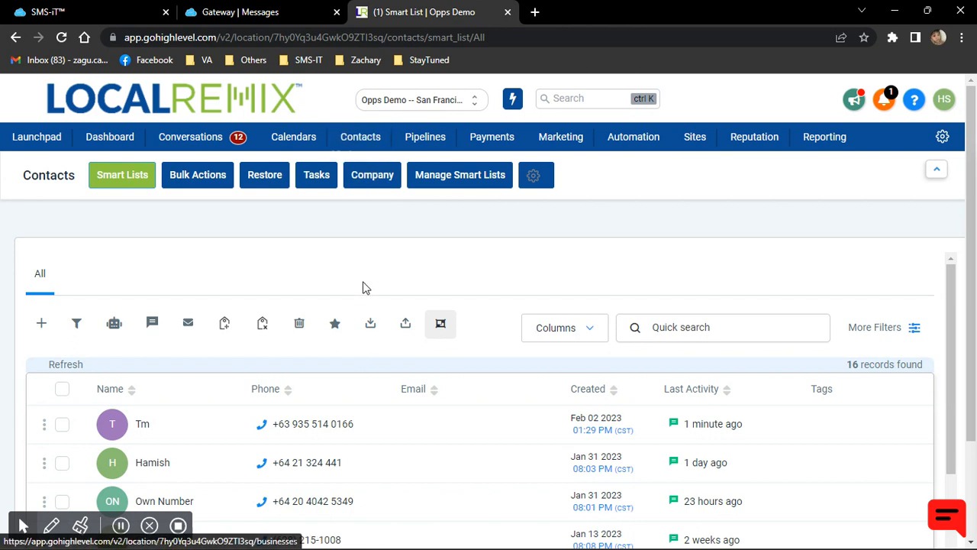
{"action": "mouse_move", "coordinate": [41, 324]}
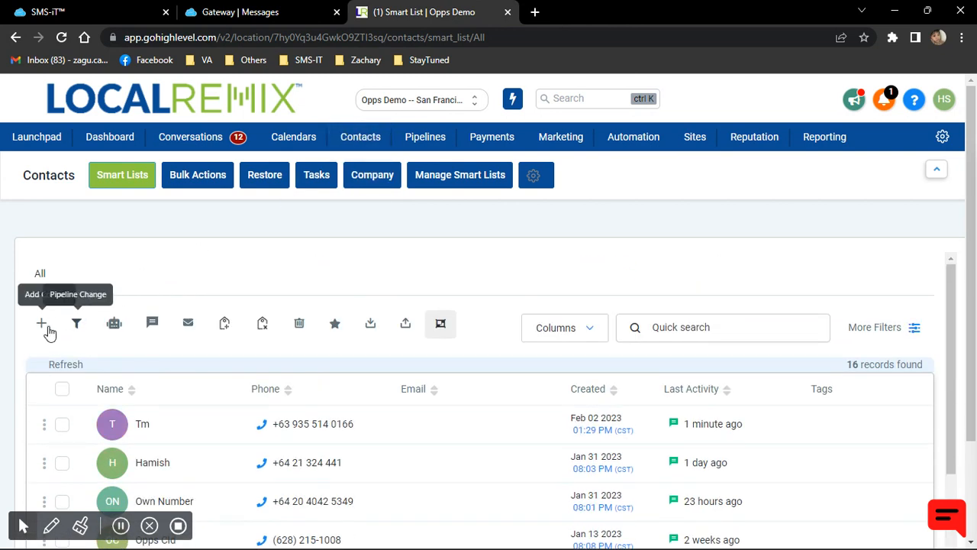
Begin a new contact named Own Number in the Add Contact form.
{"action": "left_click", "coordinate": [42, 322]}
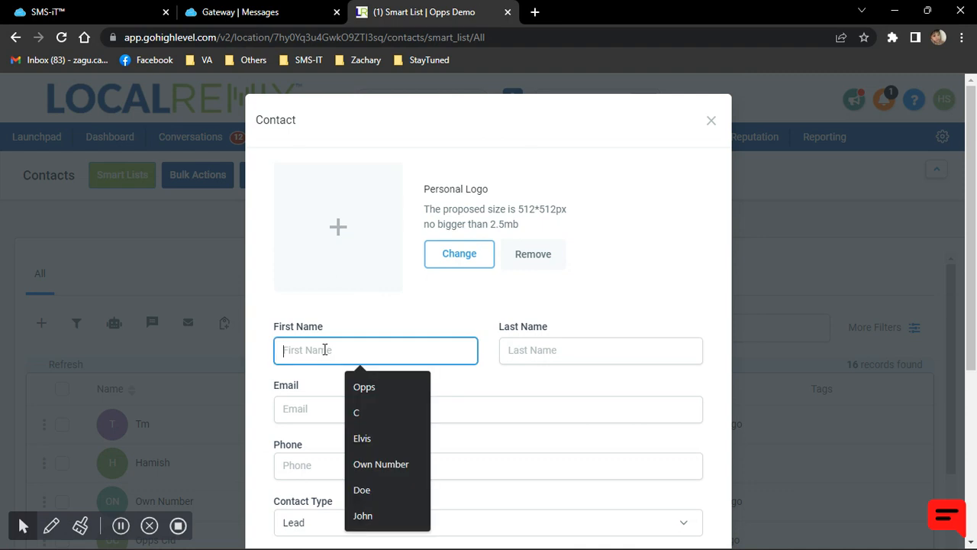
{"action": "left_click", "coordinate": [382, 464]}
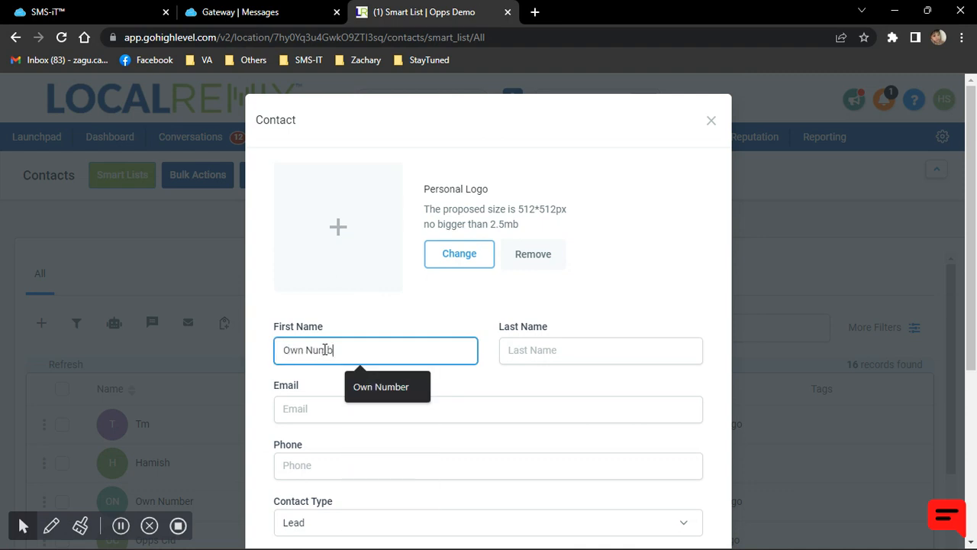
{"action": "scroll", "scroll_direction": "down", "scroll_amount": 3}
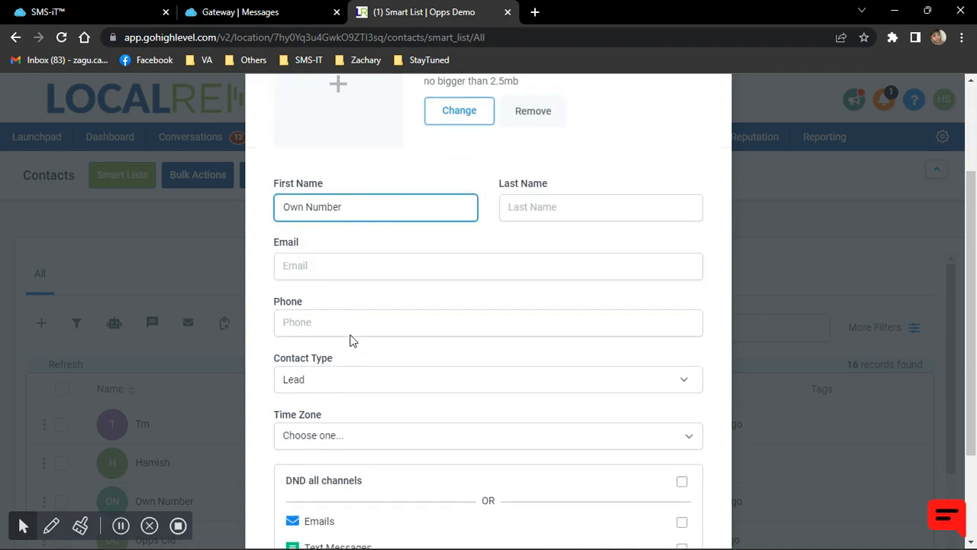
{"action": "left_click", "coordinate": [76, 12]}
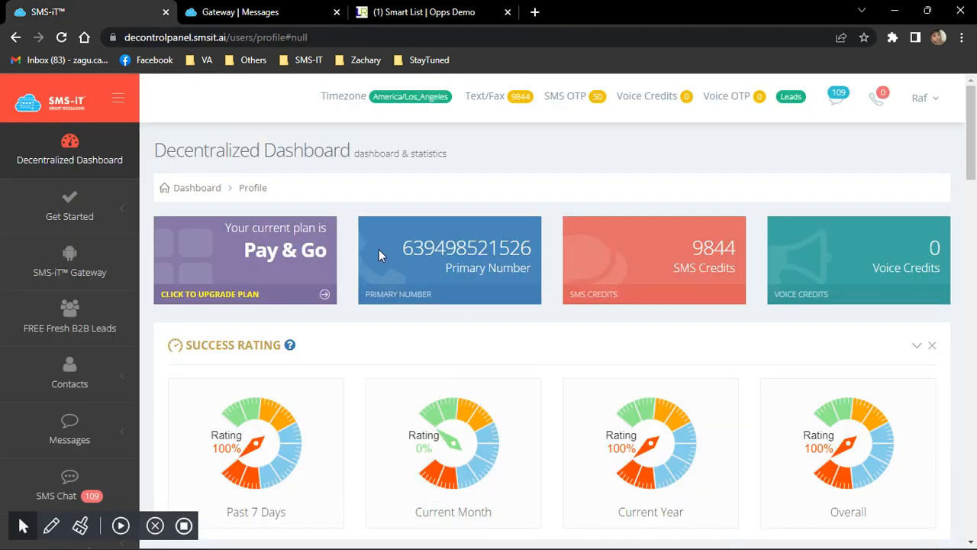
{"action": "double_click", "coordinate": [466, 247]}
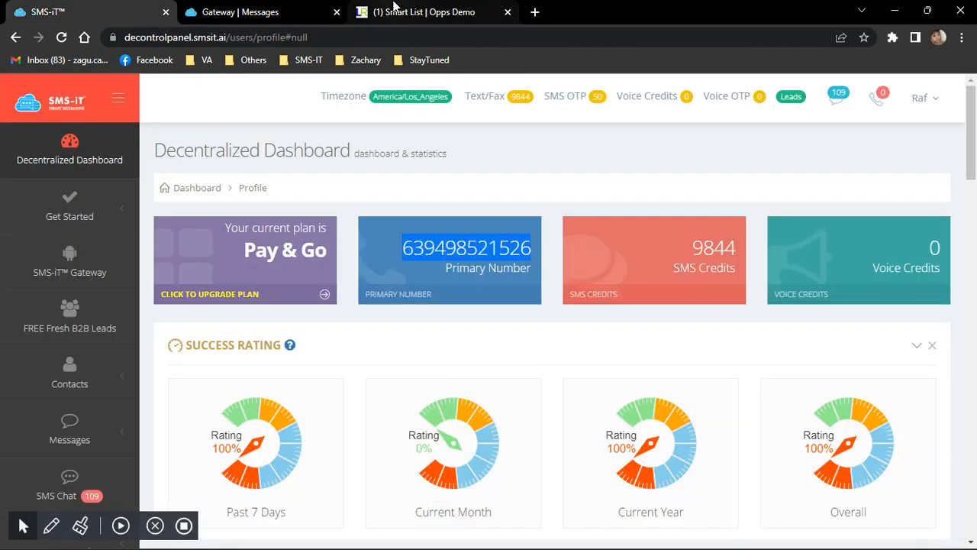
{"action": "left_click", "coordinate": [421, 13]}
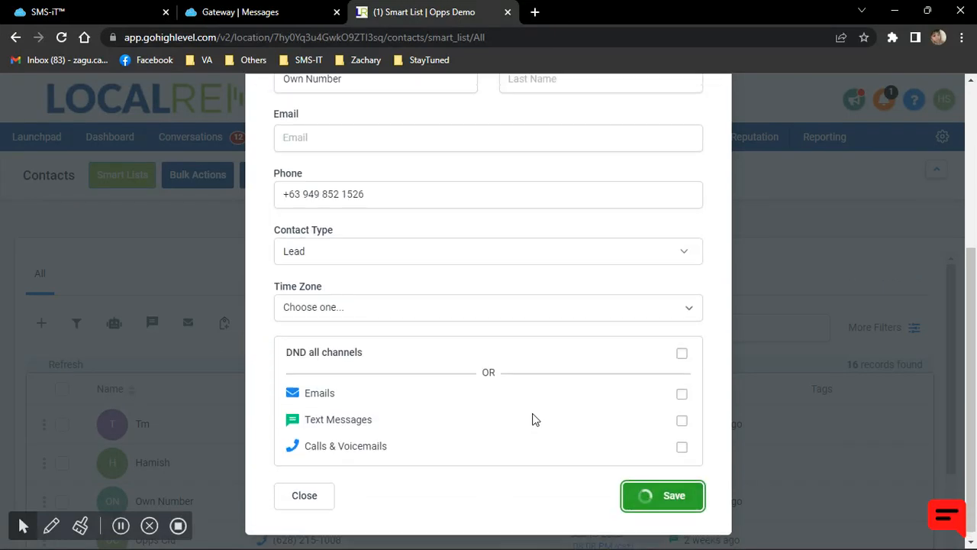
{"action": "left_click", "coordinate": [662, 495]}
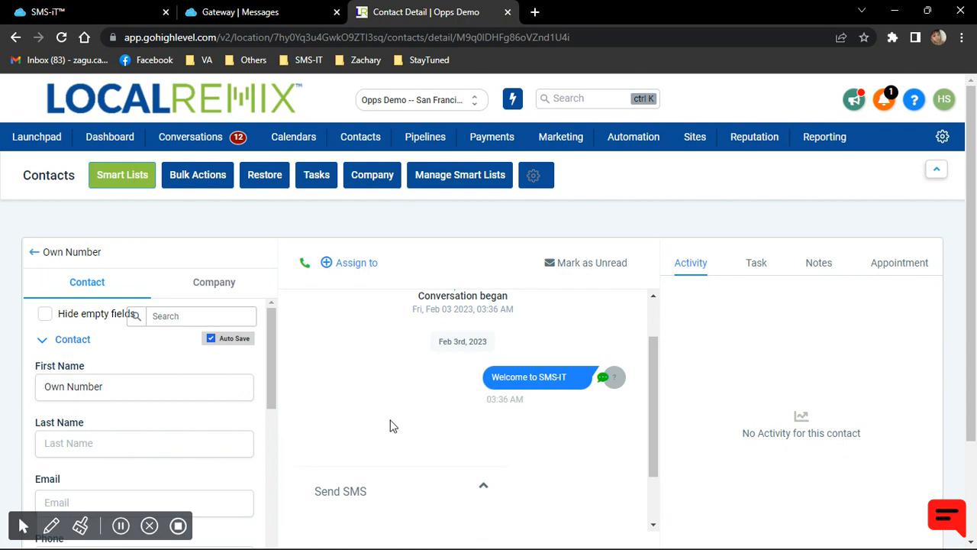
{"action": "mouse_move", "coordinate": [428, 418]}
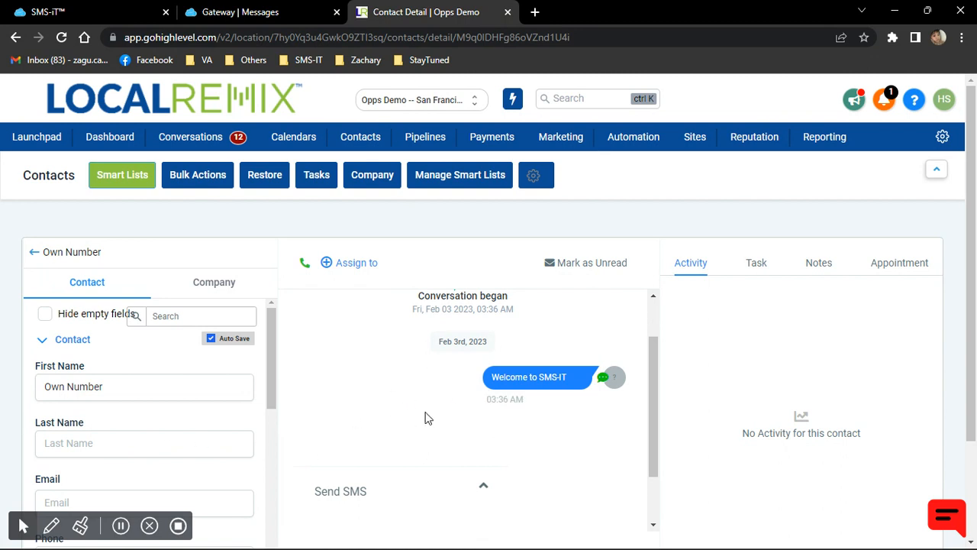
{"action": "mouse_move", "coordinate": [416, 388]}
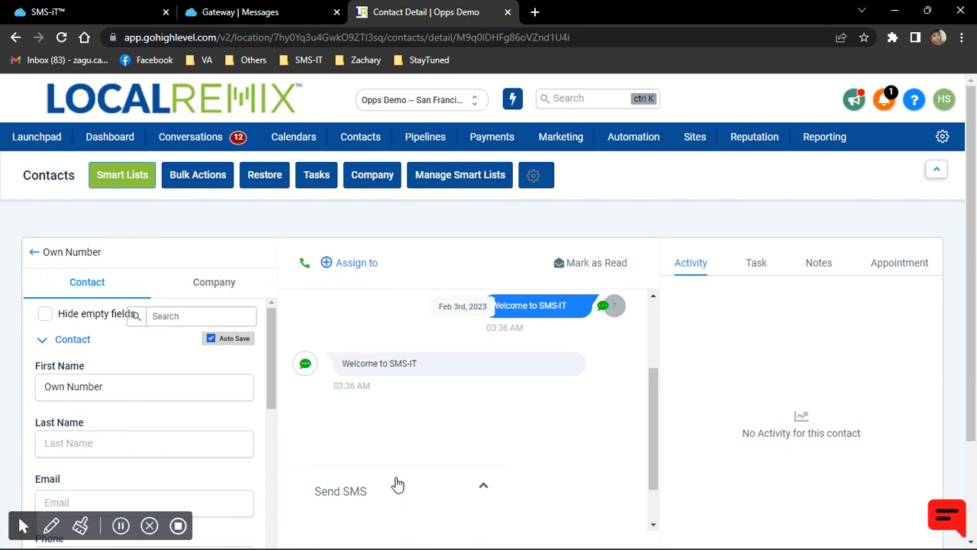
Scroll Own Number's conversation to see the Welcome to SMS-iT message received back.
{"action": "scroll", "scroll_direction": "up", "scroll_amount": 3}
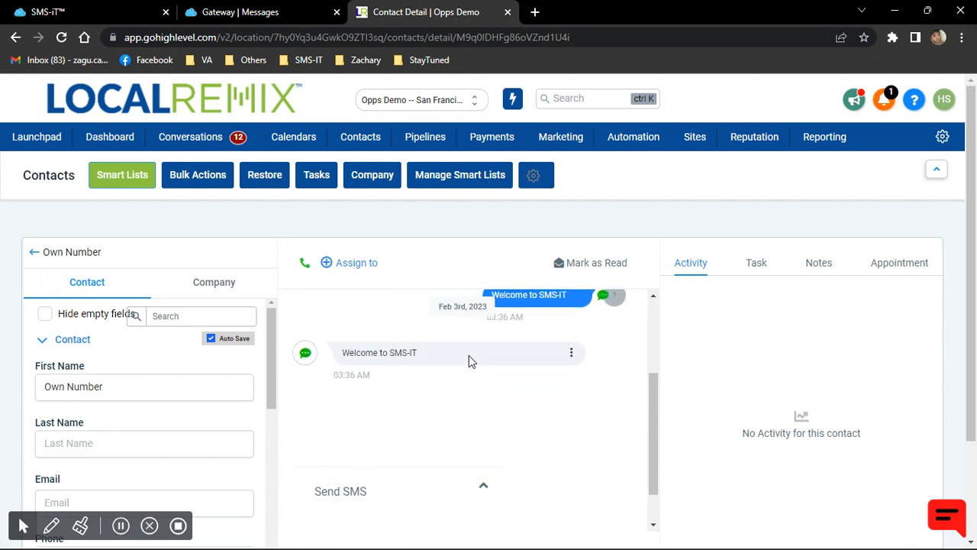
{"action": "scroll", "scroll_direction": "up", "scroll_amount": 3}
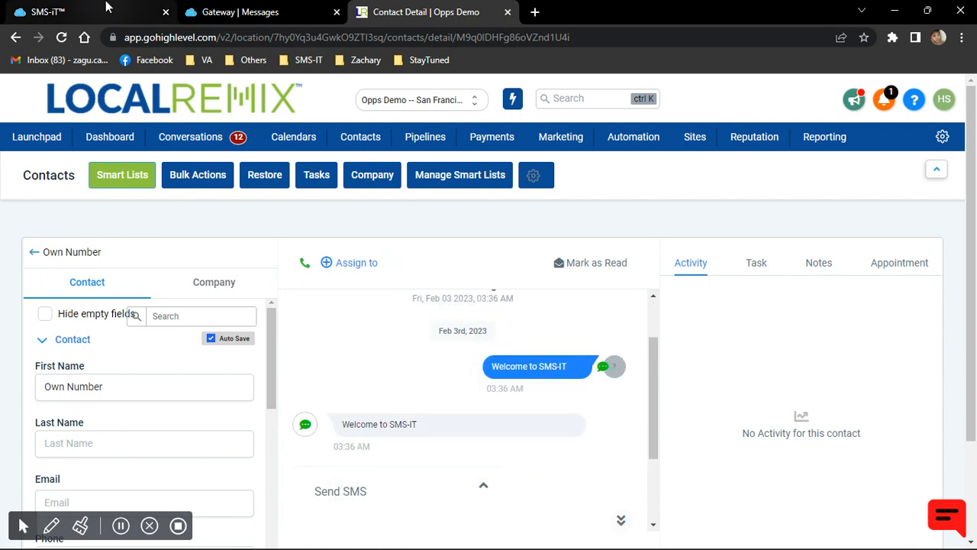
{"action": "mouse_move", "coordinate": [288, 266]}
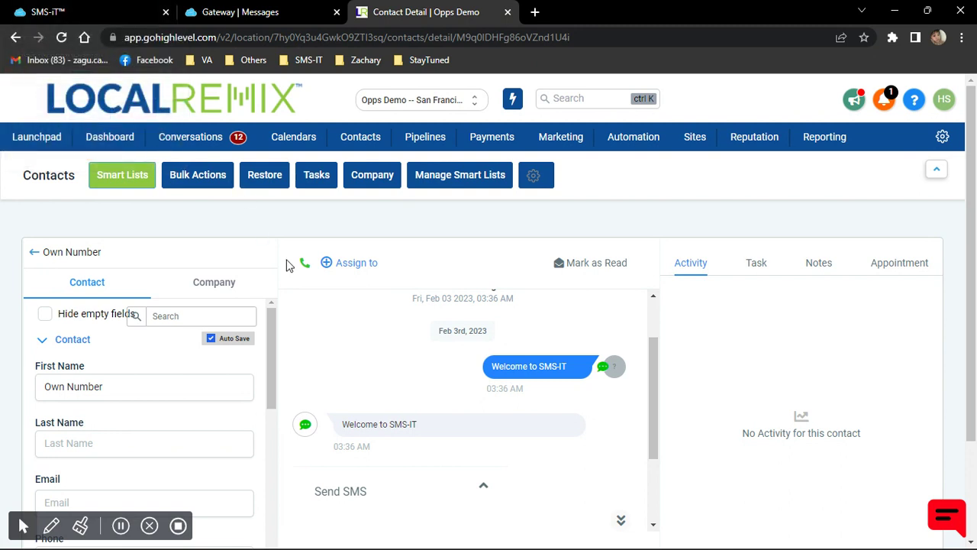
{"action": "mouse_move", "coordinate": [253, 452]}
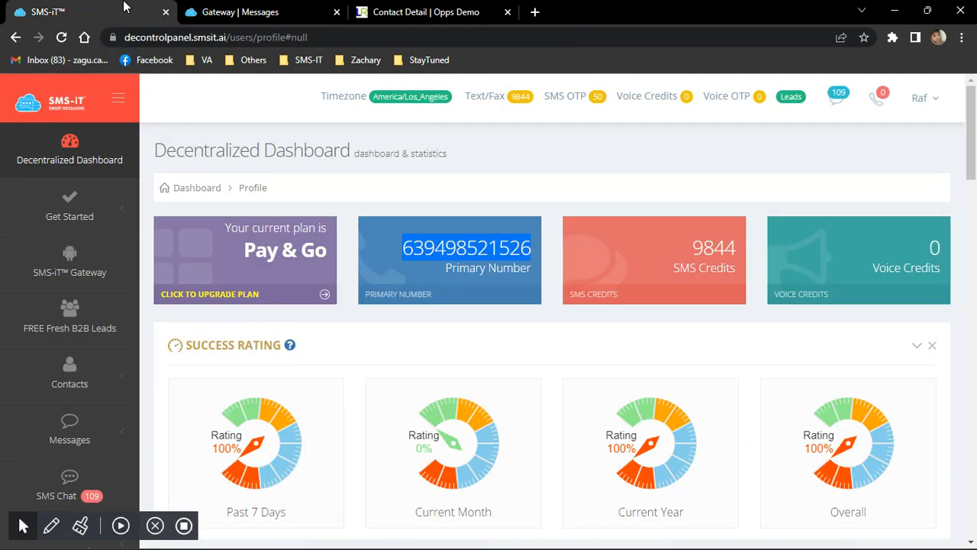
Review the gateway's Message Tracking listing welcome texts sent to both numbers.
{"action": "left_click", "coordinate": [70, 372]}
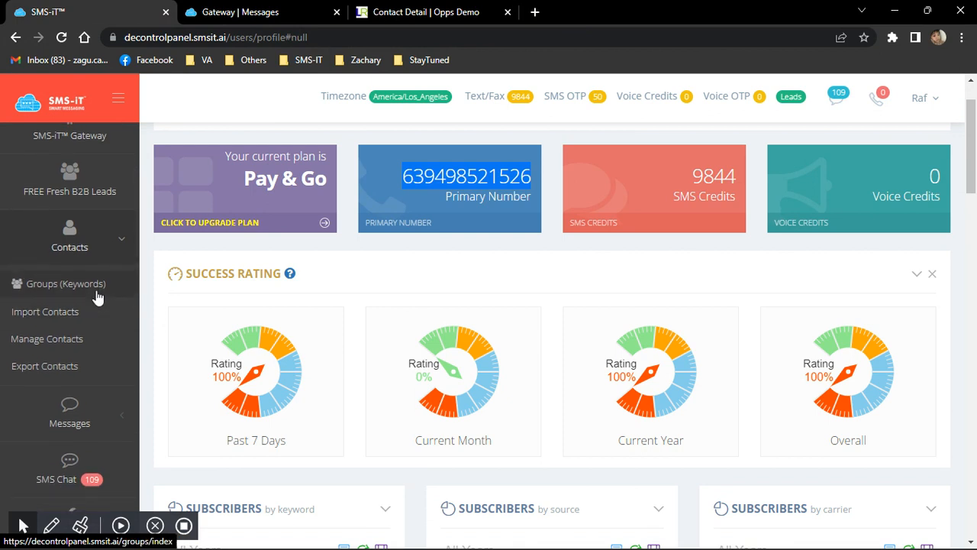
{"action": "scroll", "scroll_direction": "down", "scroll_amount": 3}
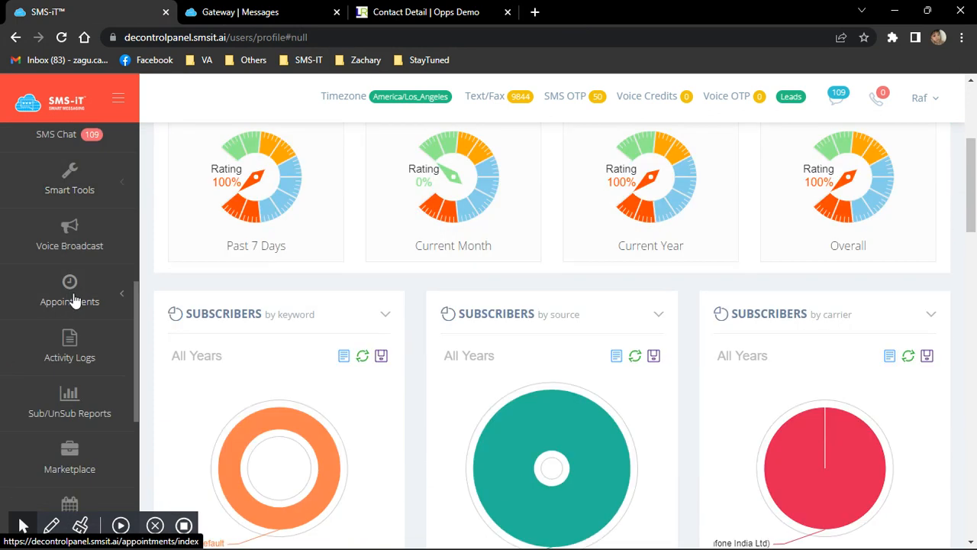
{"action": "scroll", "scroll_direction": "down", "scroll_amount": 3}
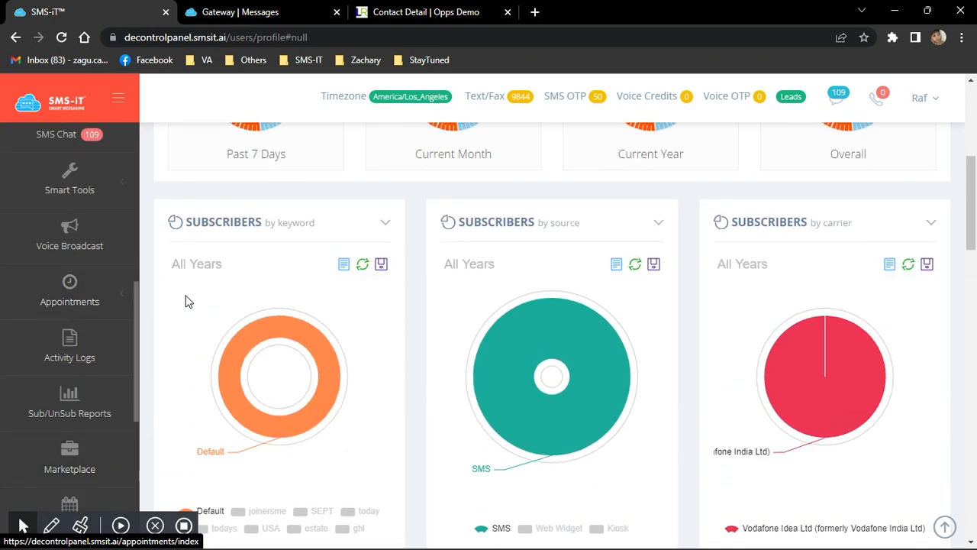
{"action": "scroll", "scroll_direction": "down", "scroll_amount": 3}
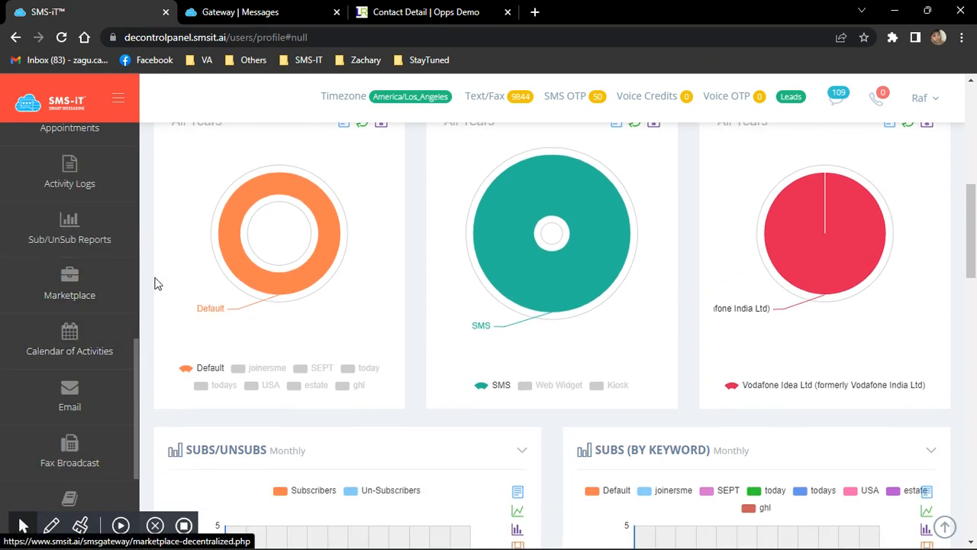
{"action": "left_click", "coordinate": [245, 13]}
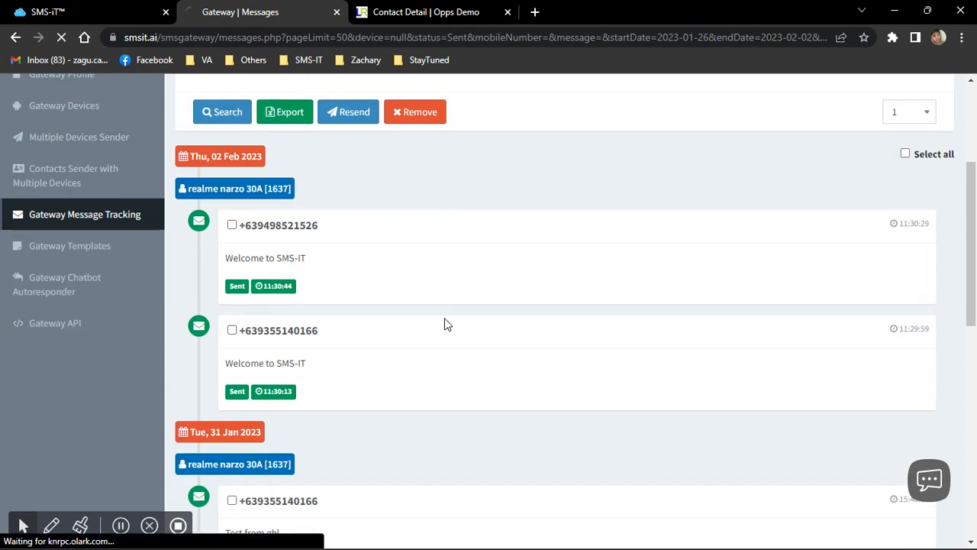
Inspect the received-messages WebHook URL in Gateway API, then return to Own Number's conversation.
{"action": "left_click", "coordinate": [55, 324]}
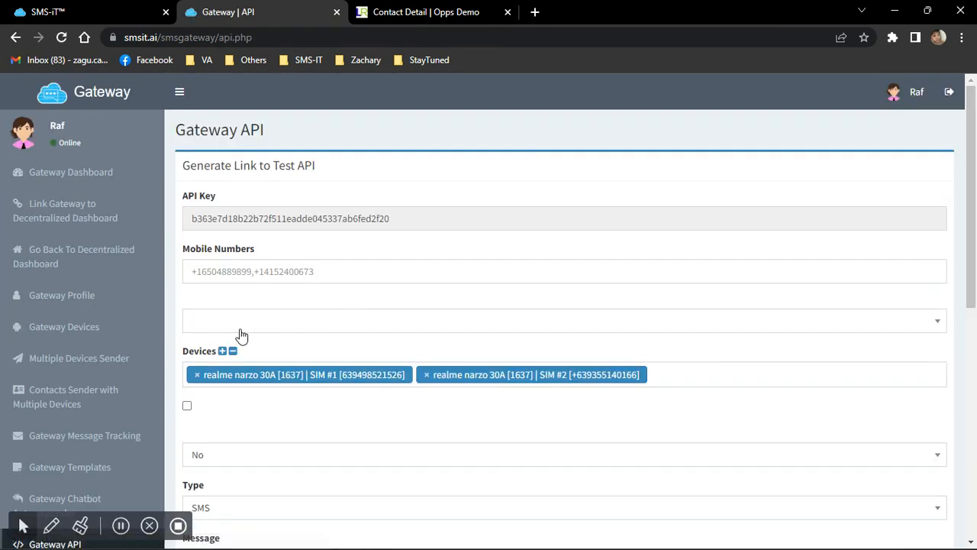
{"action": "scroll", "scroll_direction": "down", "scroll_amount": 3}
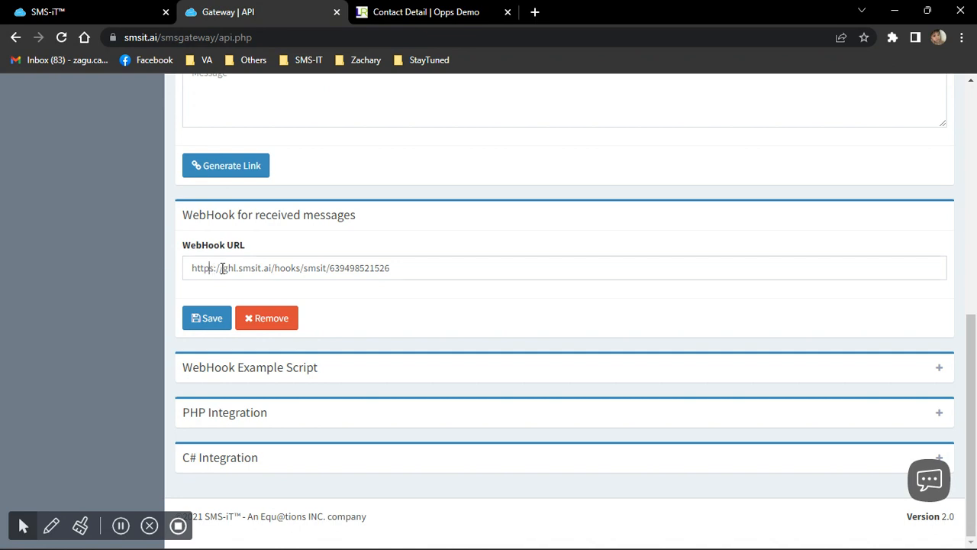
{"action": "left_click", "coordinate": [565, 268]}
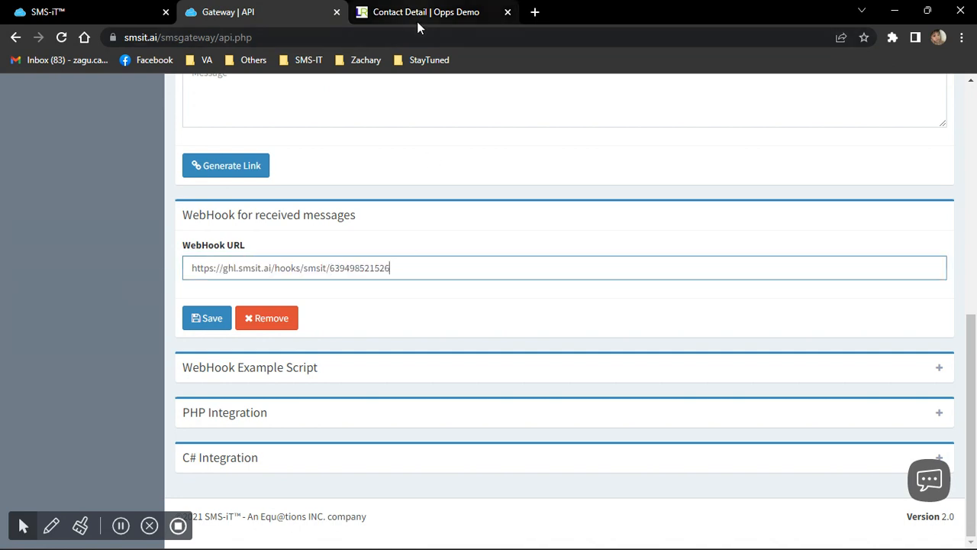
{"action": "left_click", "coordinate": [425, 12]}
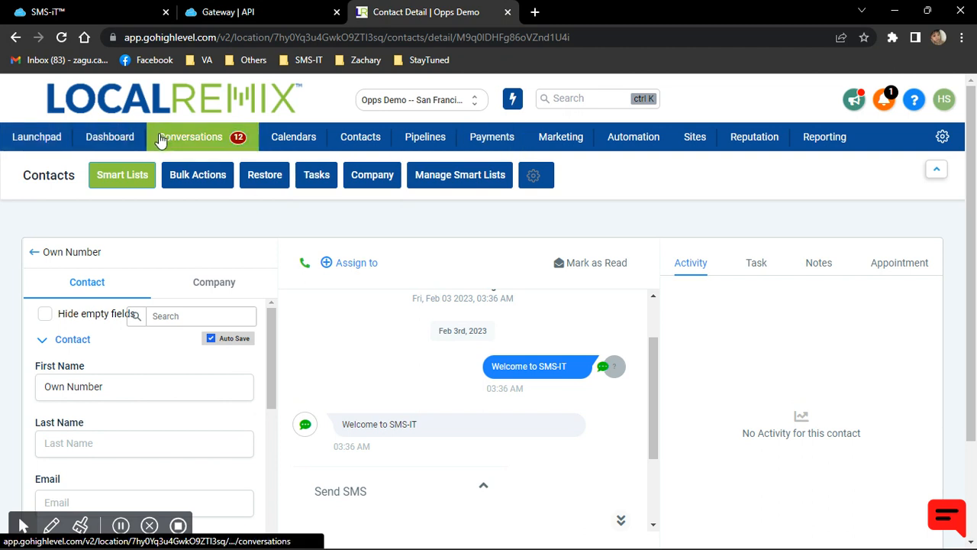
{"action": "mouse_move", "coordinate": [942, 137]}
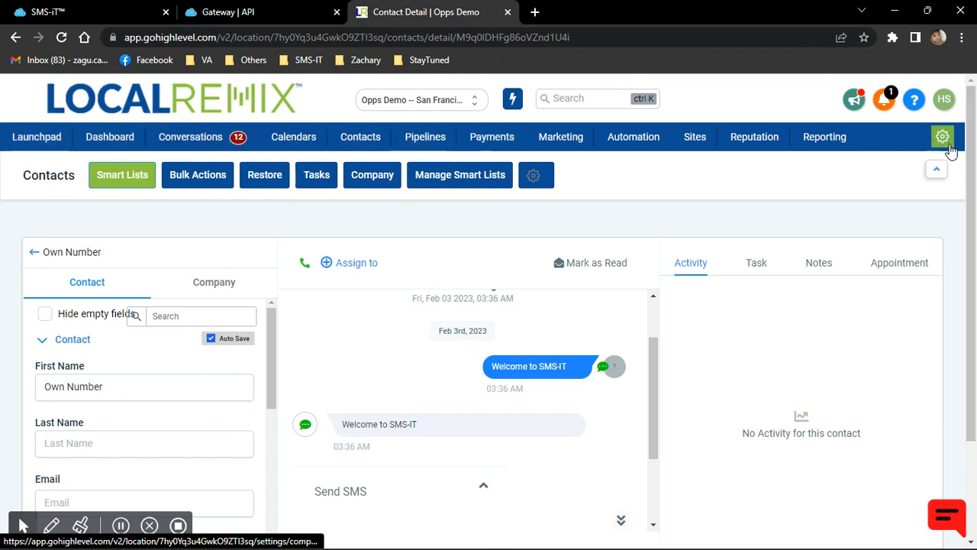
{"action": "left_click", "coordinate": [943, 137]}
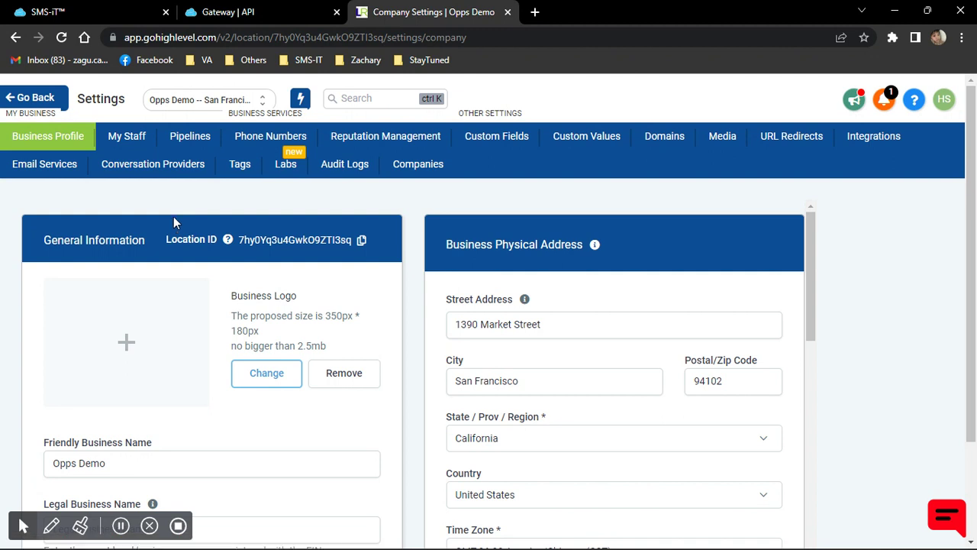
{"action": "left_click", "coordinate": [270, 136]}
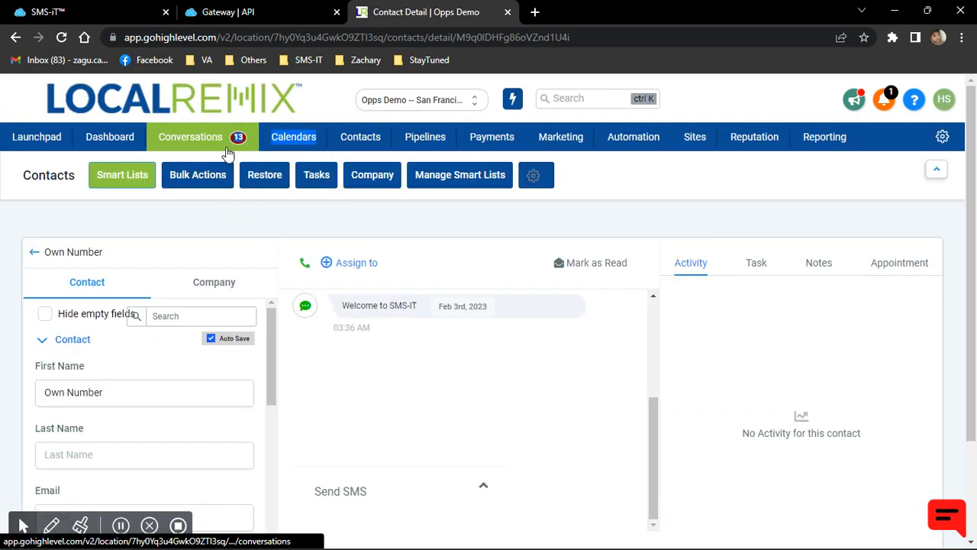
{"action": "mouse_move", "coordinate": [355, 345]}
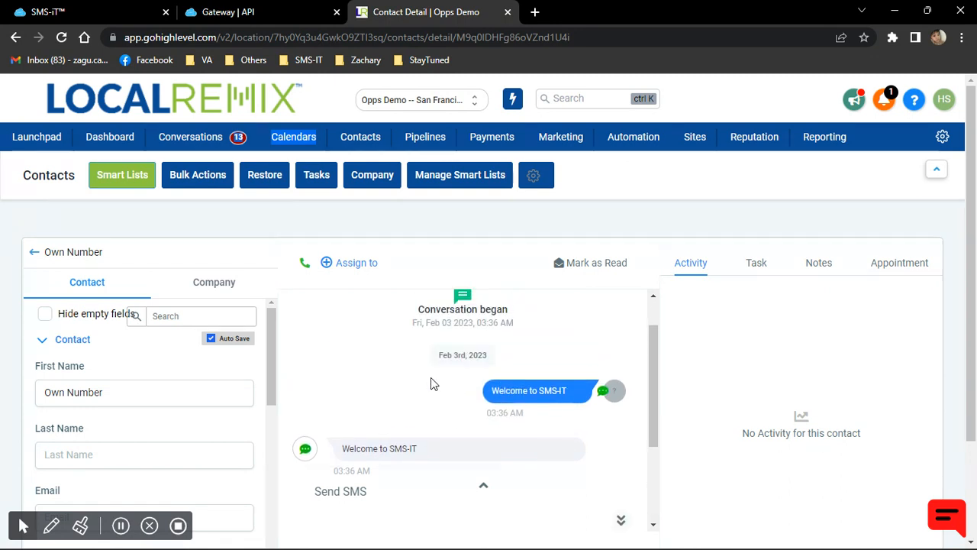
{"action": "mouse_move", "coordinate": [171, 428]}
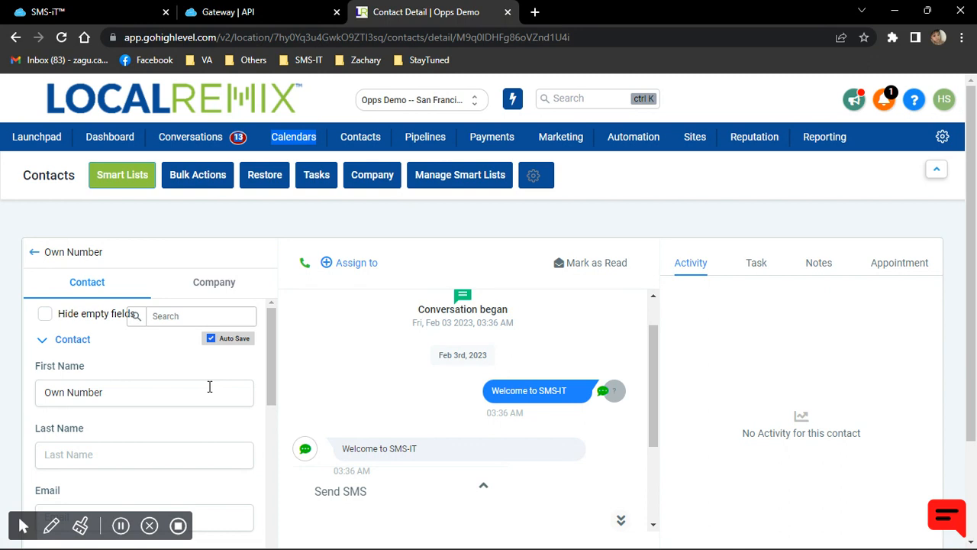
{"action": "mouse_move", "coordinate": [171, 430]}
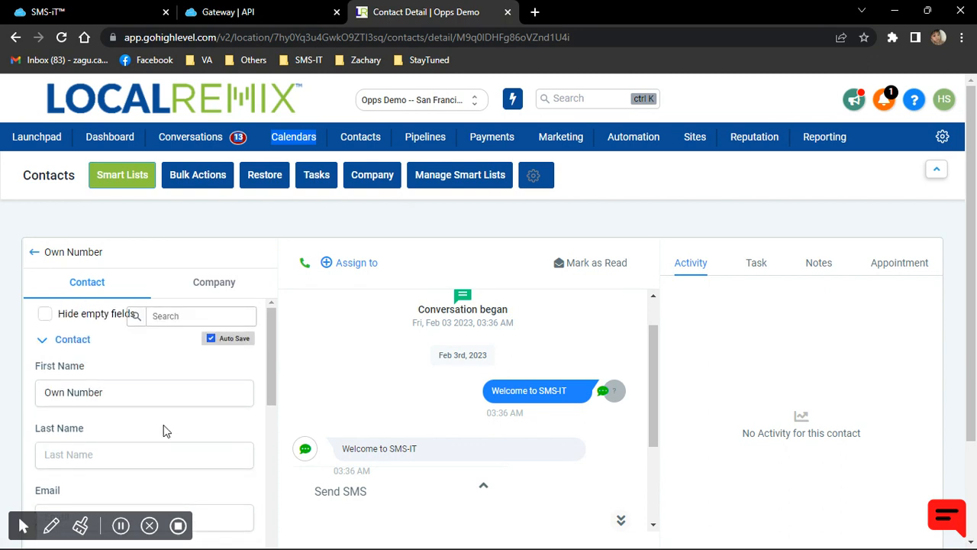
{"action": "mouse_move", "coordinate": [177, 526]}
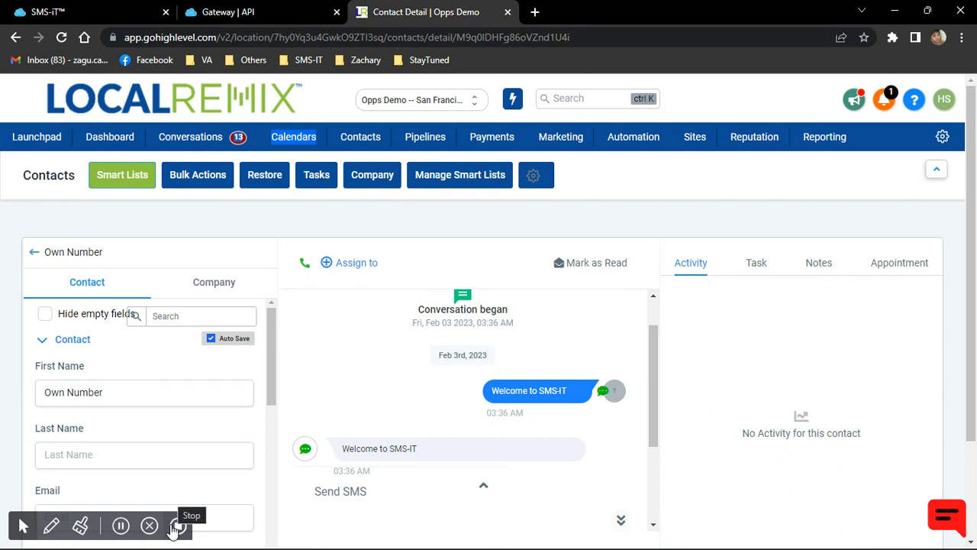